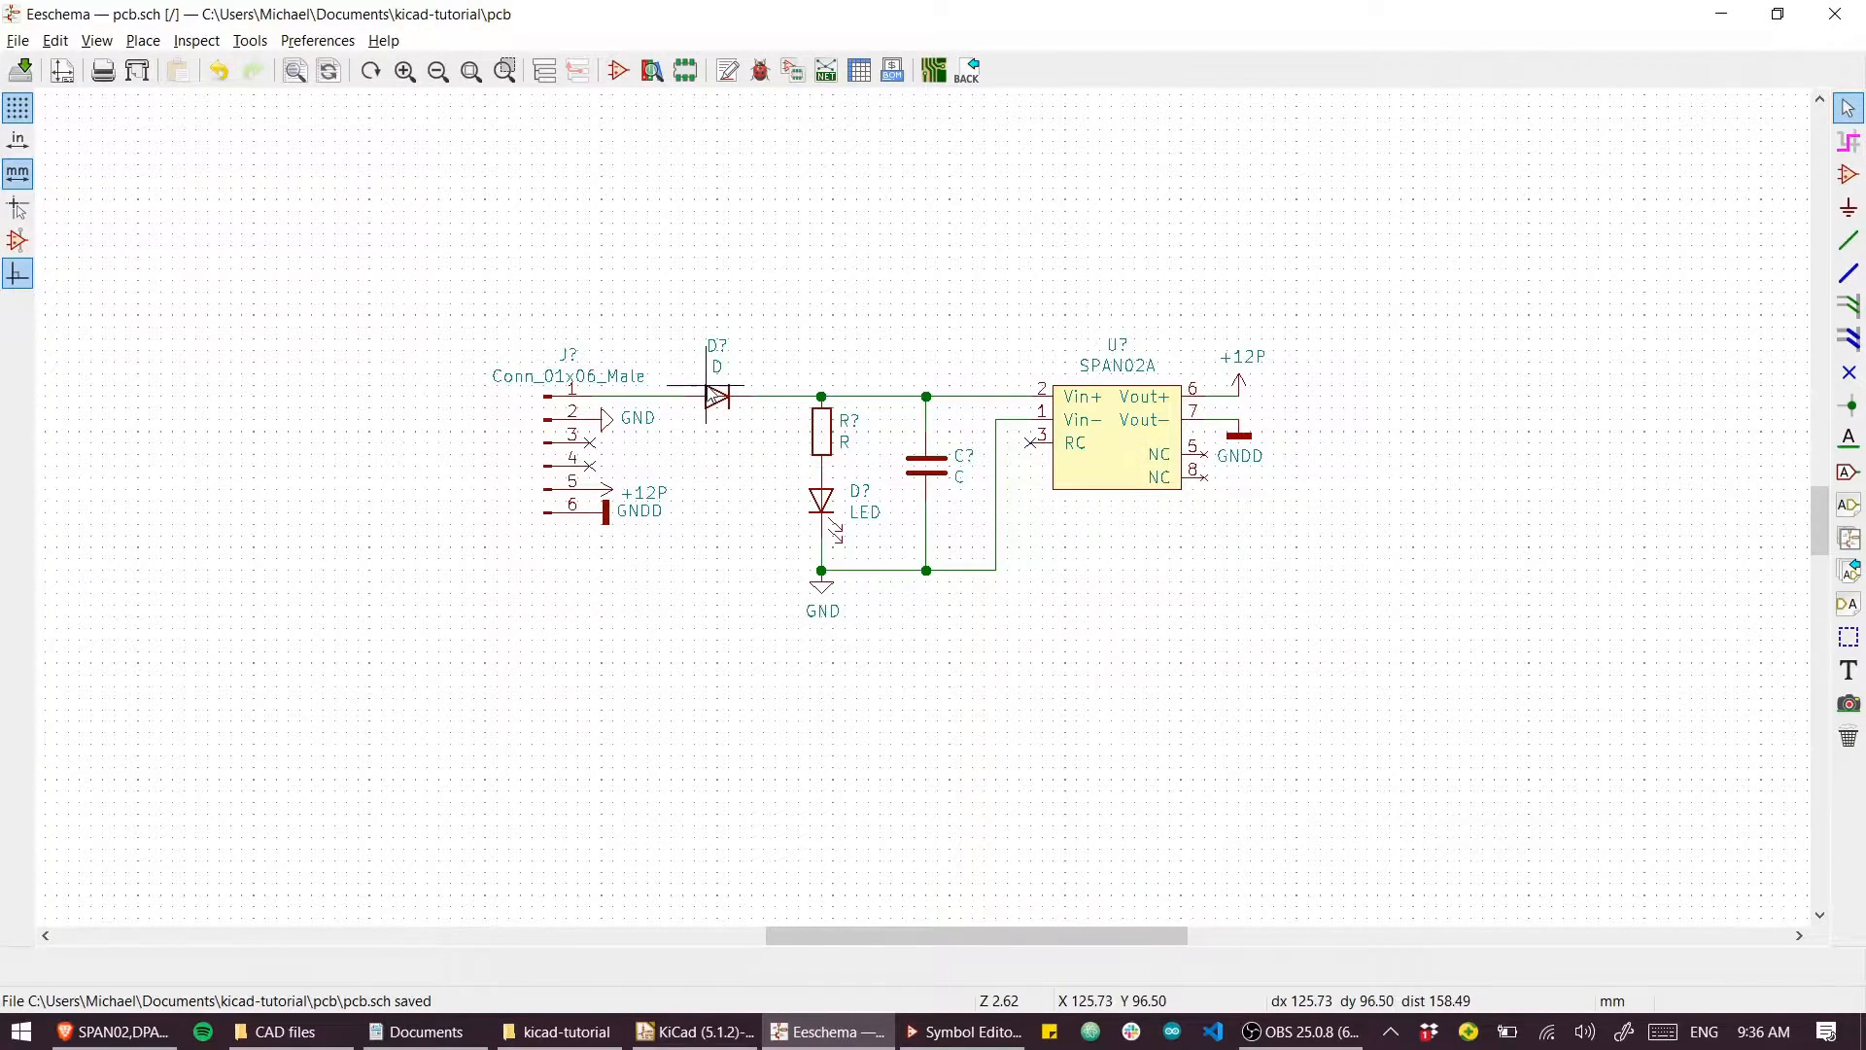
pyautogui.moveTo(898, 530)
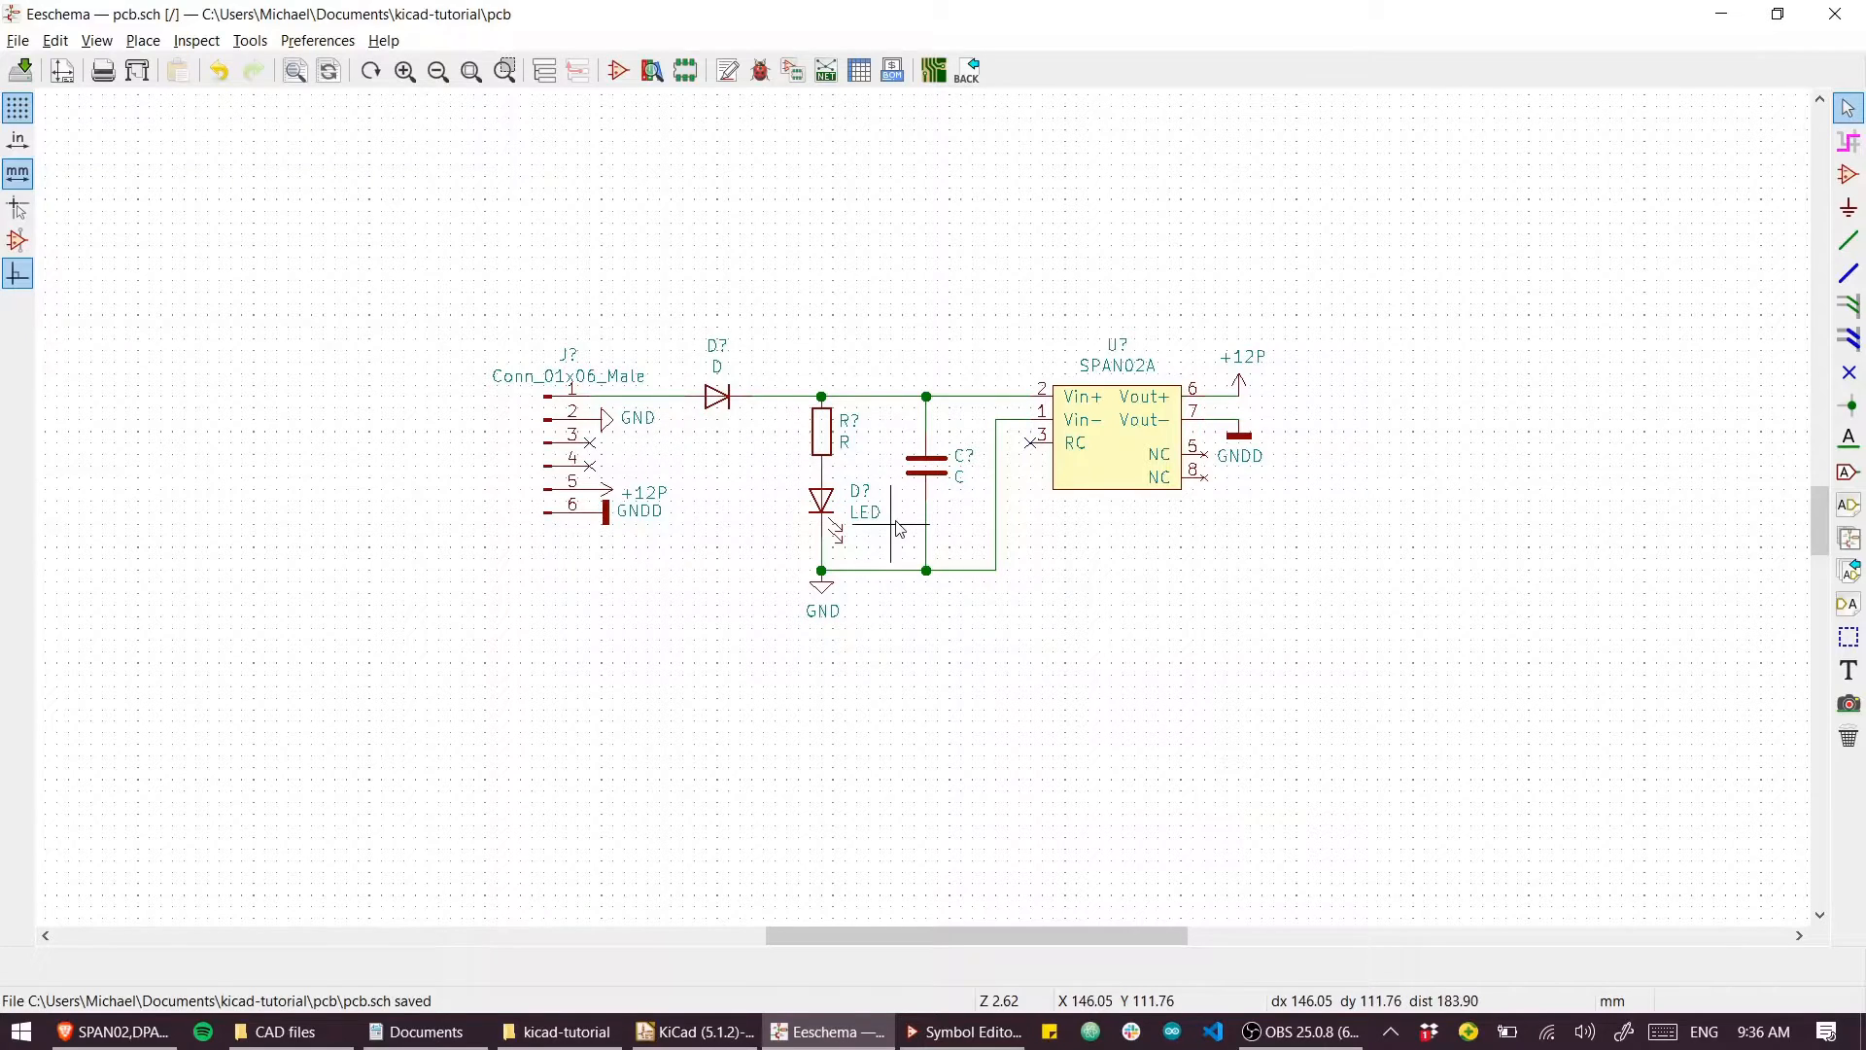
pyautogui.moveTo(726, 71)
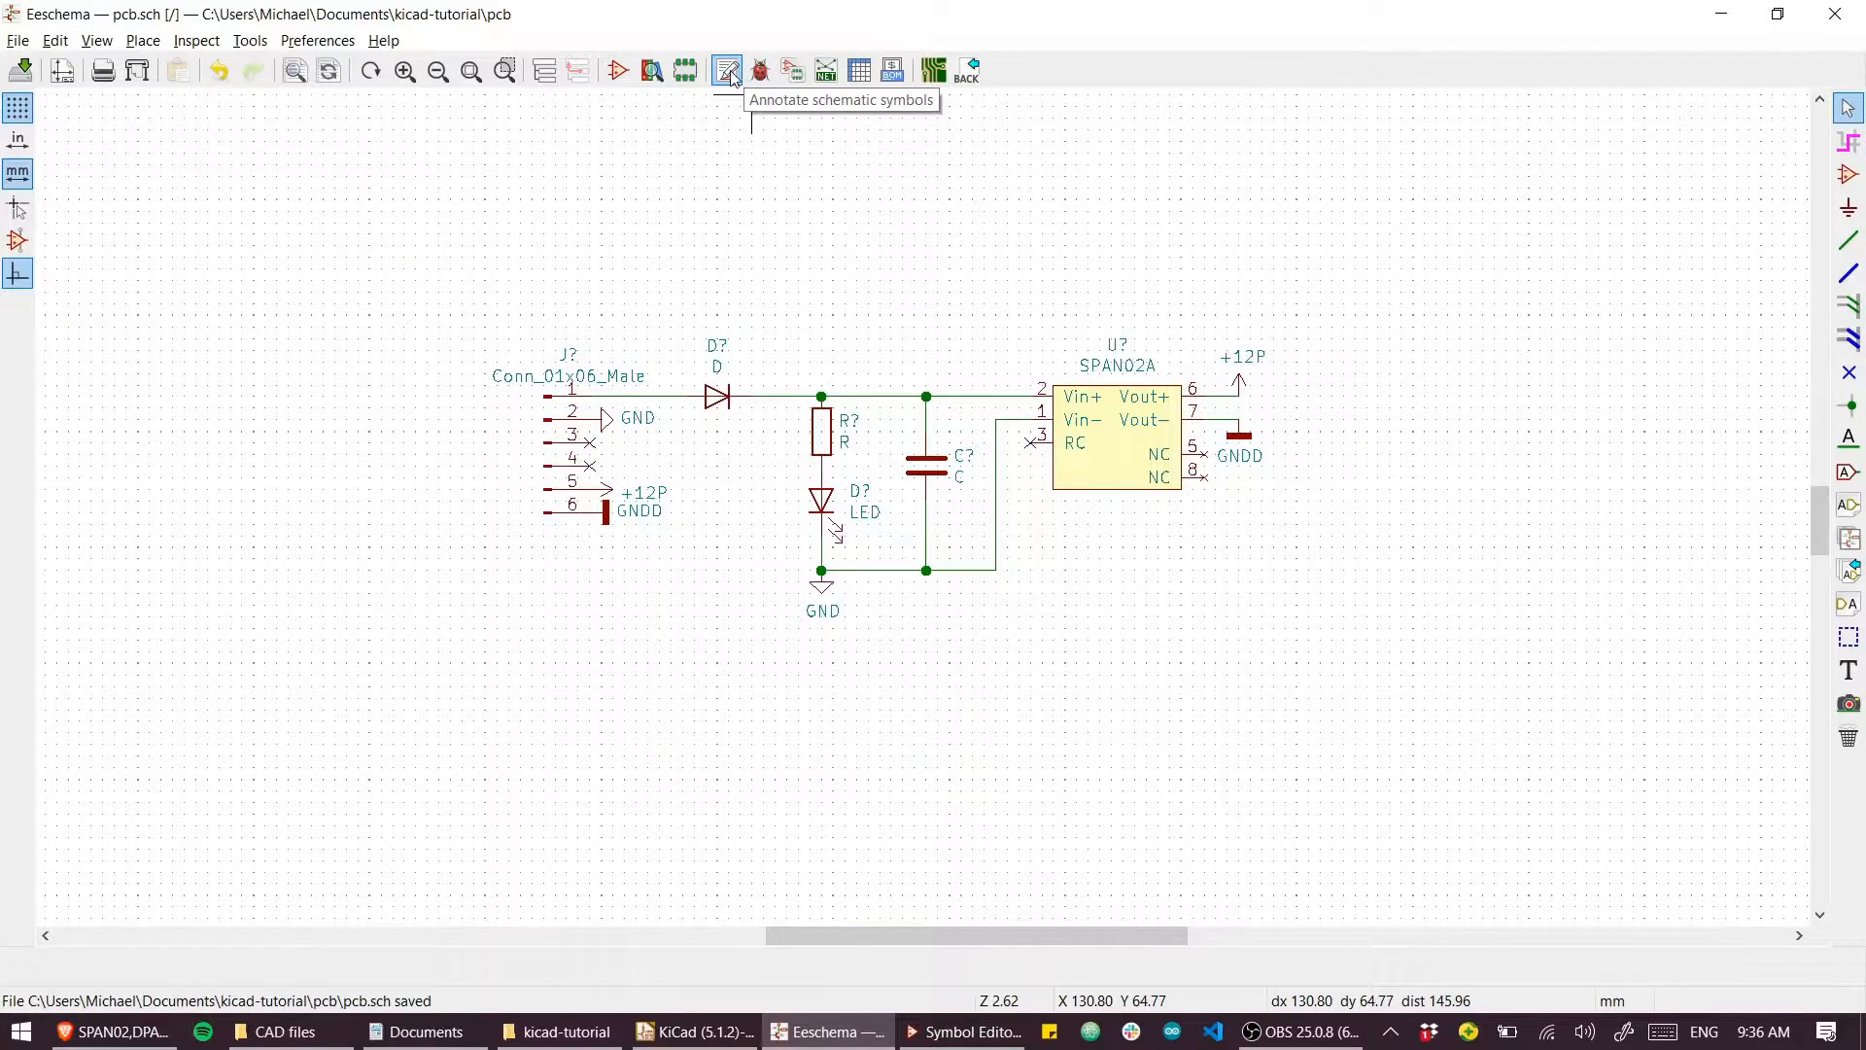
pyautogui.moveTo(791, 70)
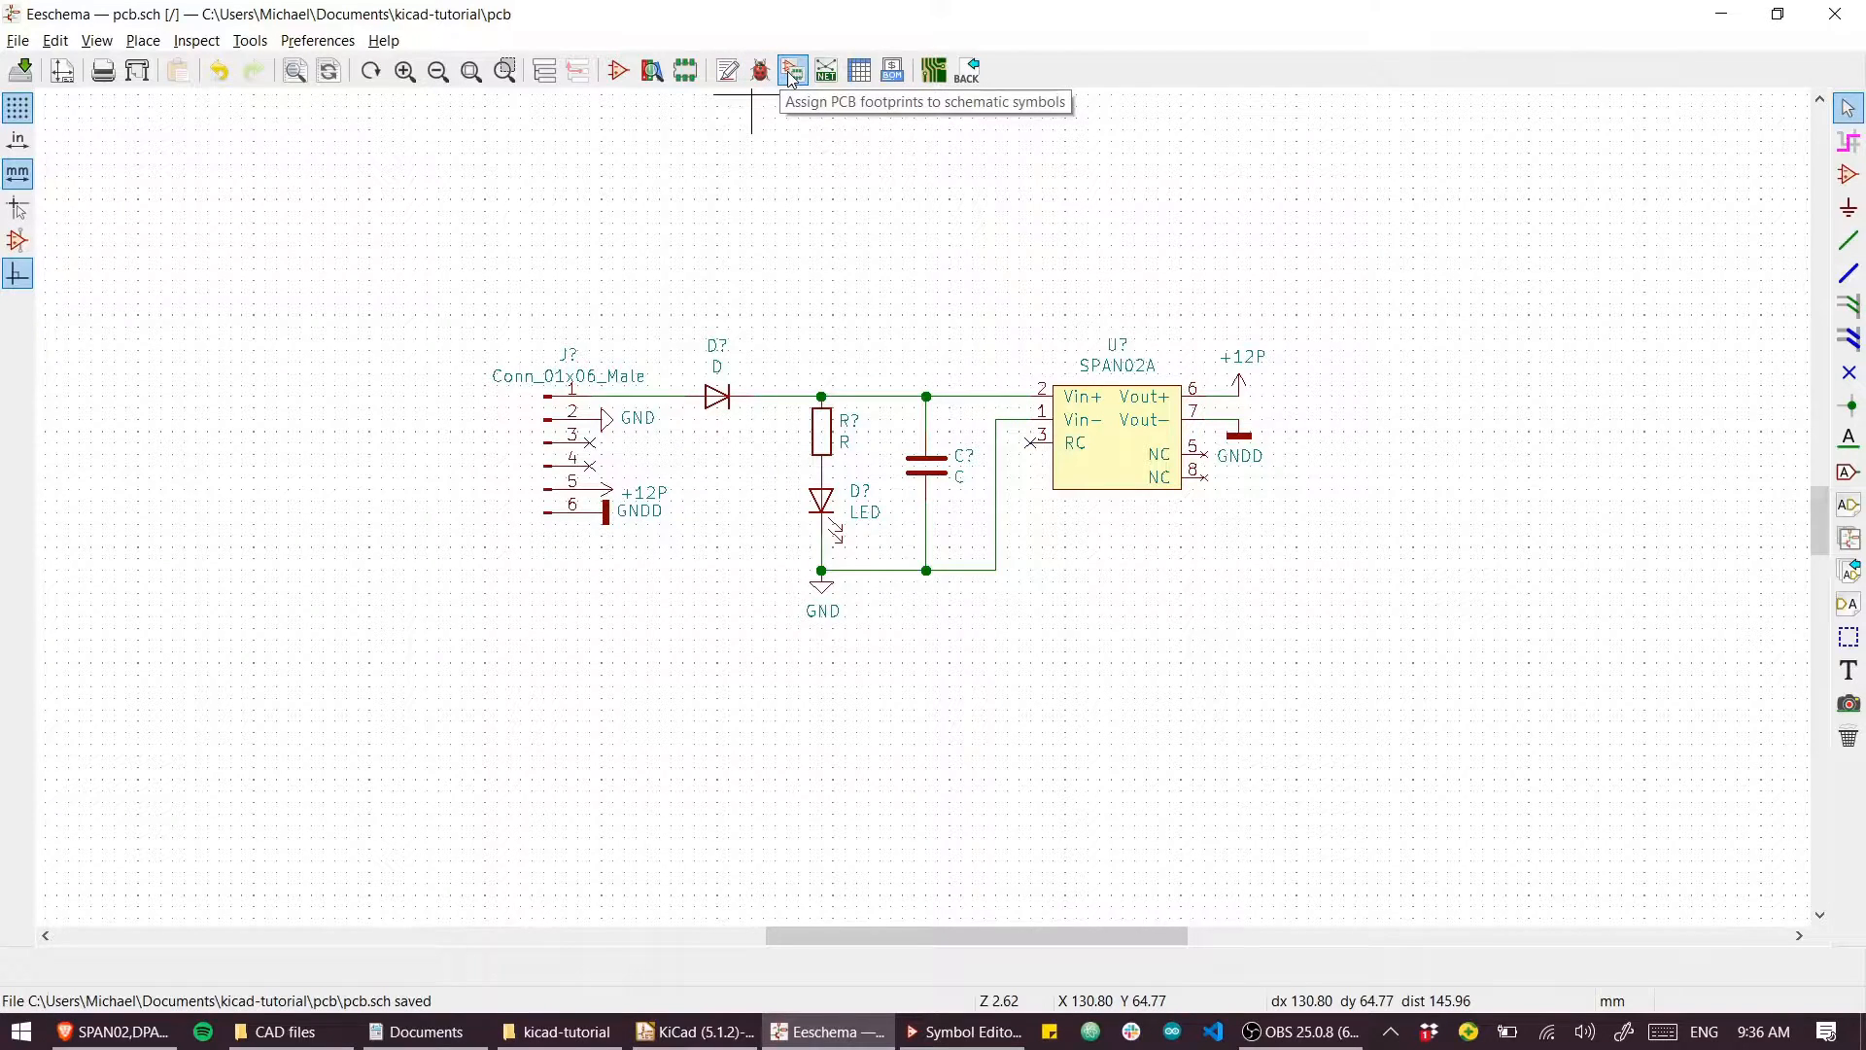
# Step: Auto-annotate the schematic so symbols become J1, D1, D2, R1, C1 and U1
pyautogui.click(758, 70)
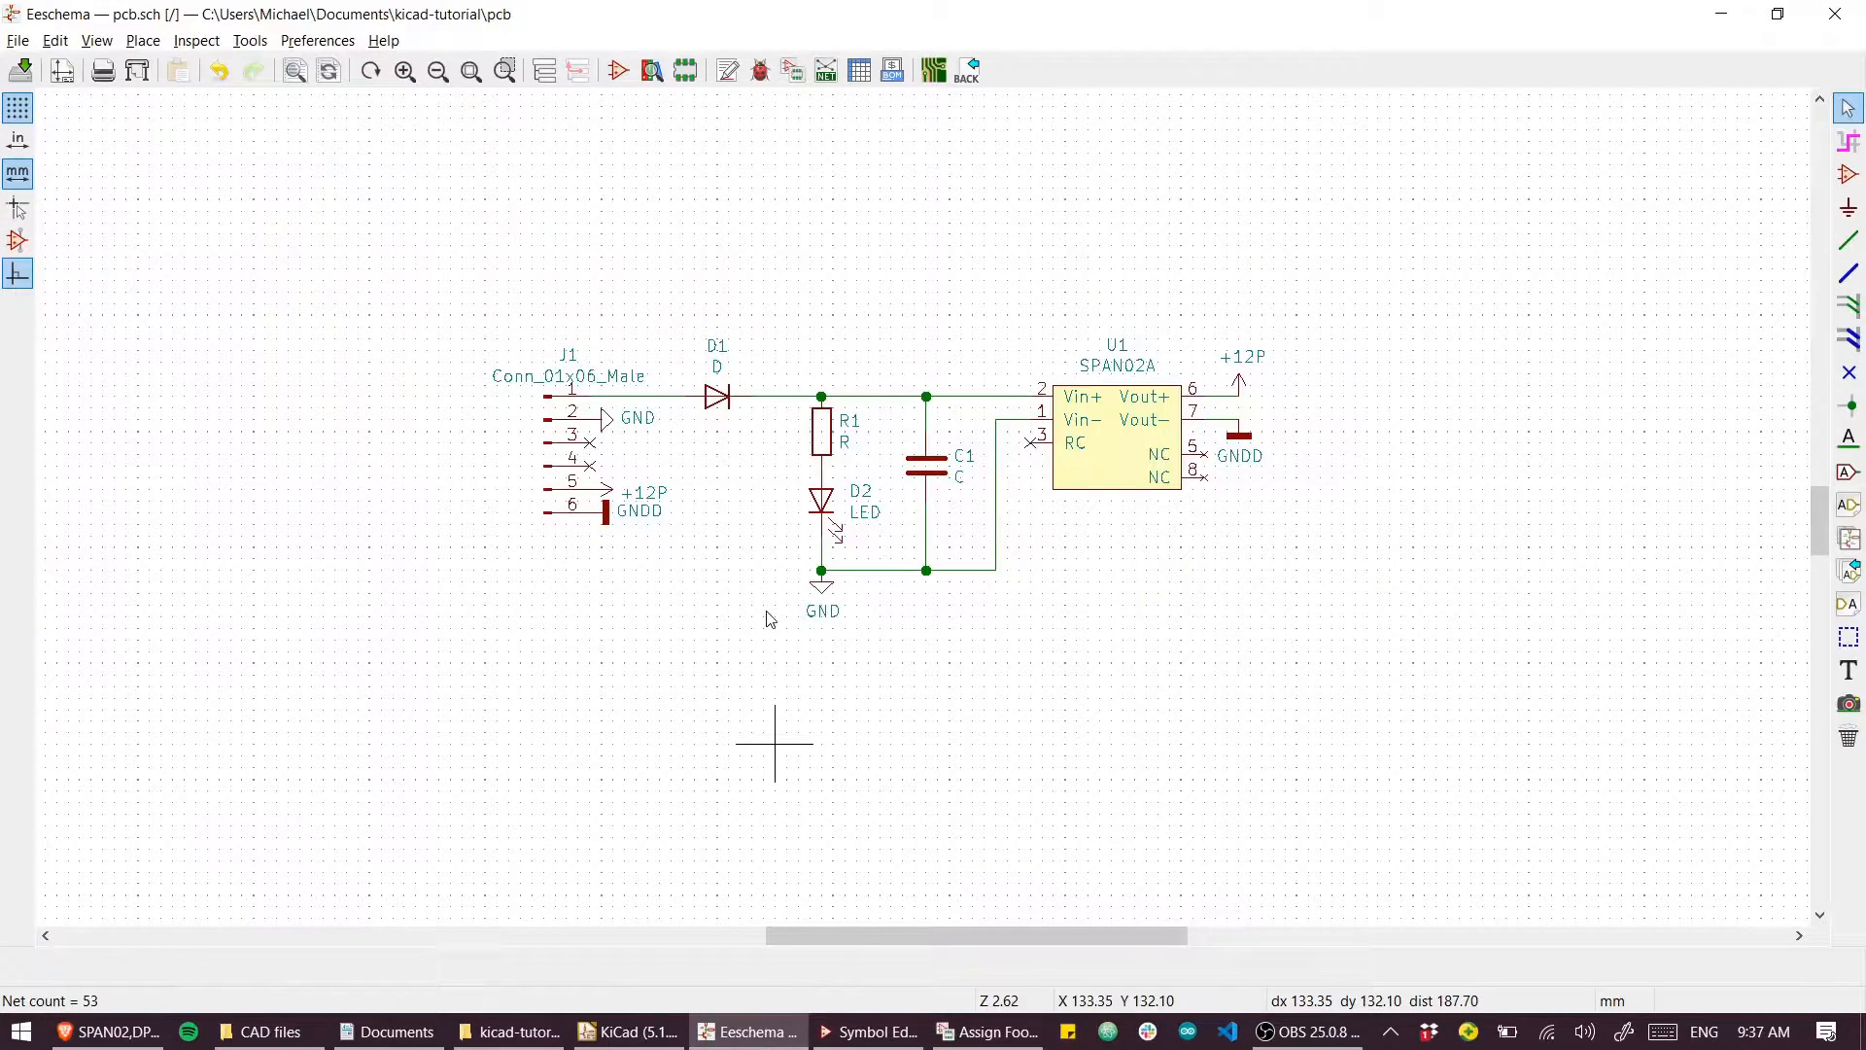
pyautogui.moveTo(627, 493)
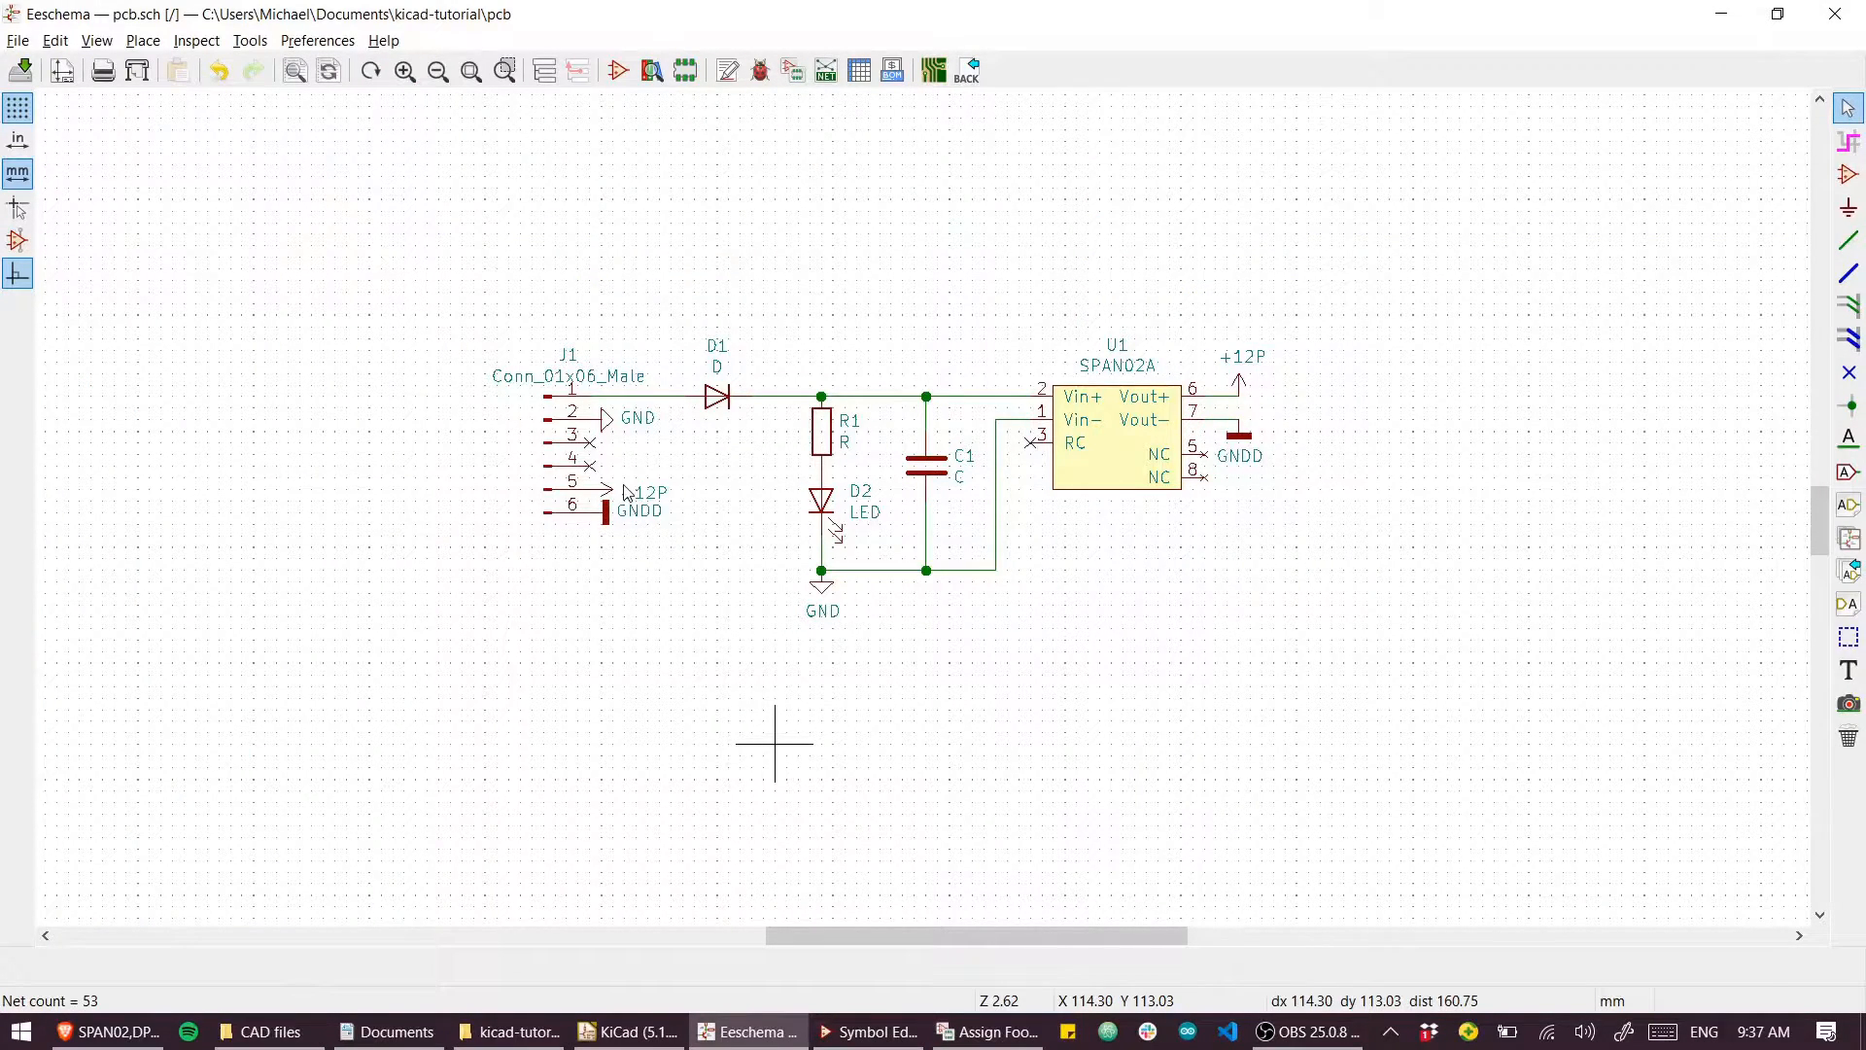
pyautogui.click(105, 1030)
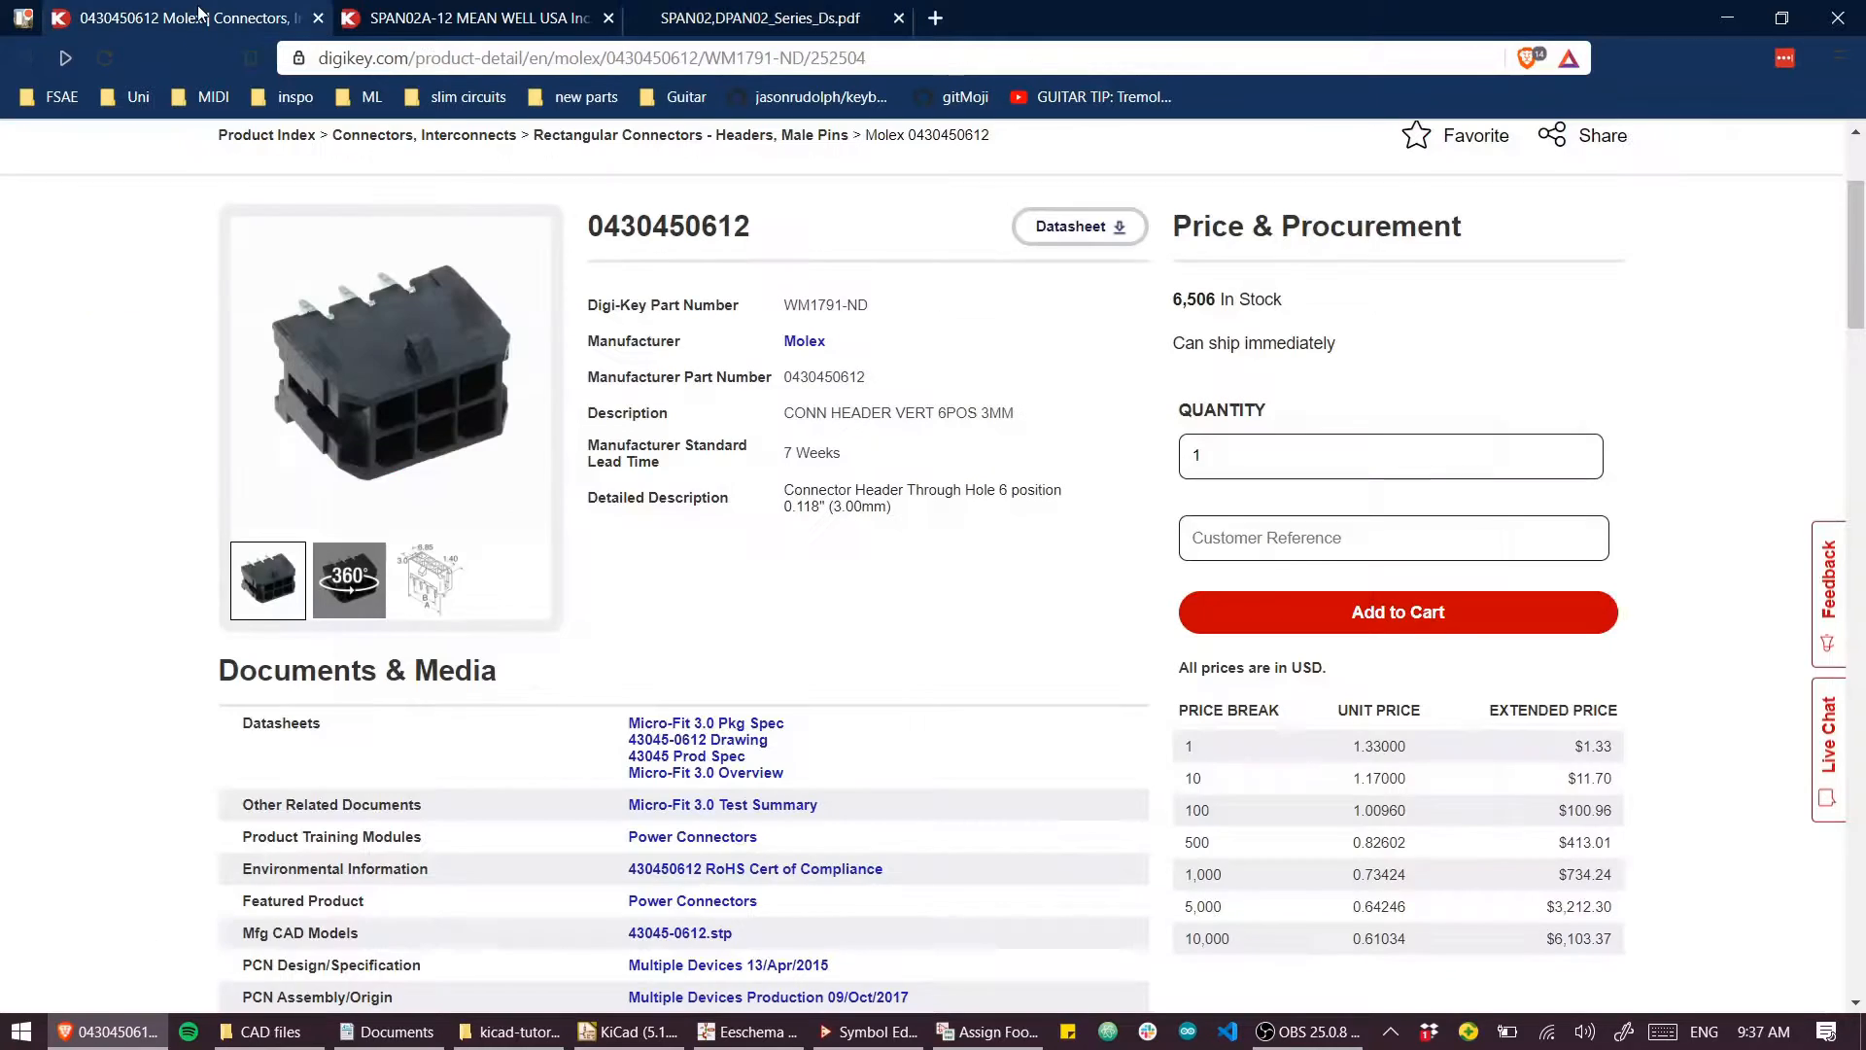
pyautogui.scroll(3)
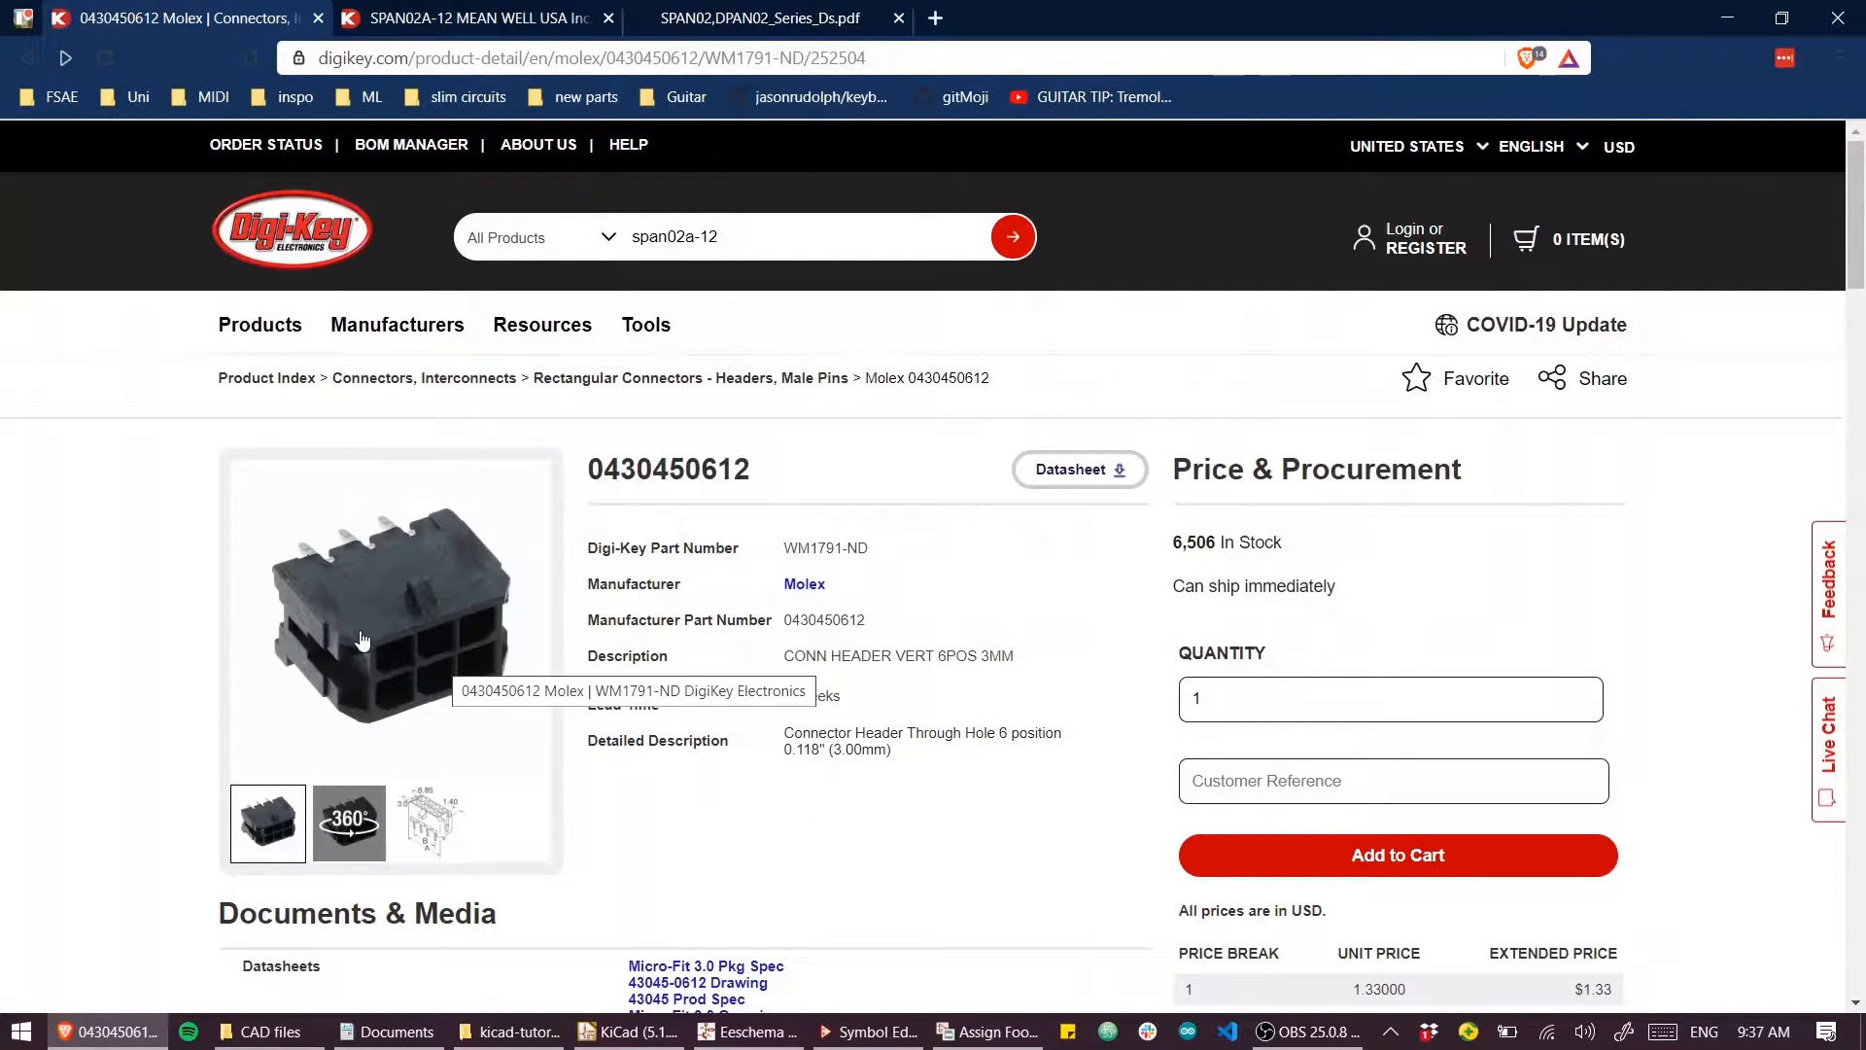
pyautogui.scroll(-3)
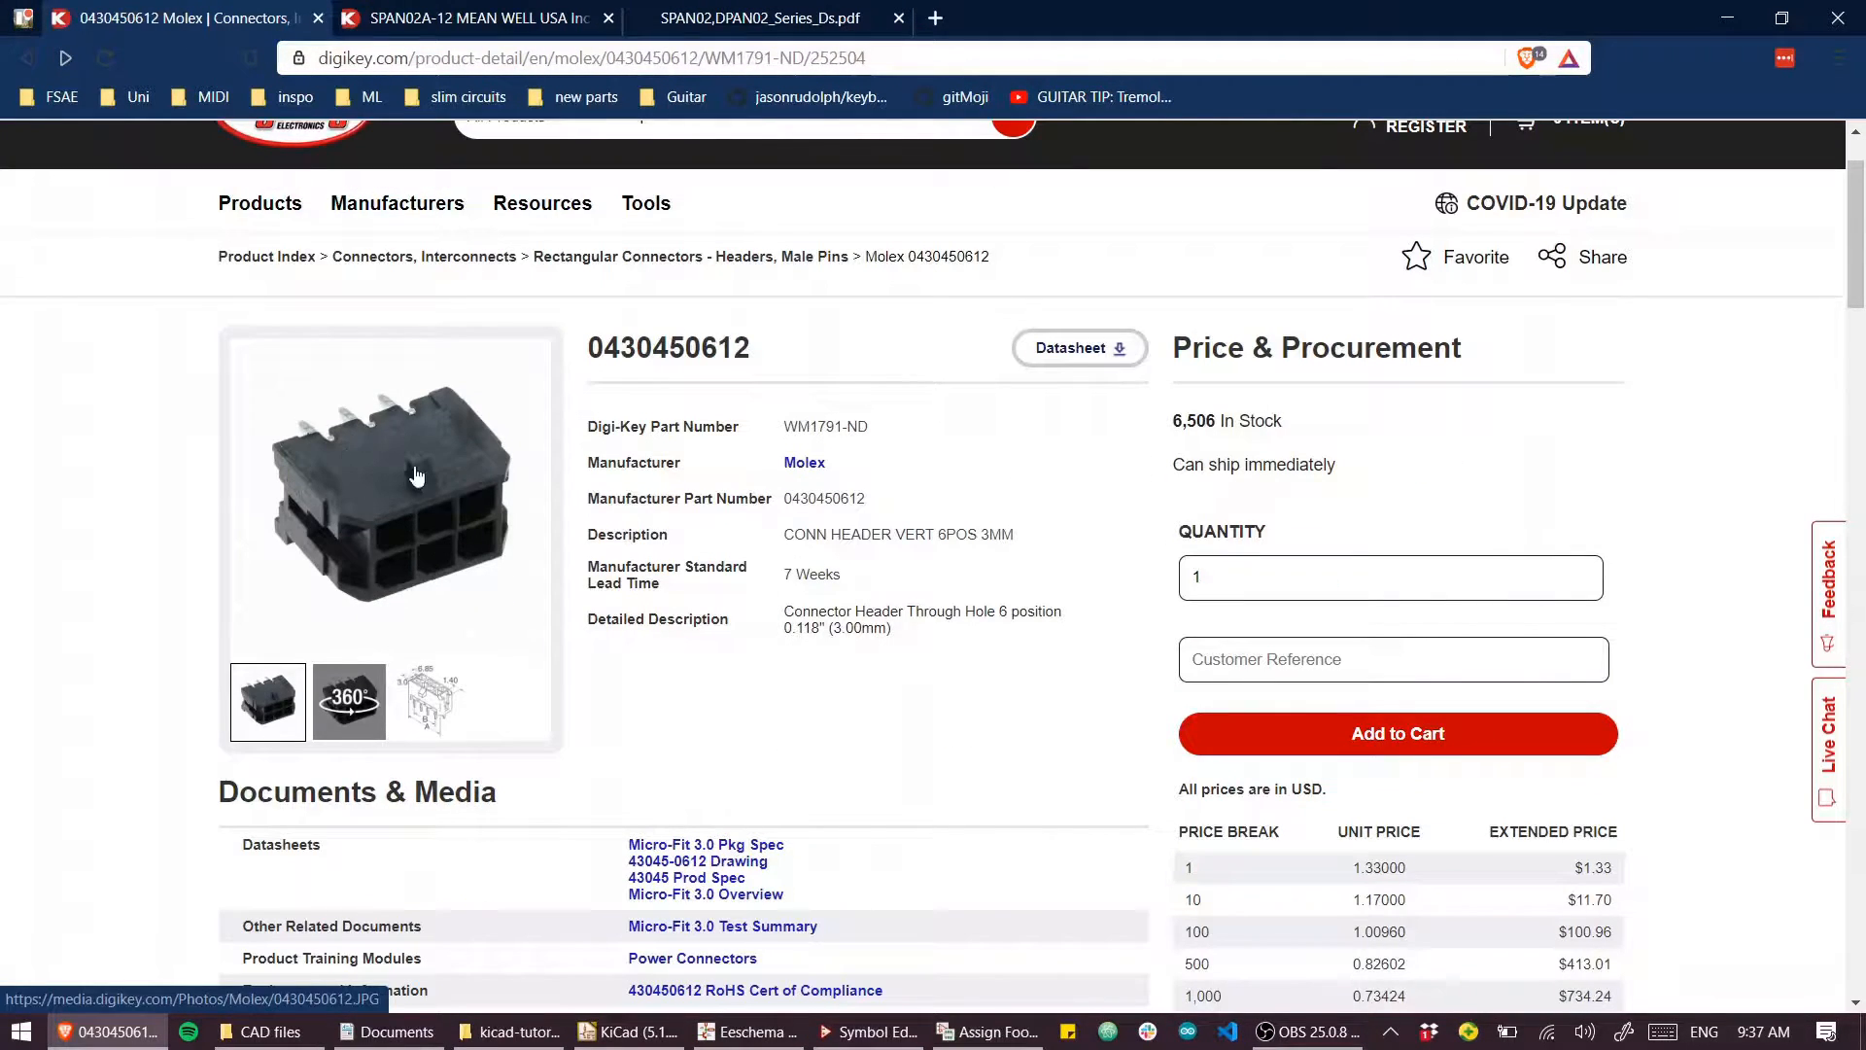
pyautogui.moveTo(873, 694)
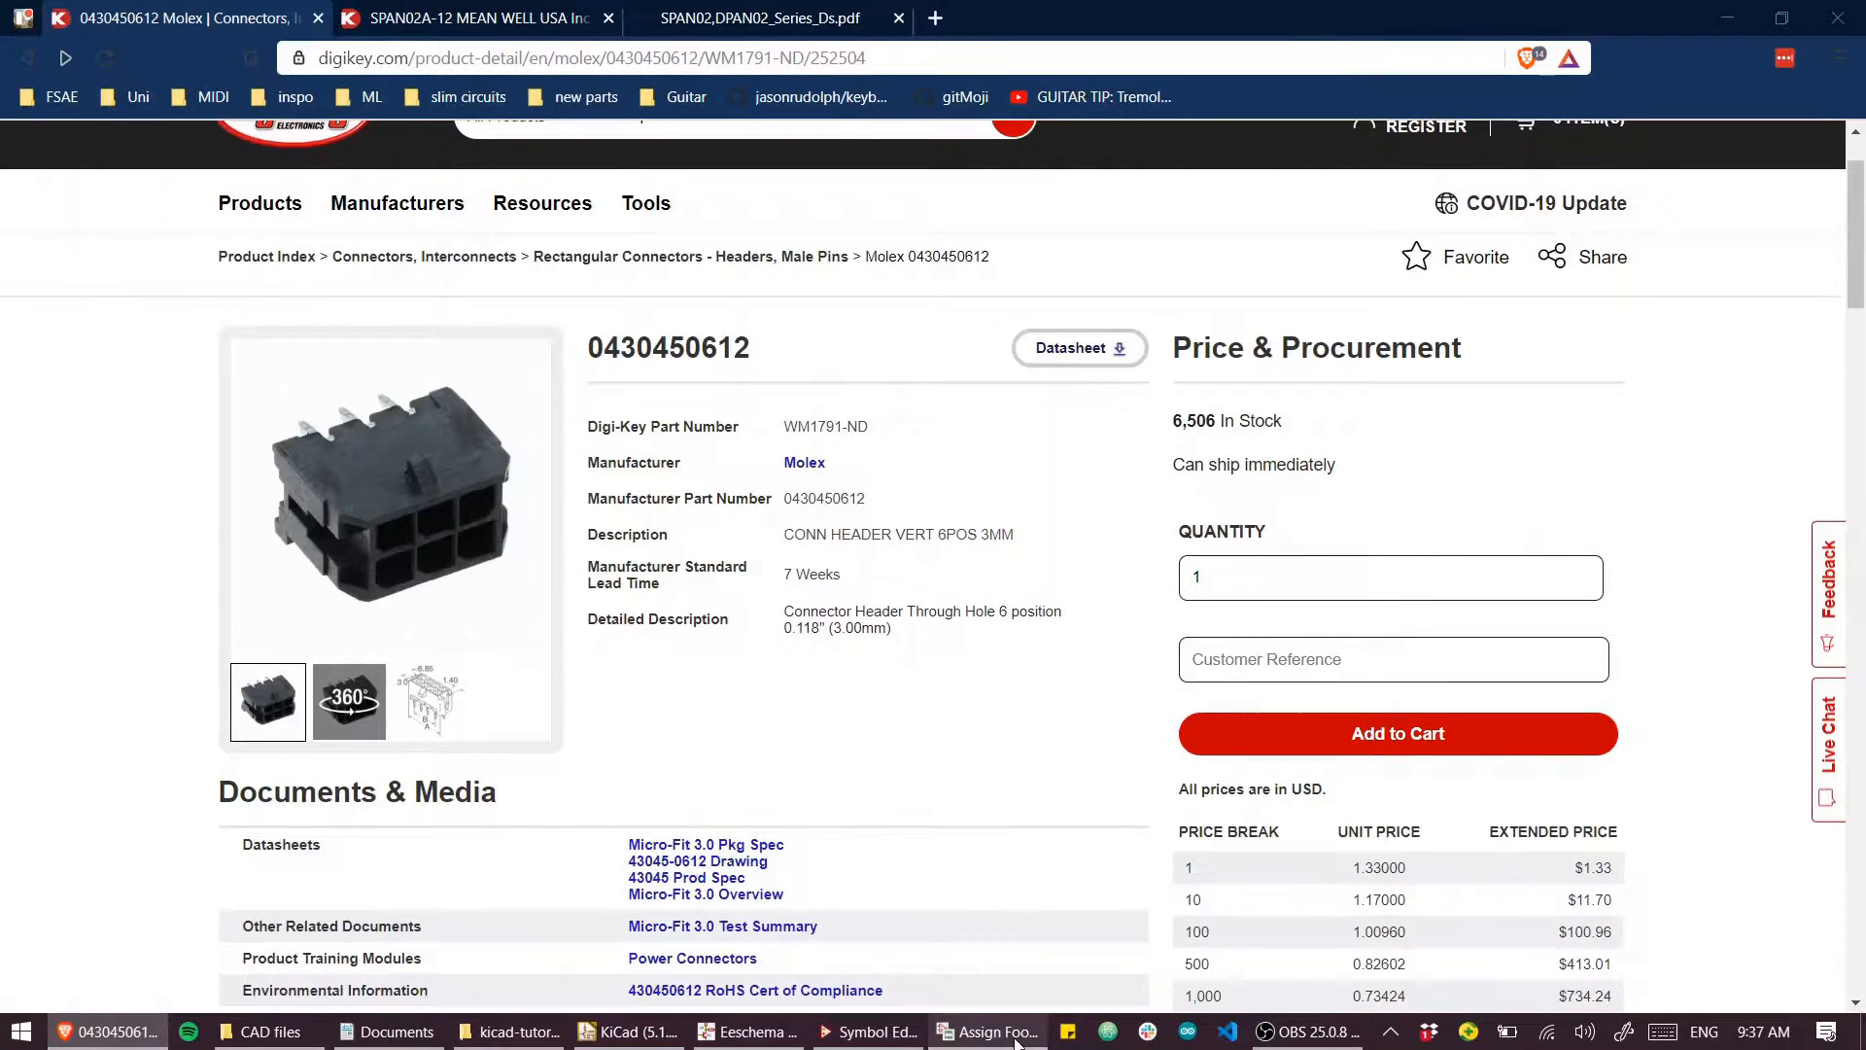
# Step: Bring back the Assign Footprints window and select connector J1
pyautogui.click(985, 1030)
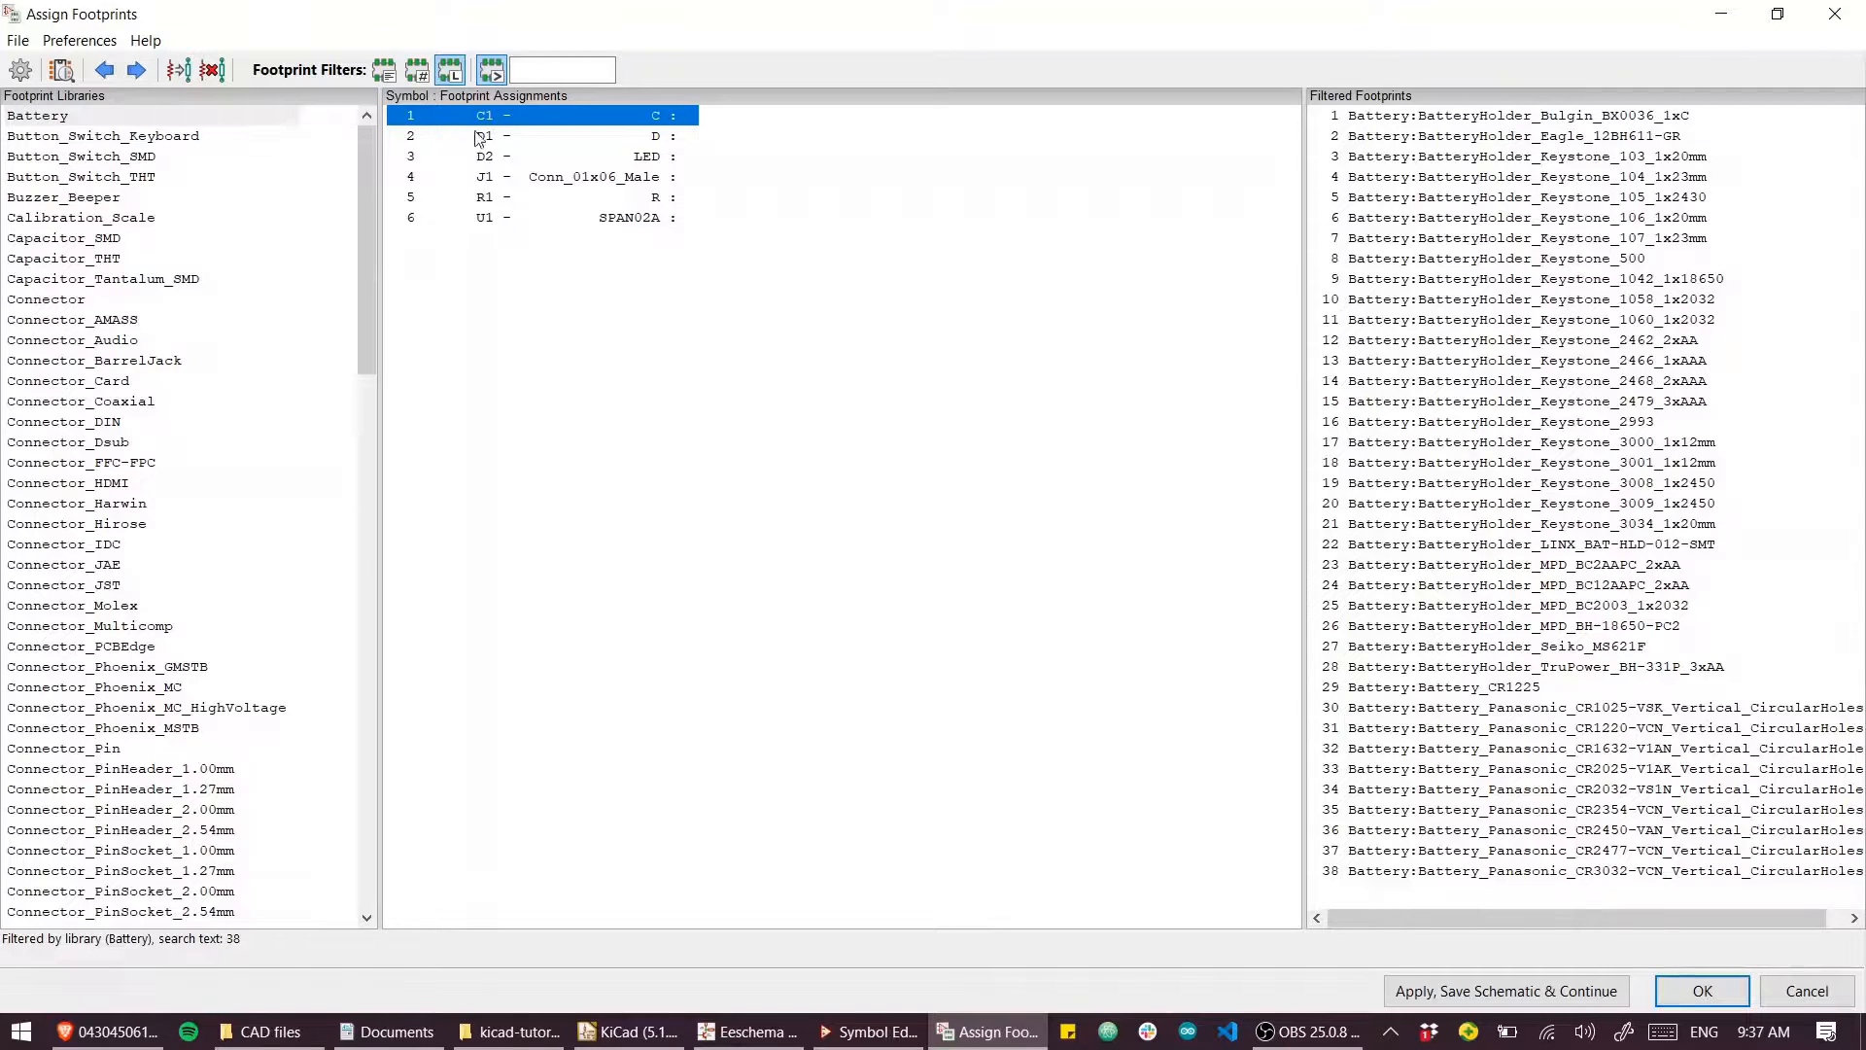
pyautogui.click(572, 176)
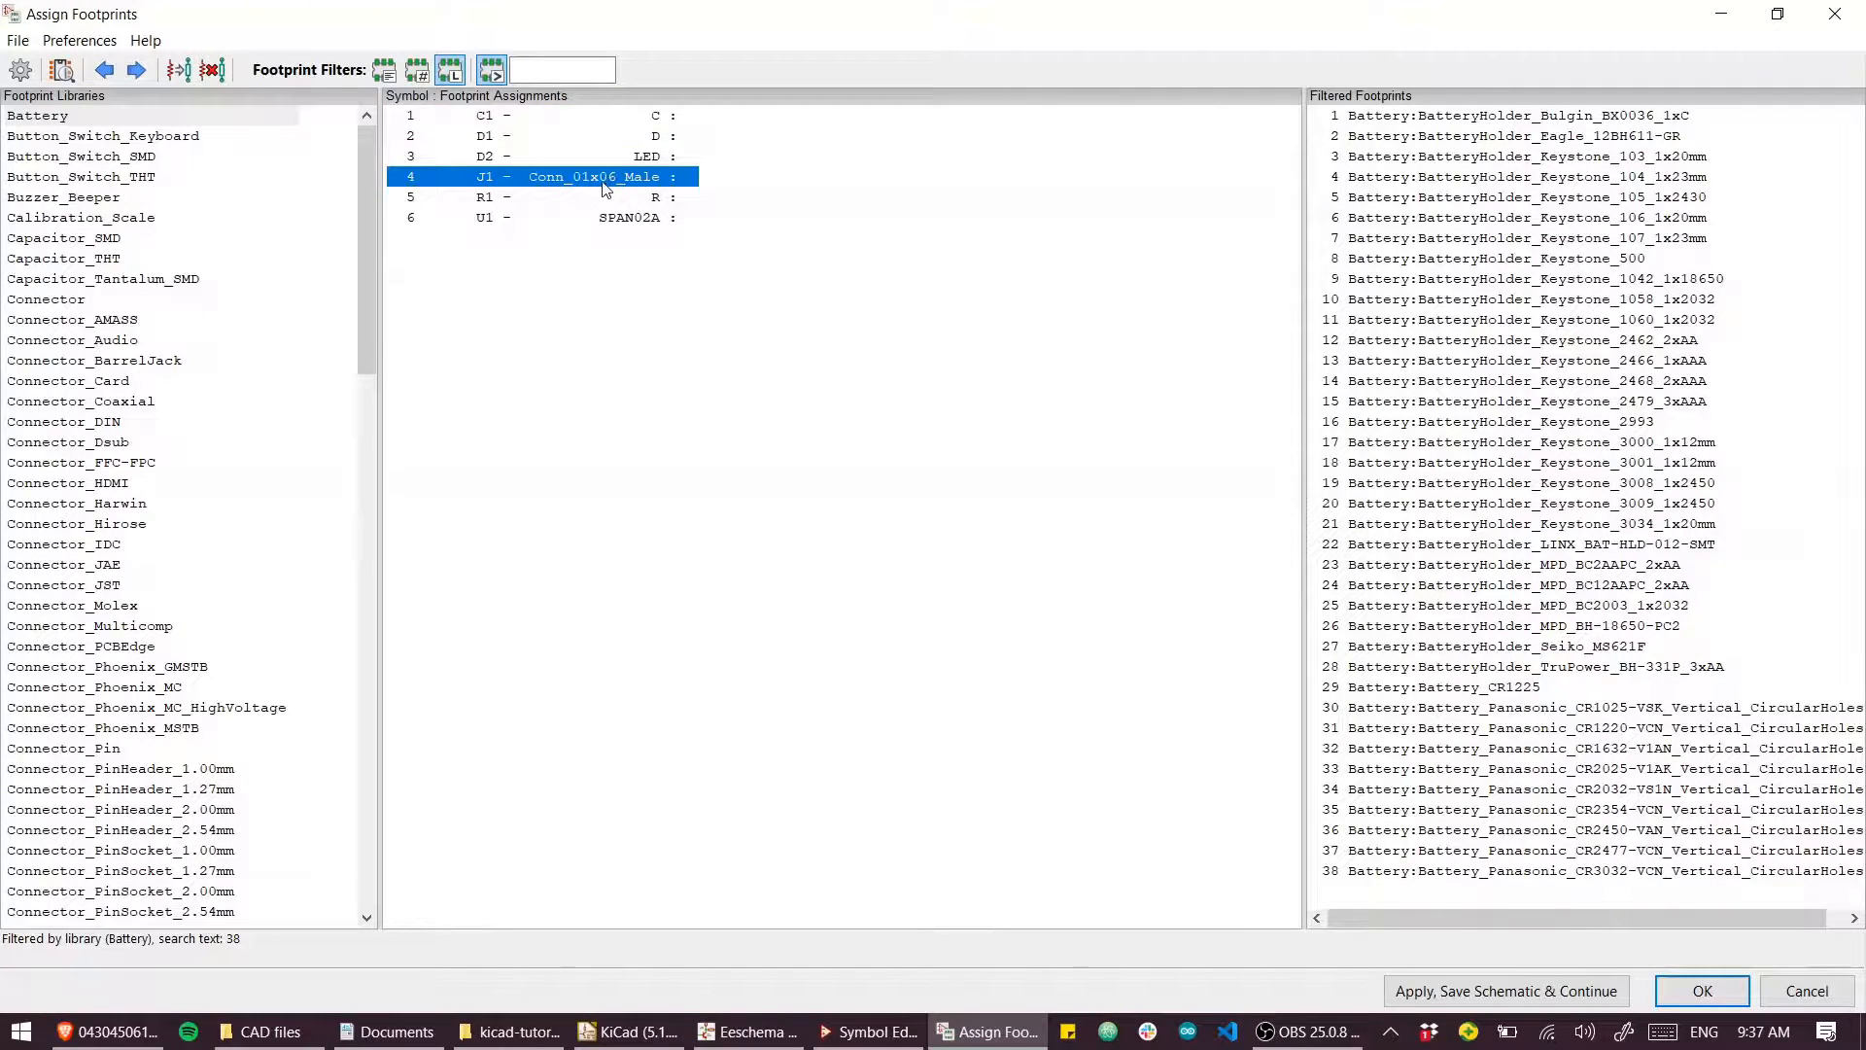
pyautogui.moveTo(685, 319)
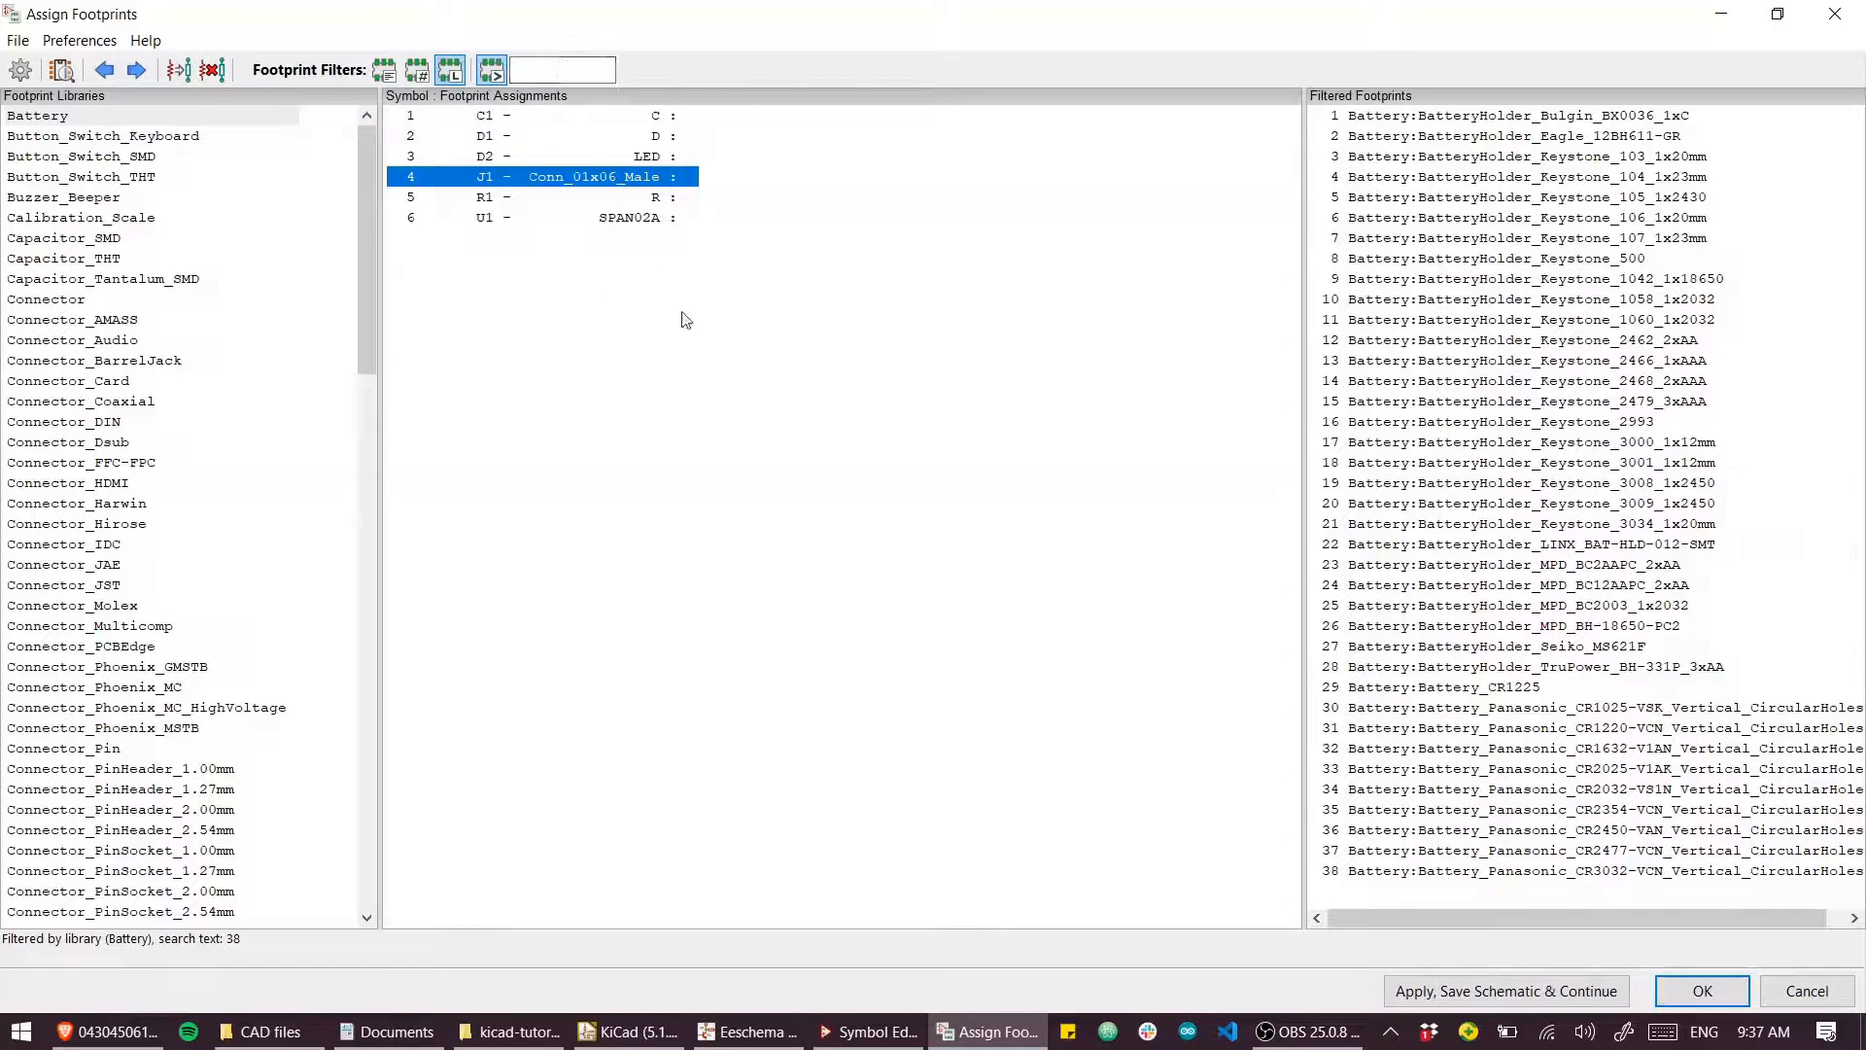
pyautogui.moveTo(465, 237)
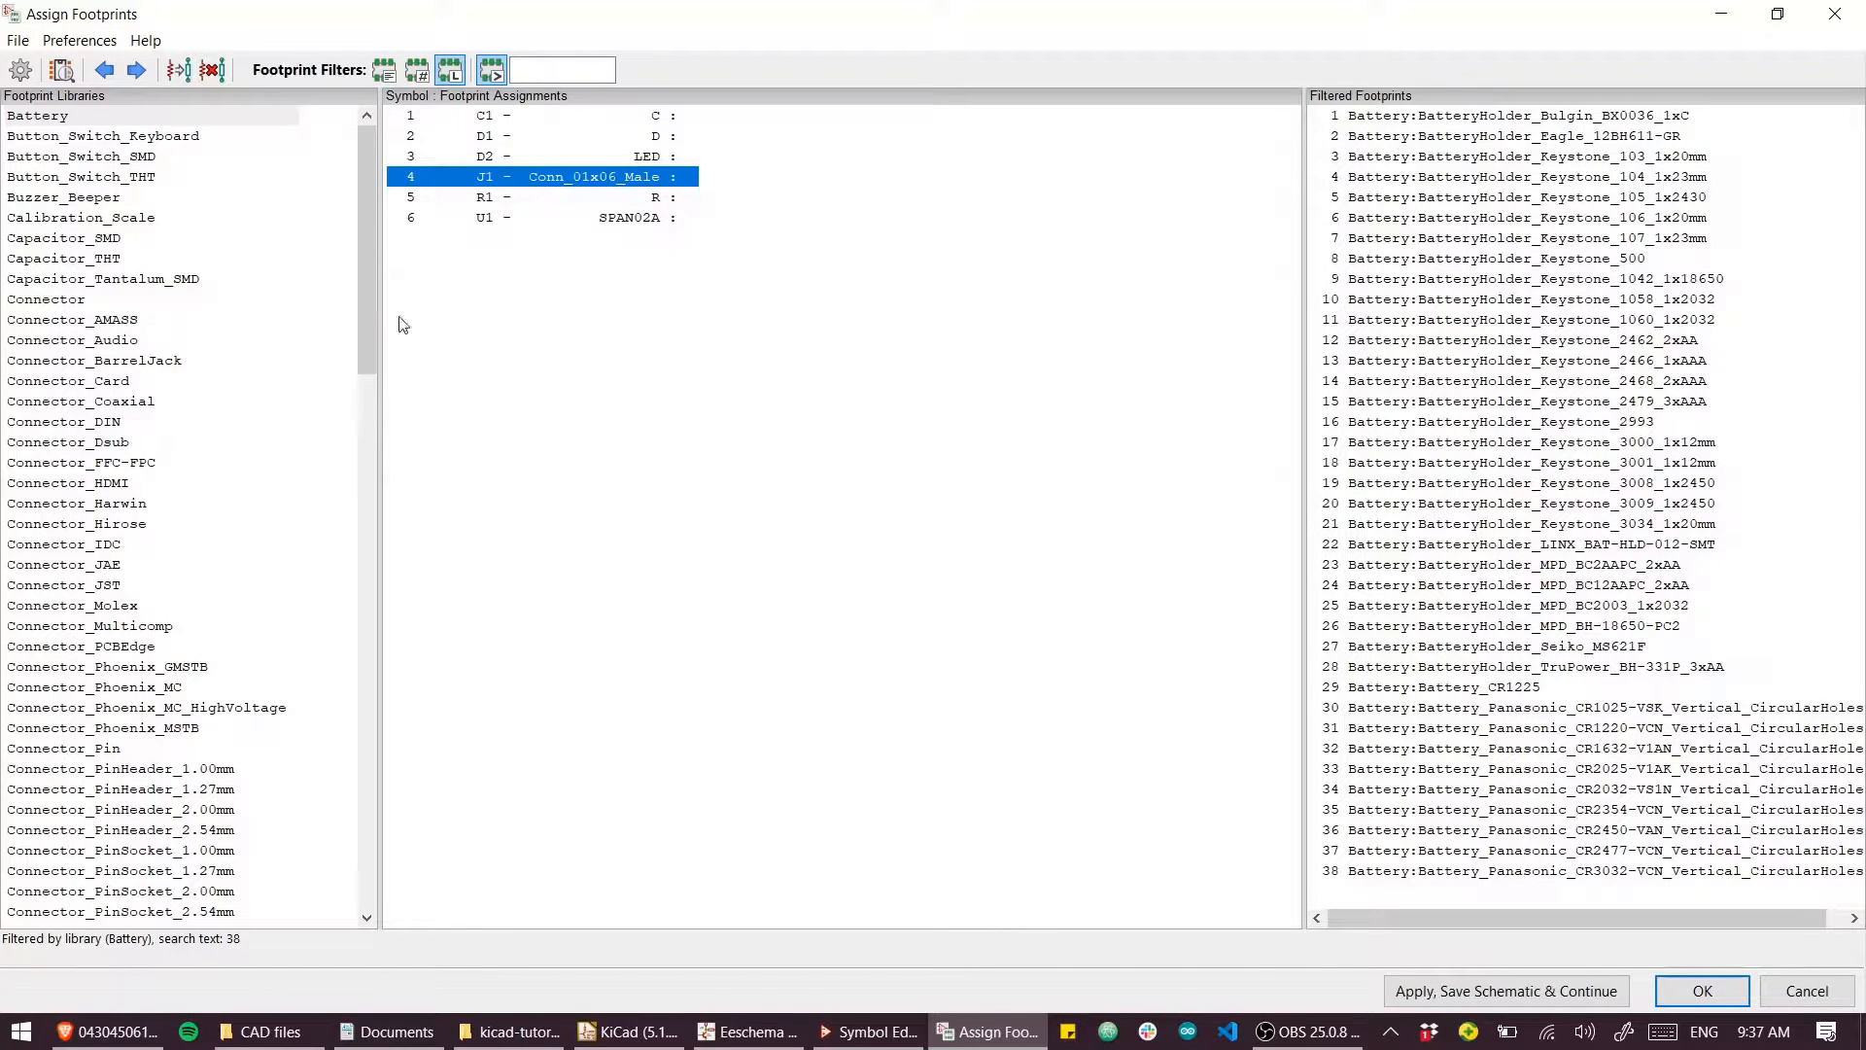
pyautogui.moveTo(571, 186)
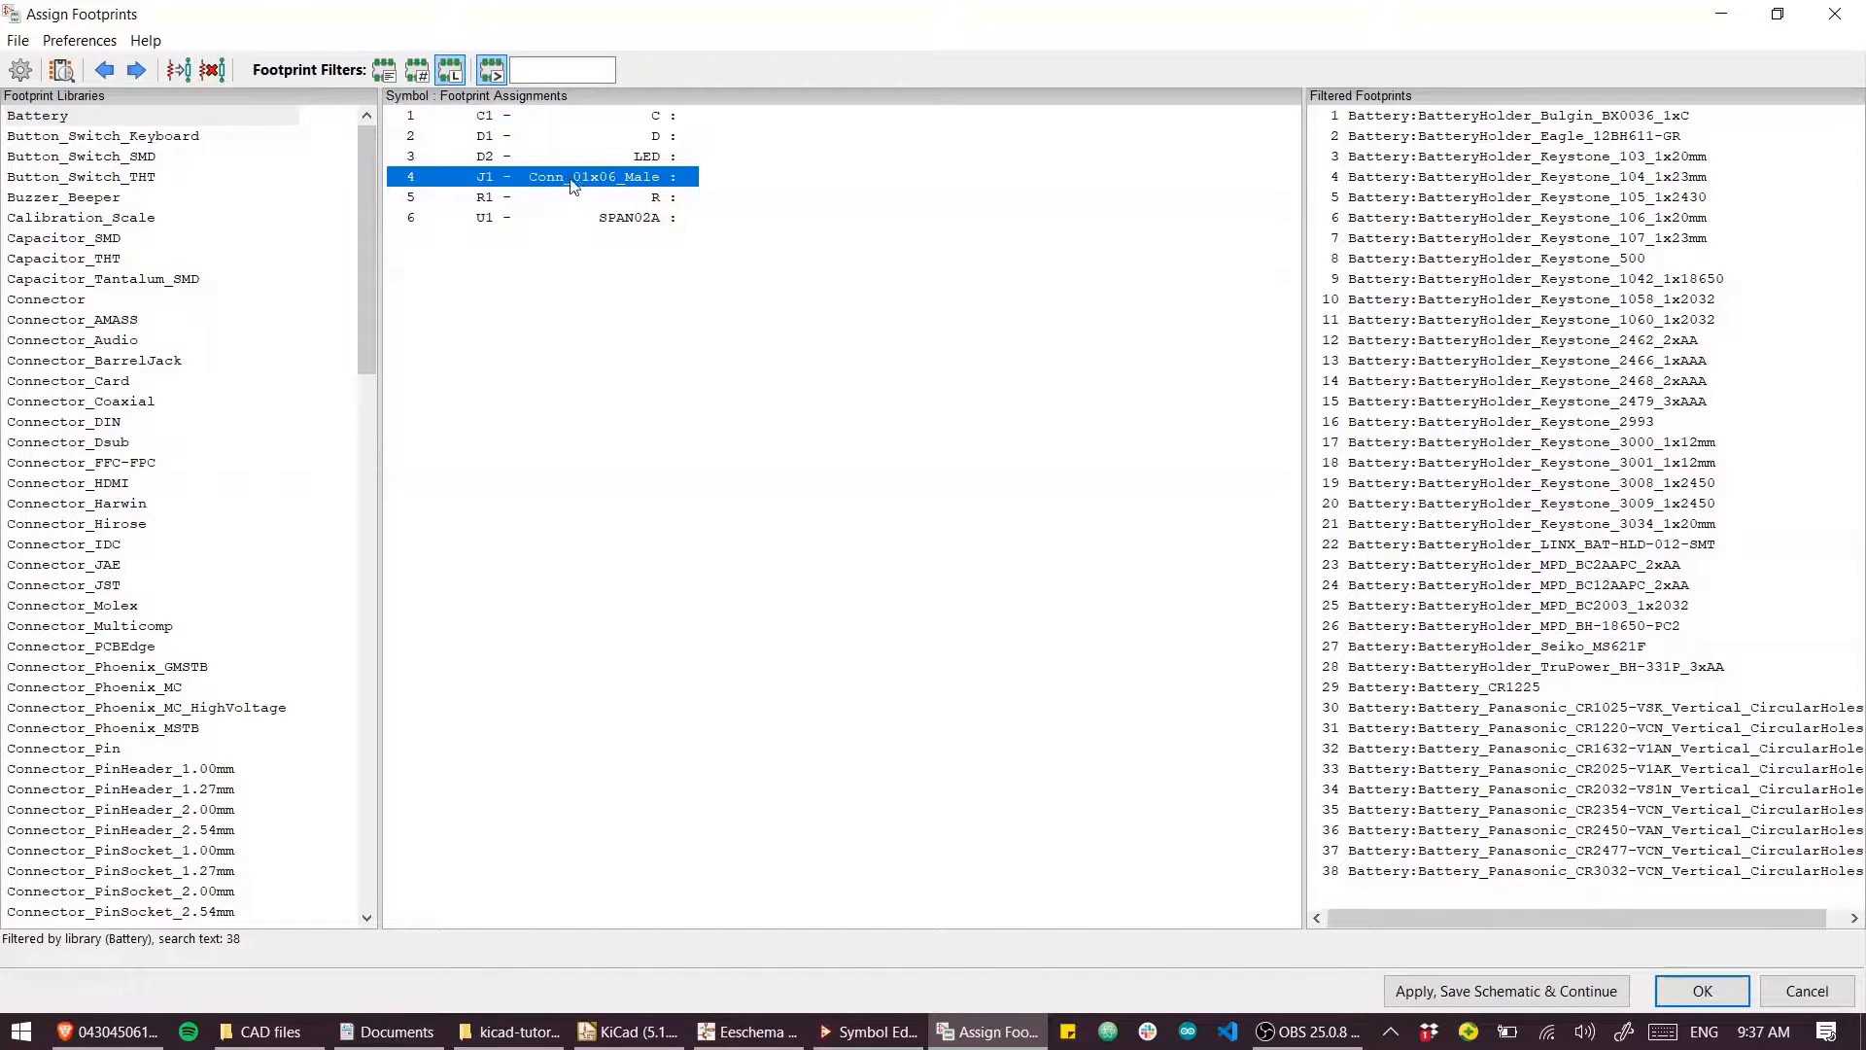
pyautogui.moveTo(95, 329)
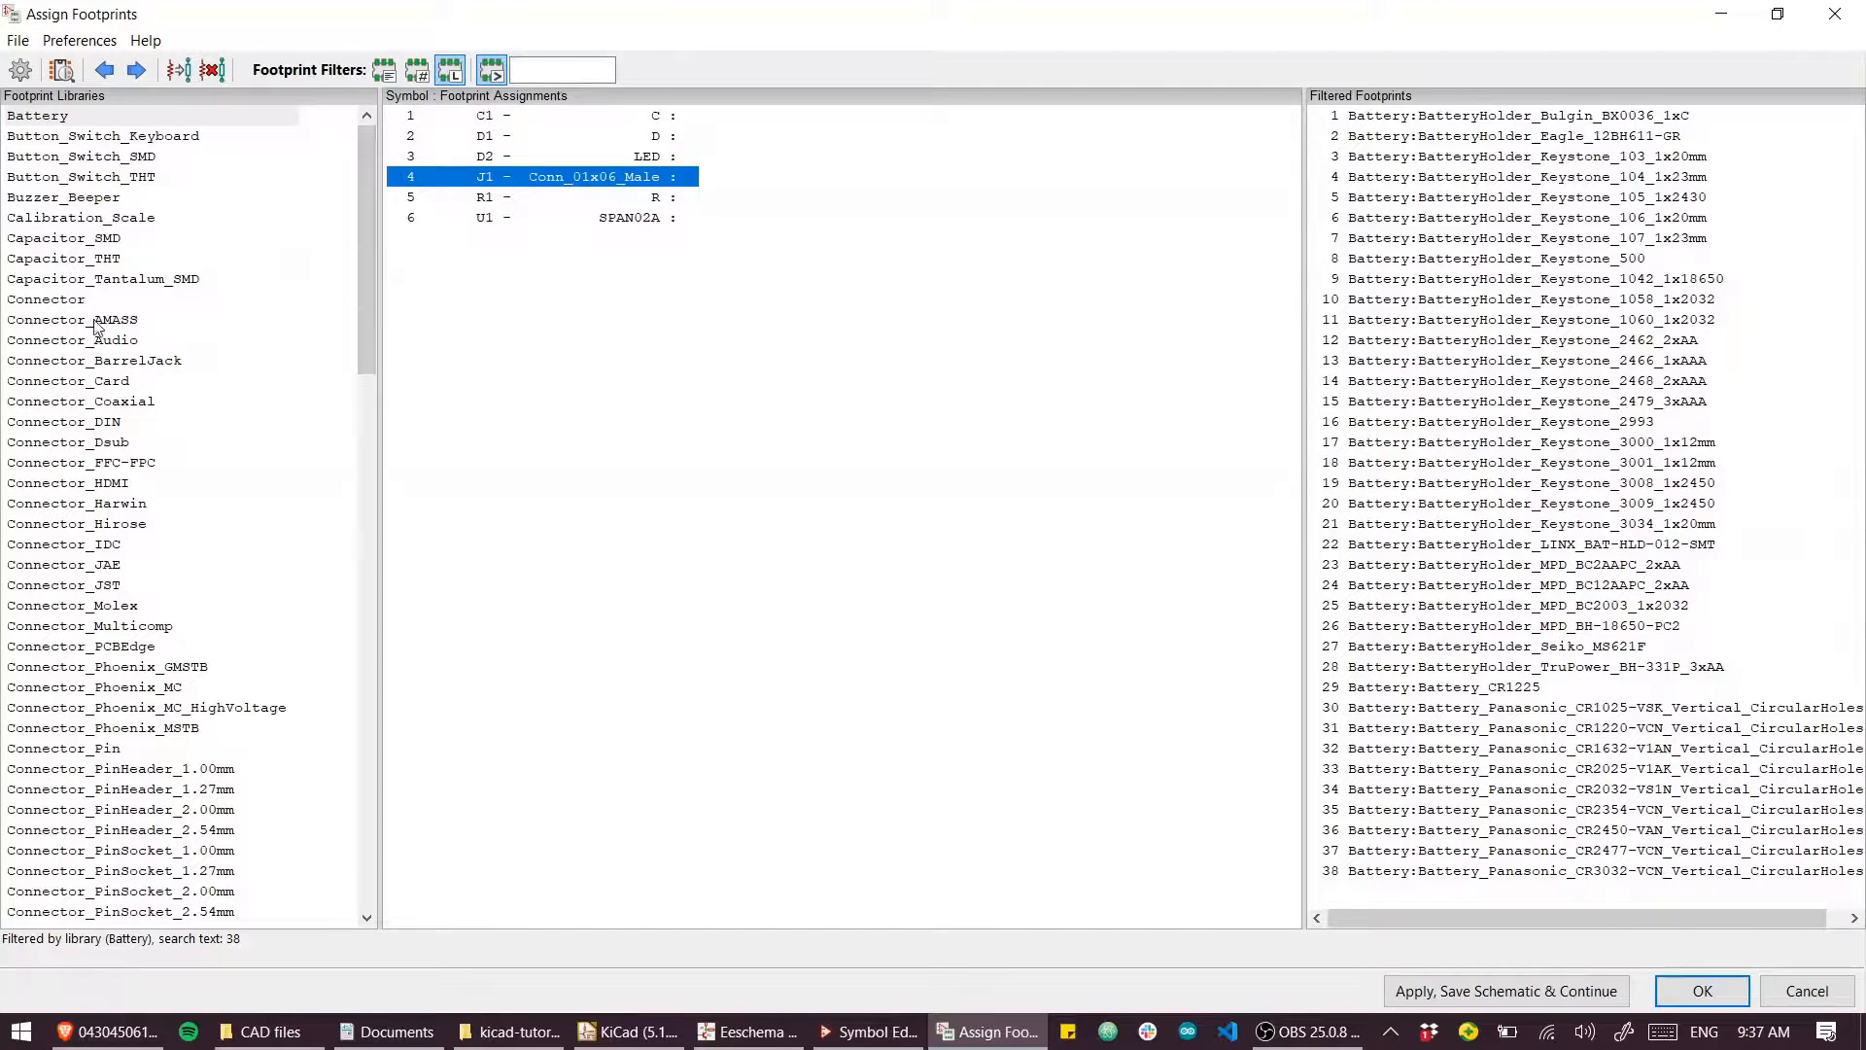
# Step: Filter to Connector_Molex, scroll to Micro-Fit 3.0 43045 entries, and widen the footprint list
pyautogui.click(71, 605)
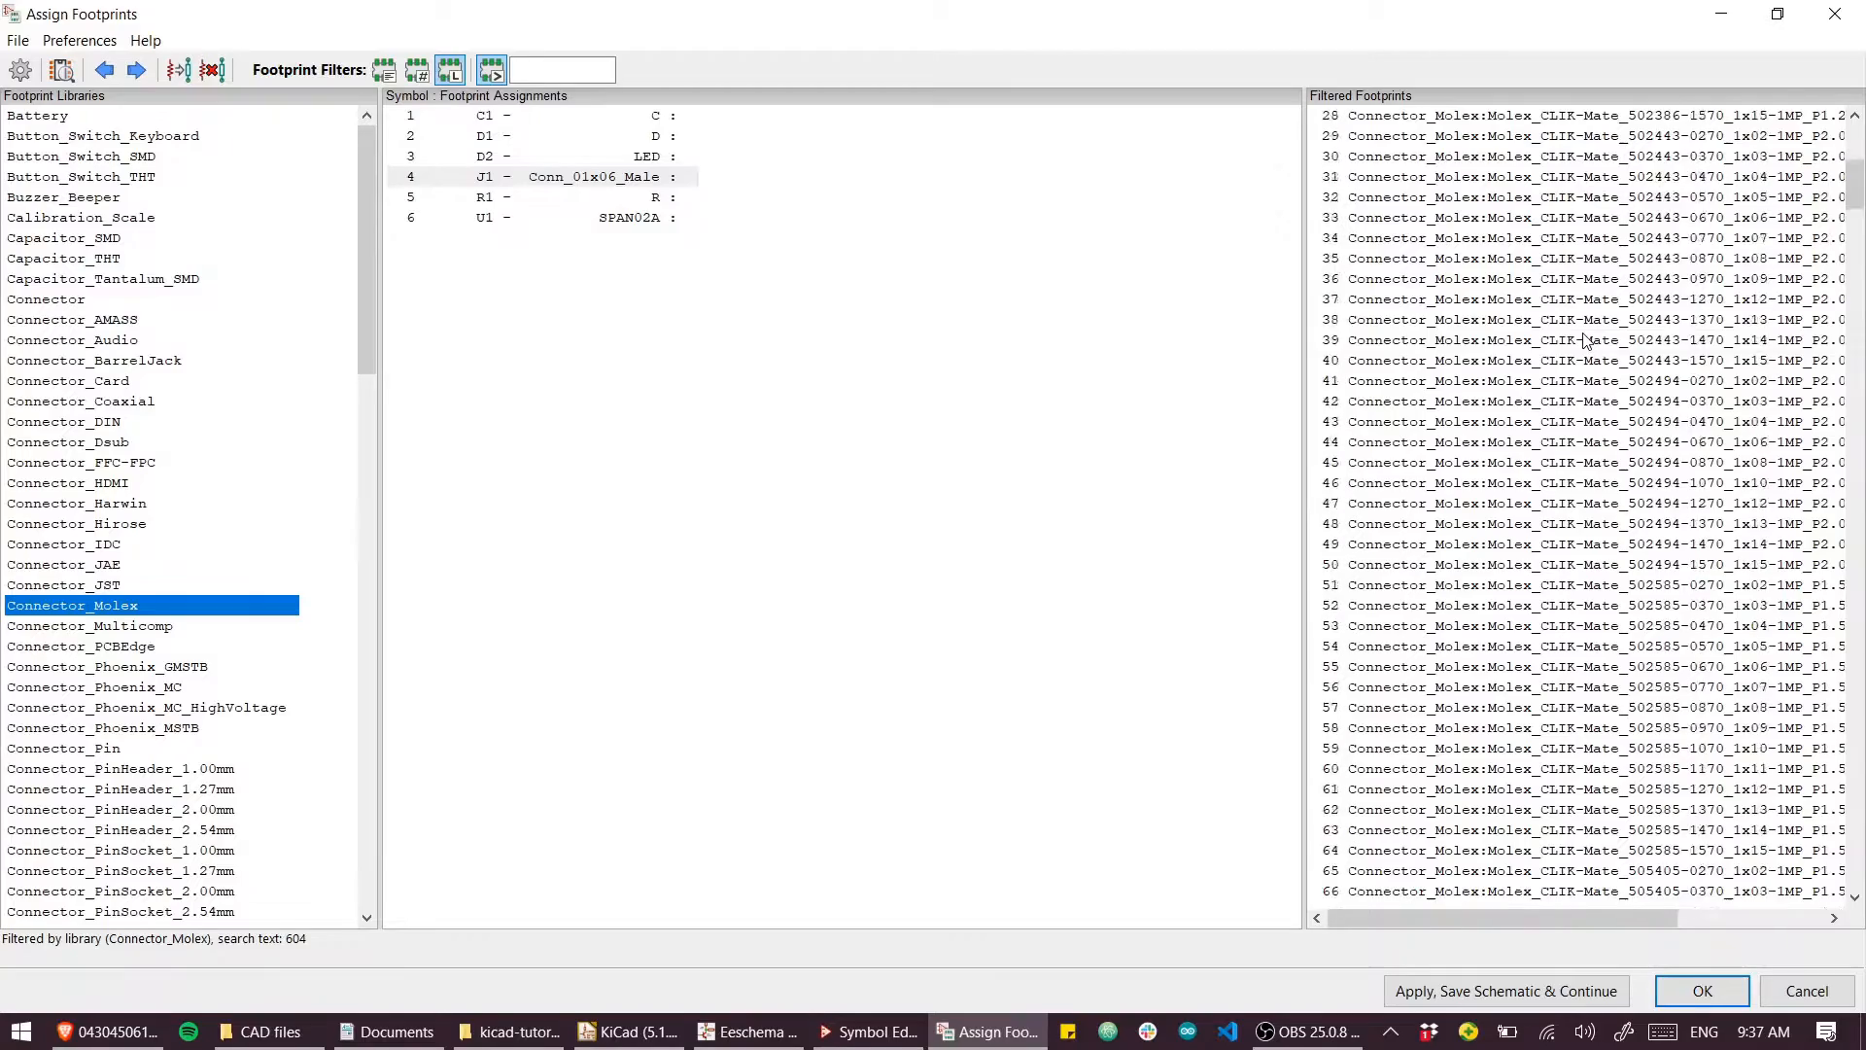
pyautogui.scroll(-3)
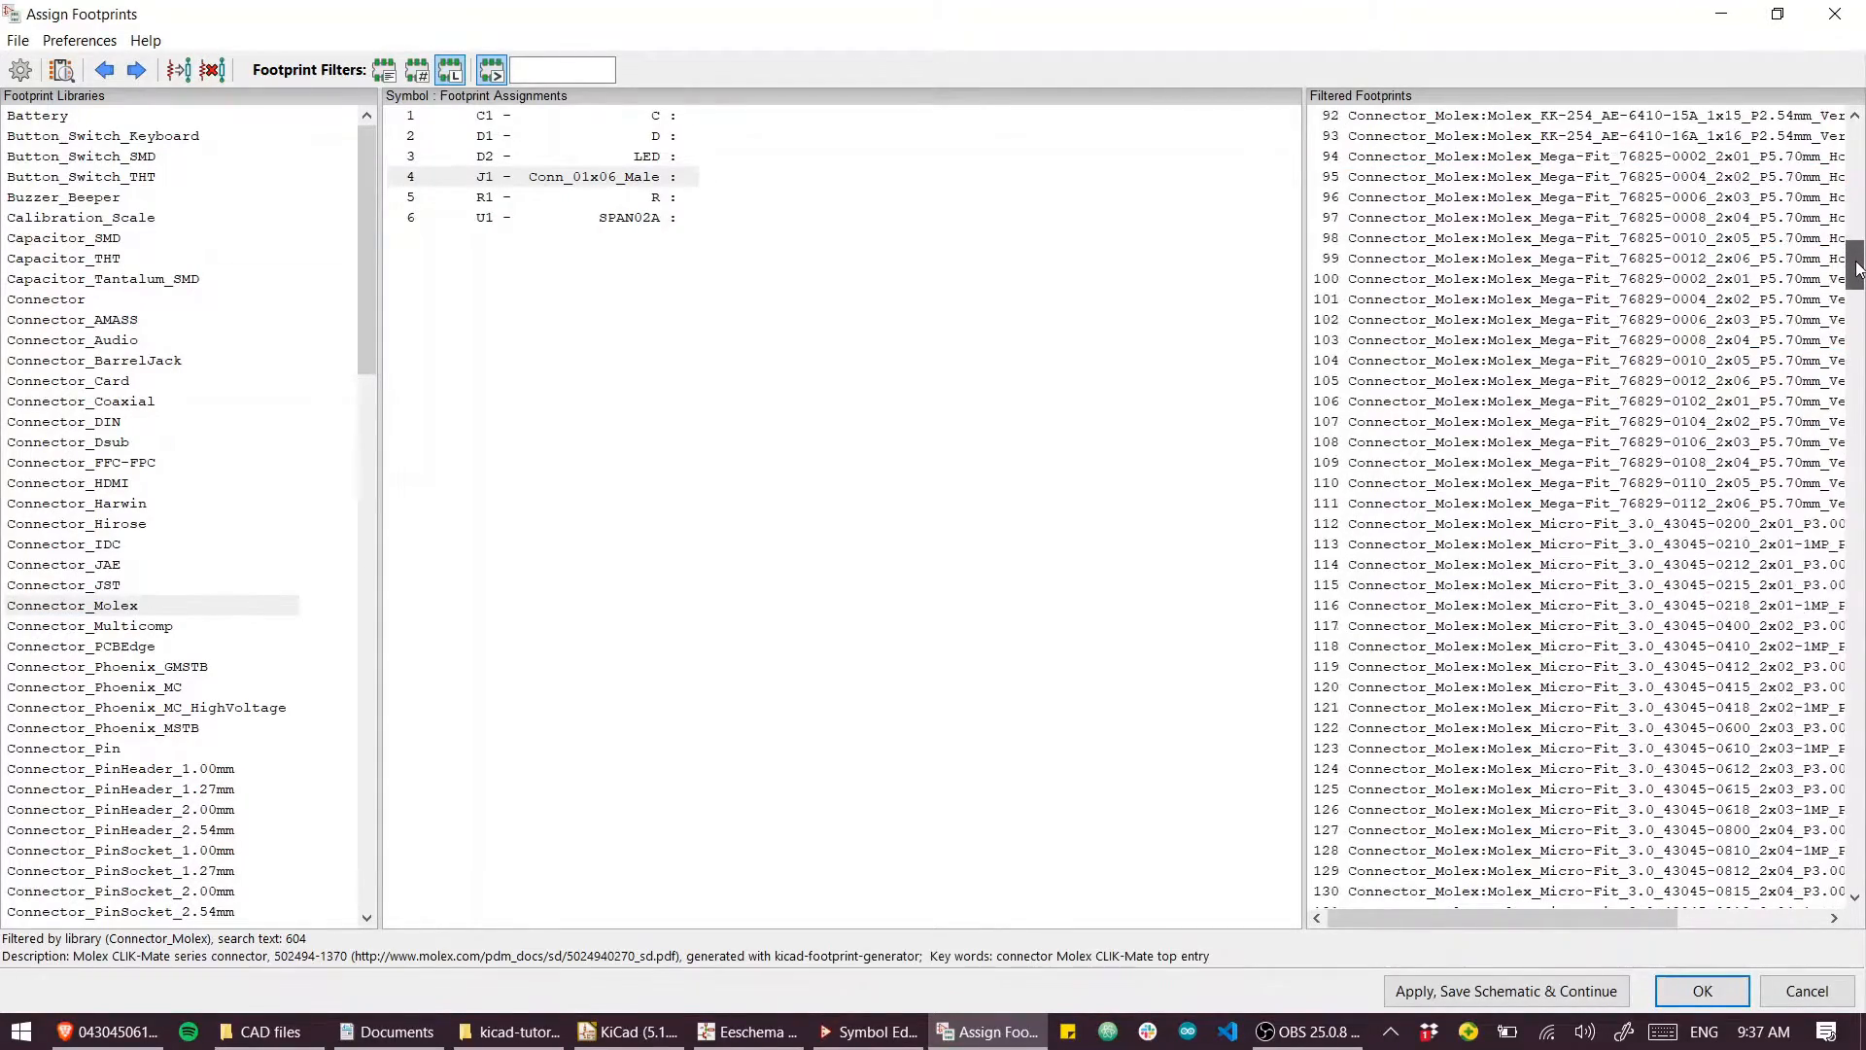
pyautogui.scroll(-3)
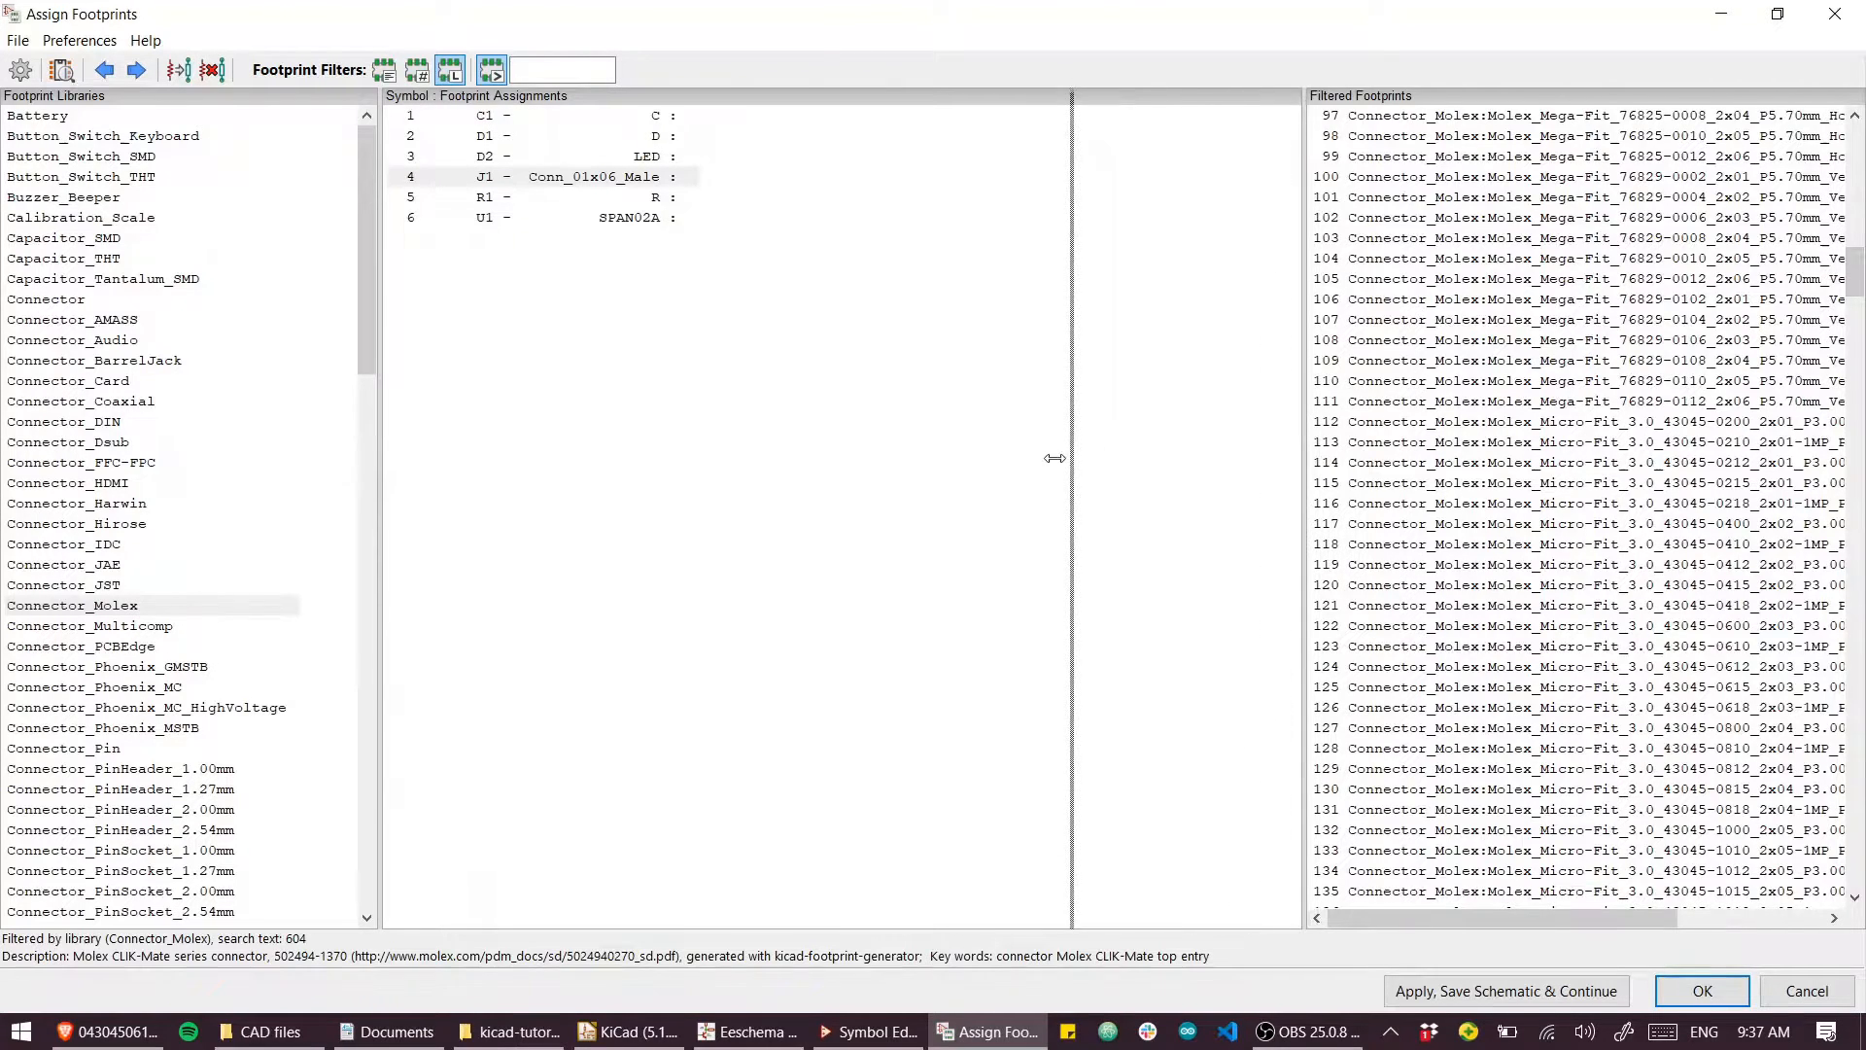
pyautogui.click(107, 1030)
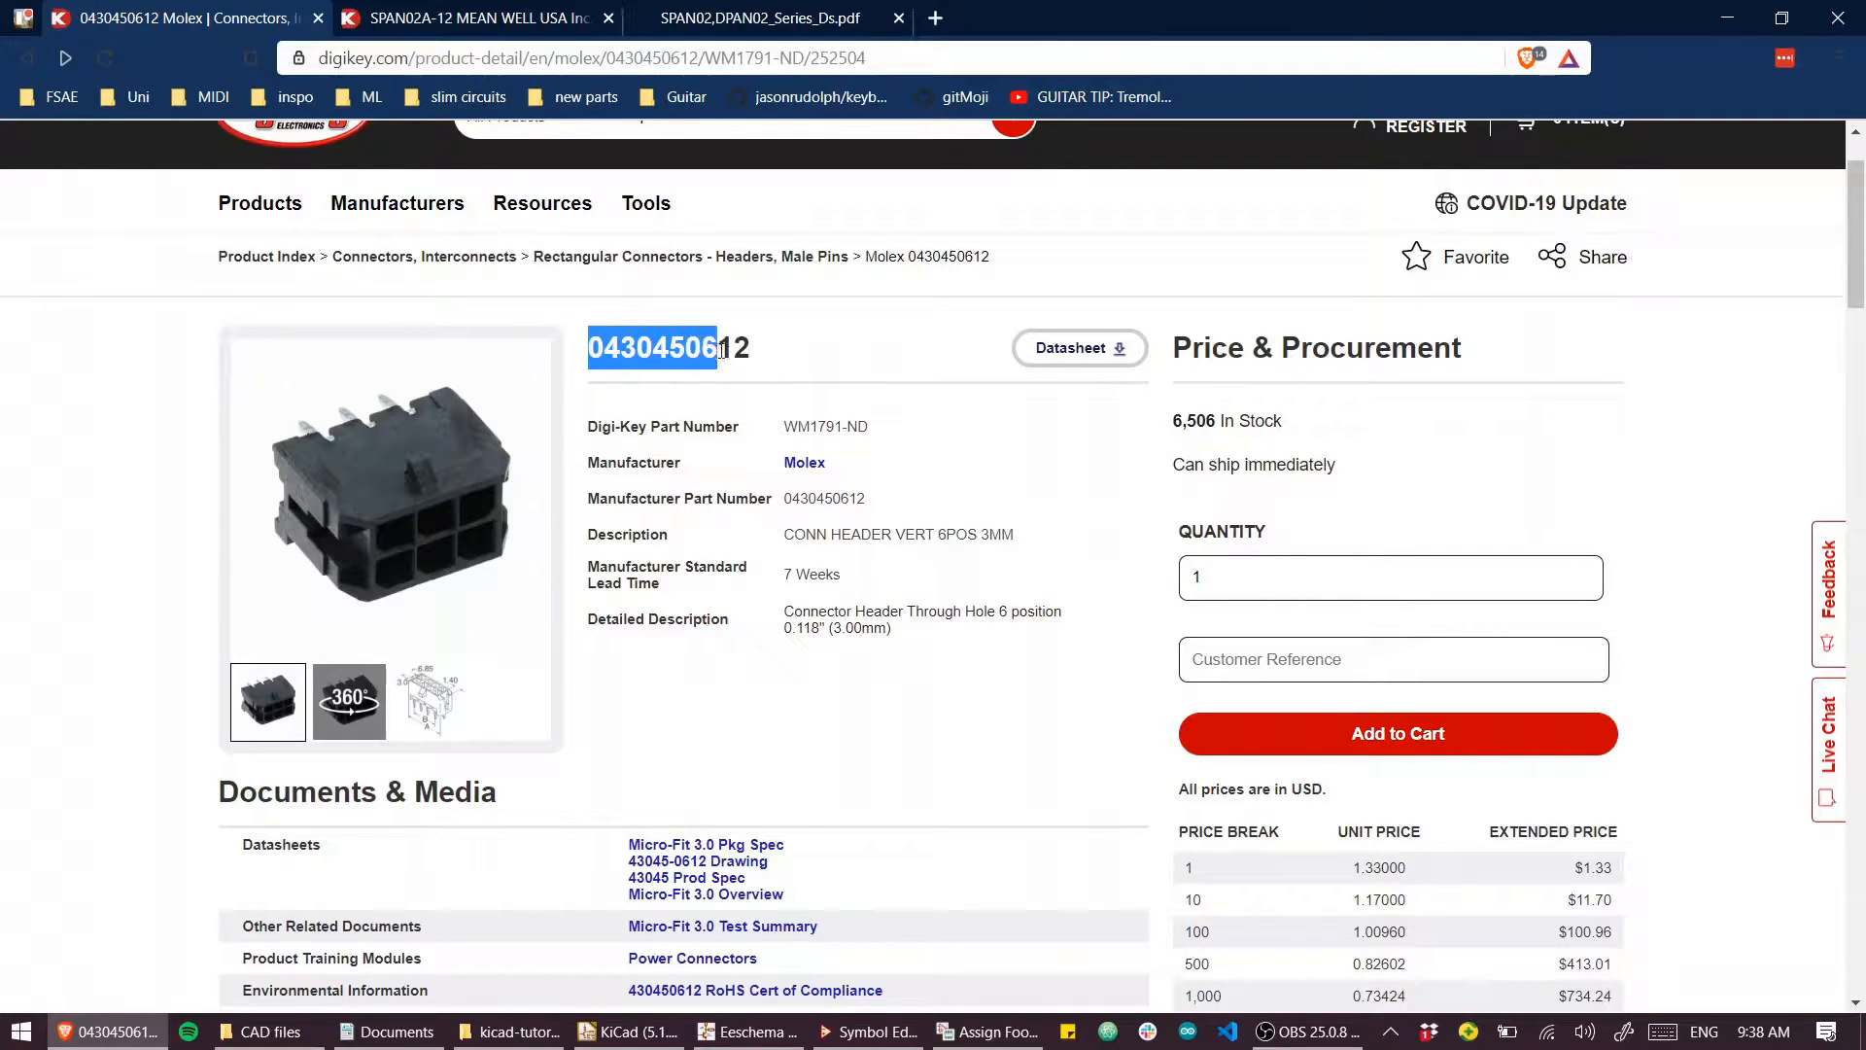
pyautogui.click(987, 1030)
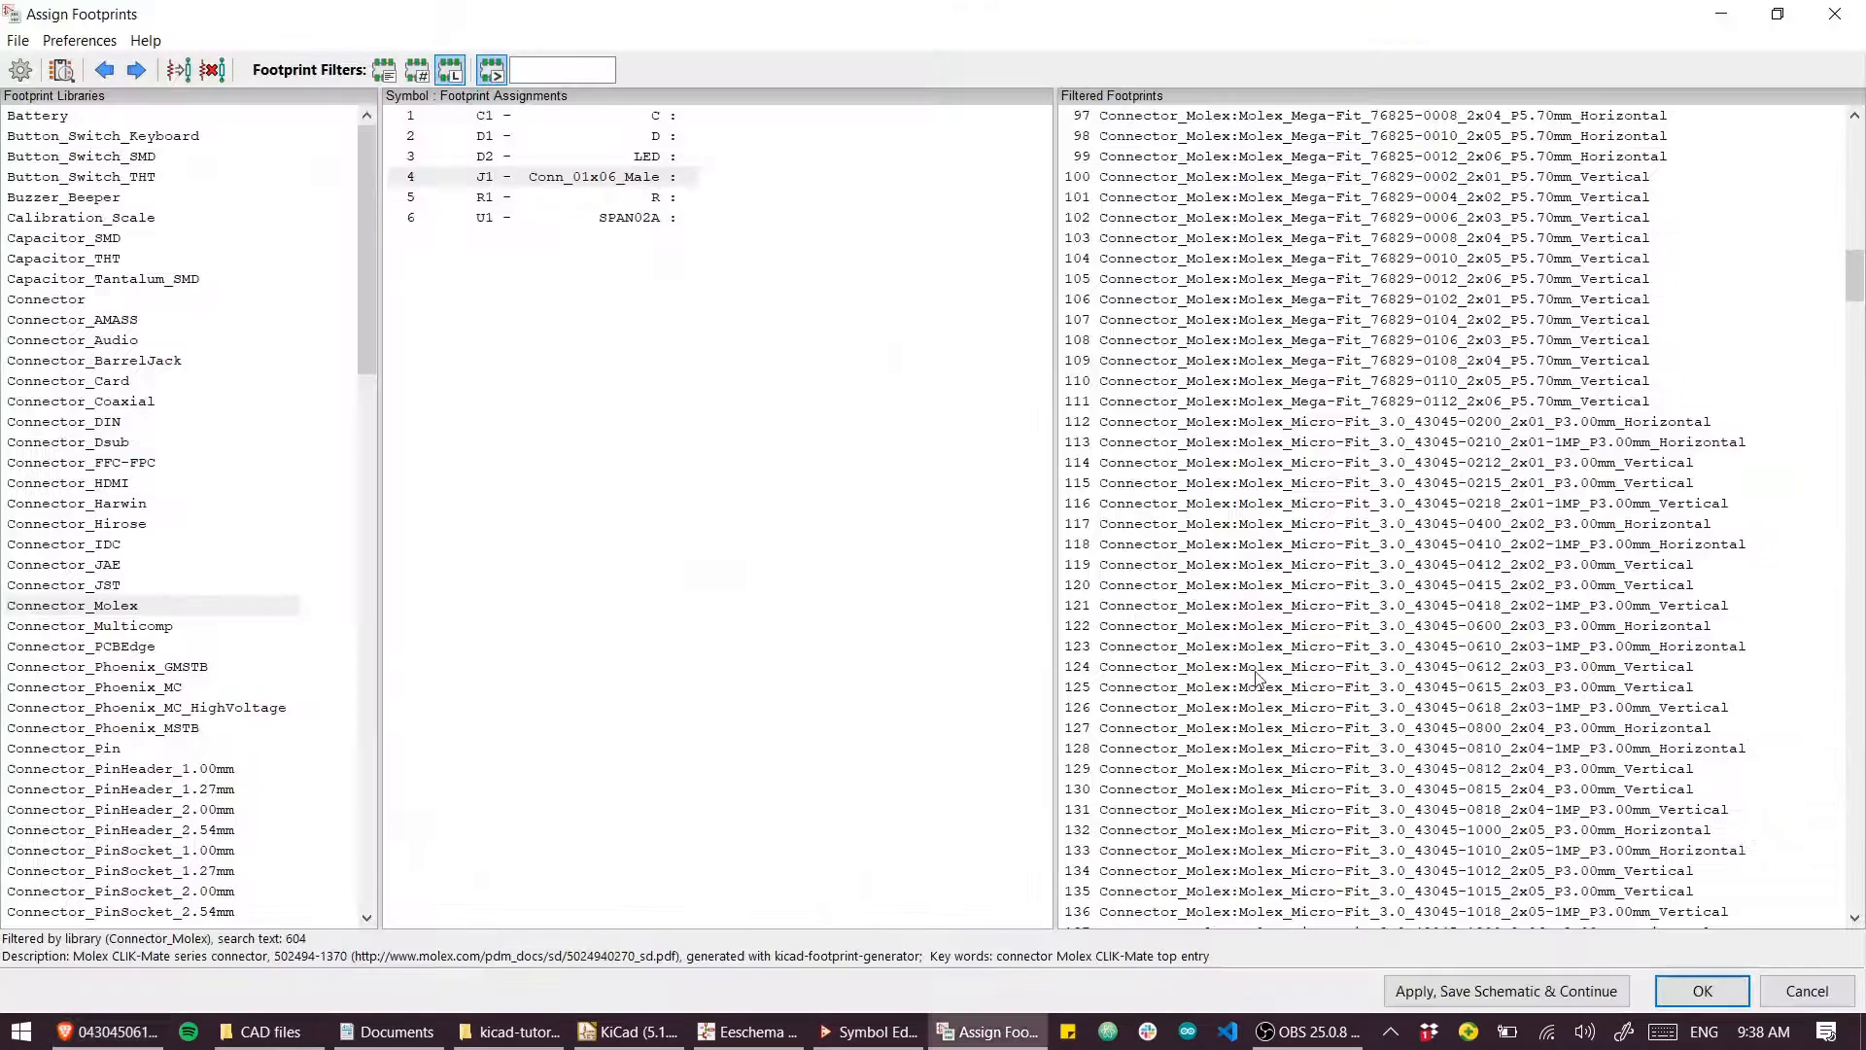
pyautogui.scroll(-3)
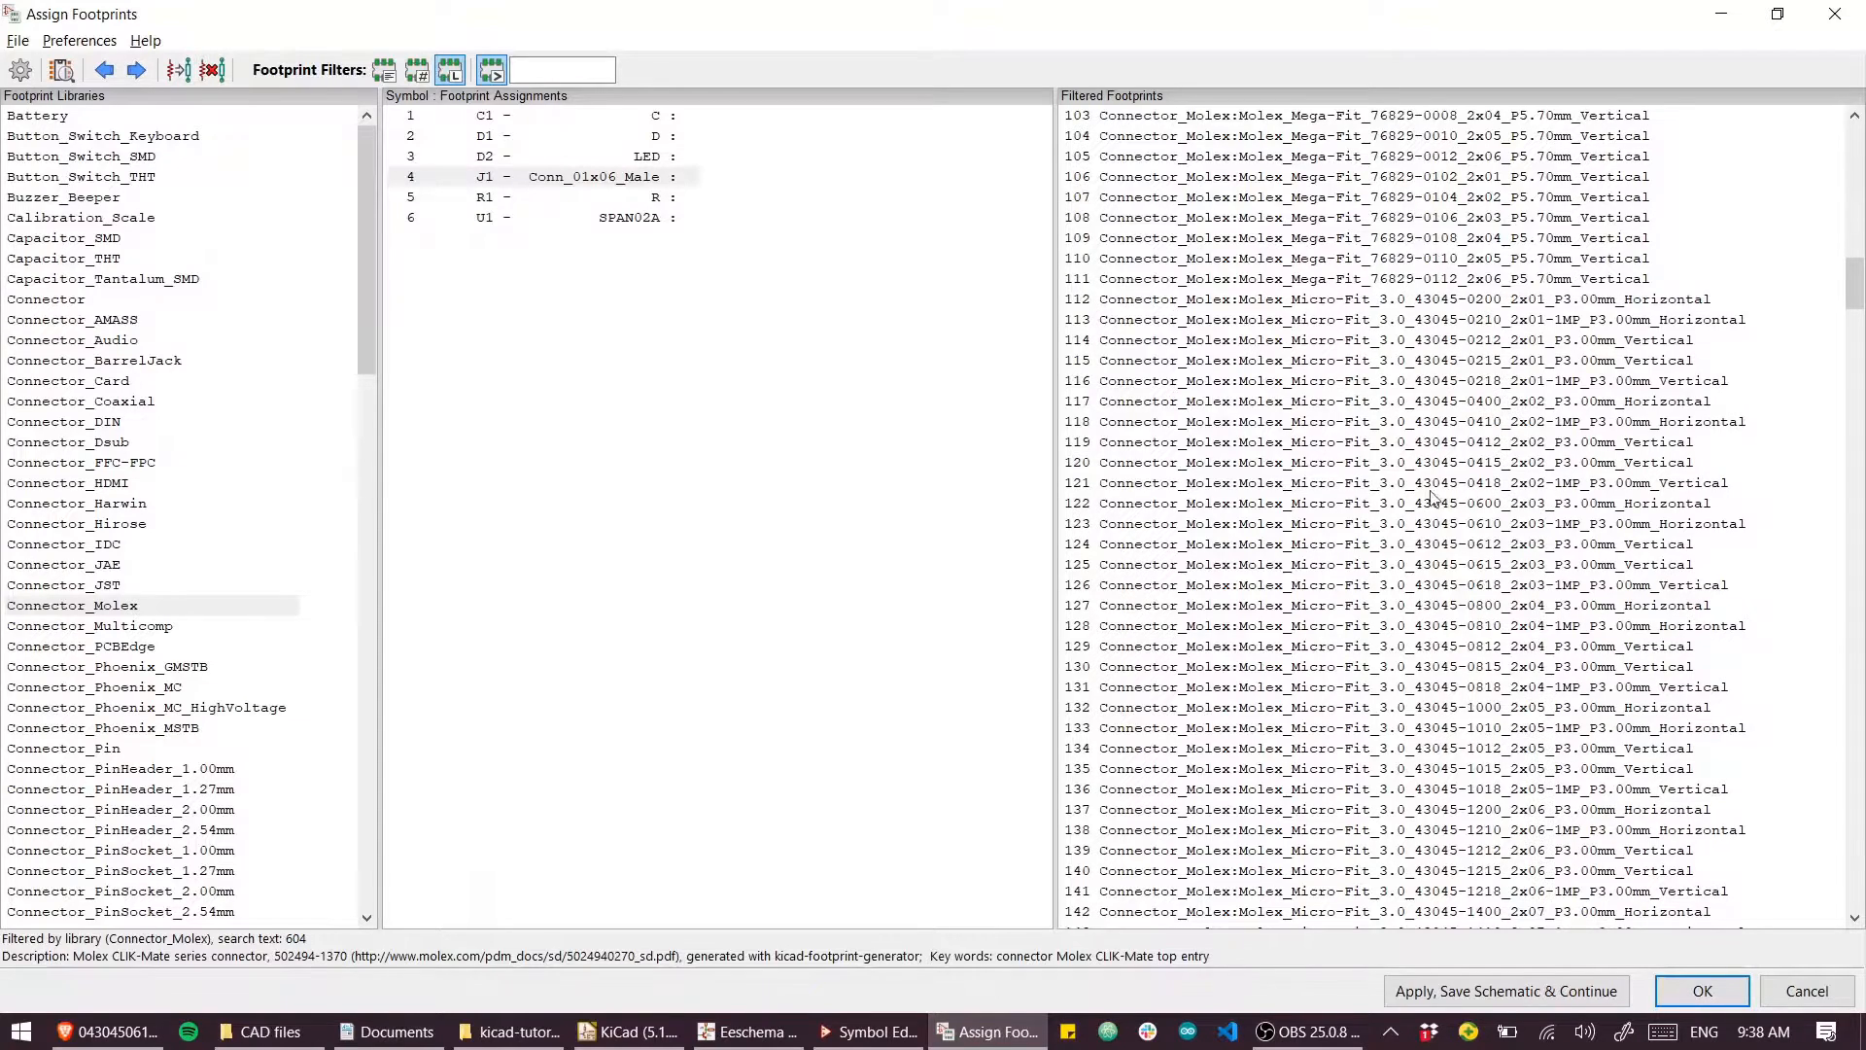
pyautogui.moveTo(1539, 315)
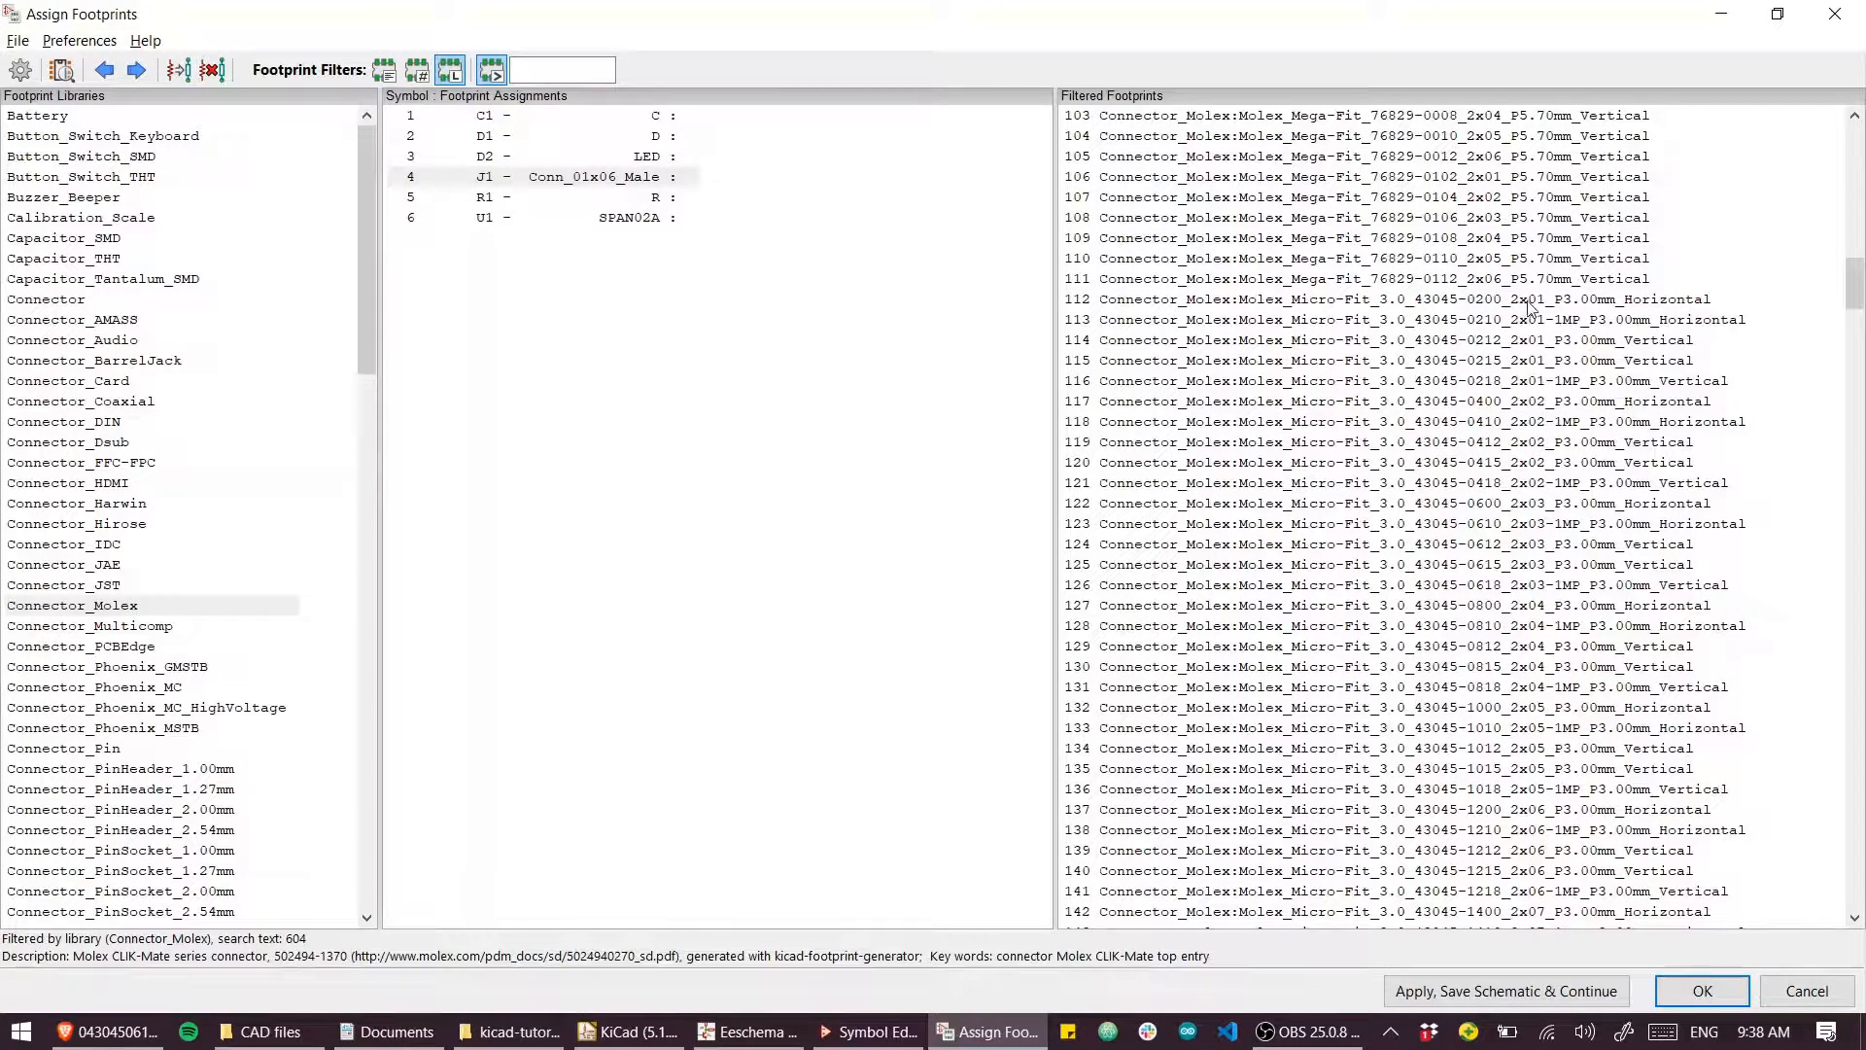
pyautogui.moveTo(1528, 535)
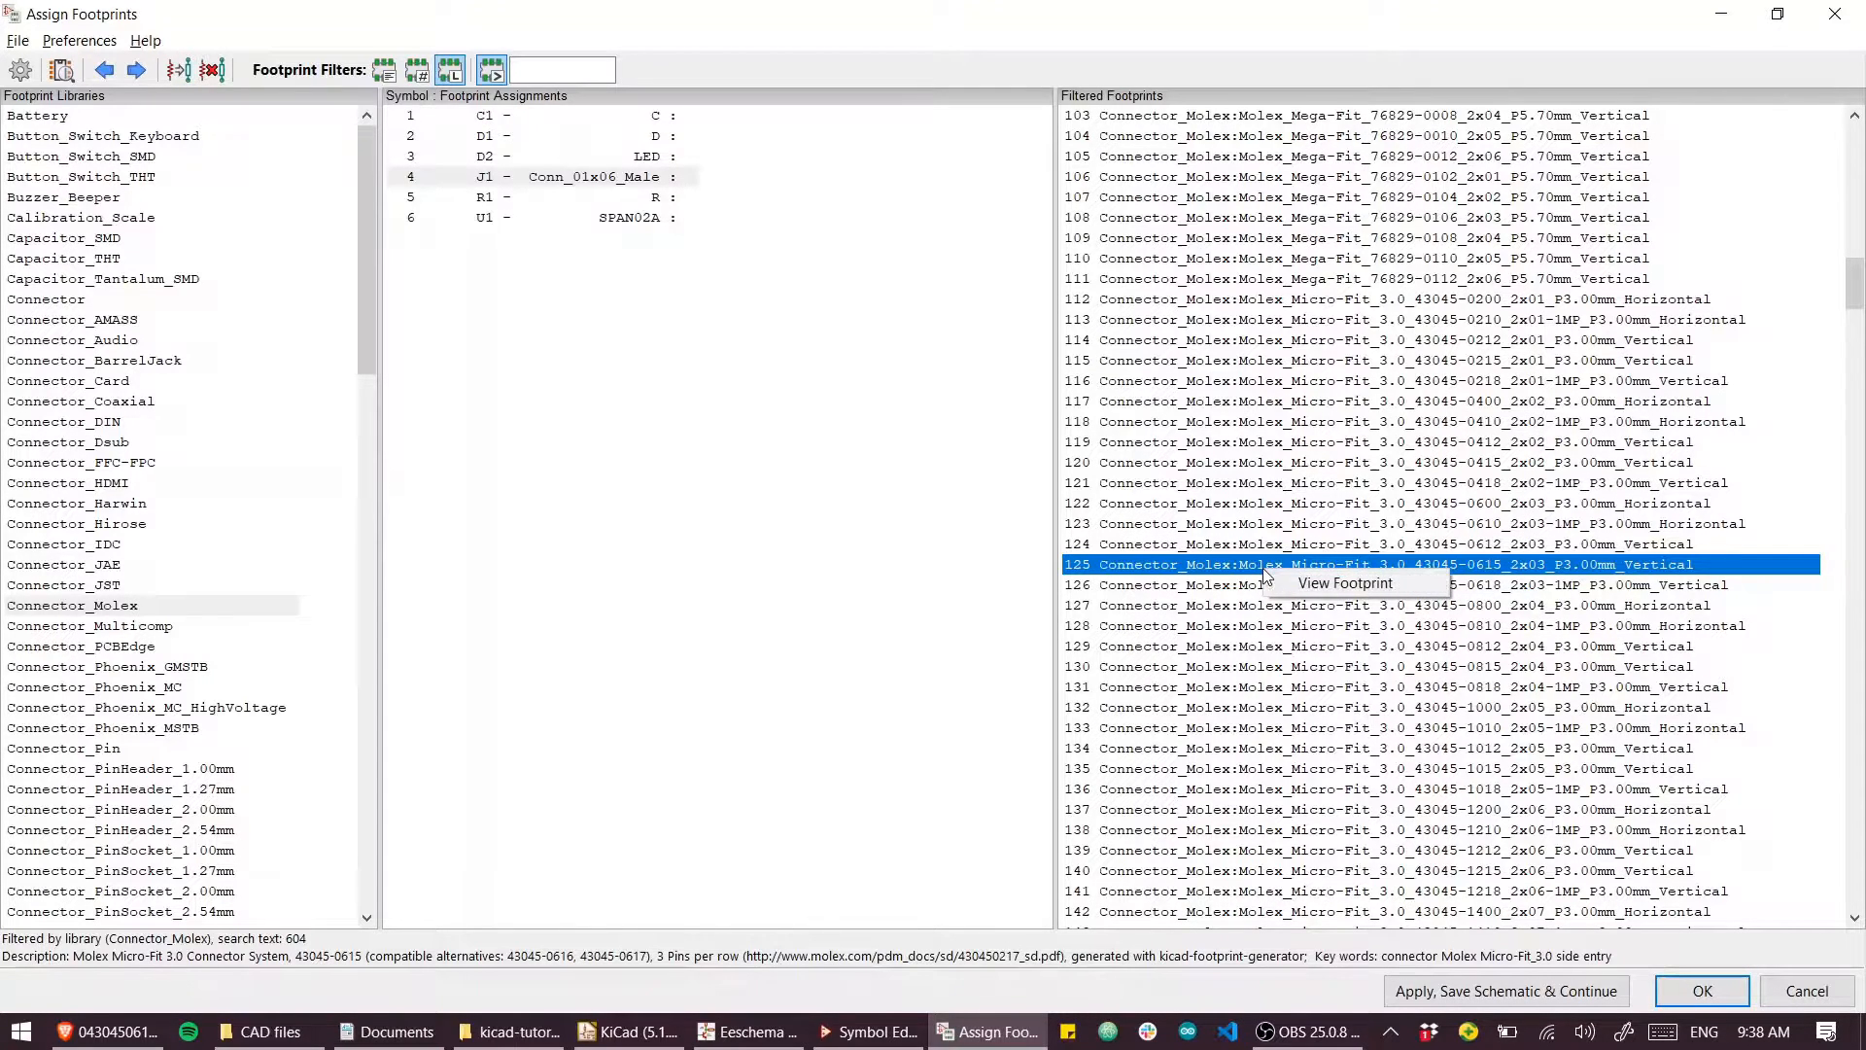
pyautogui.click(1345, 583)
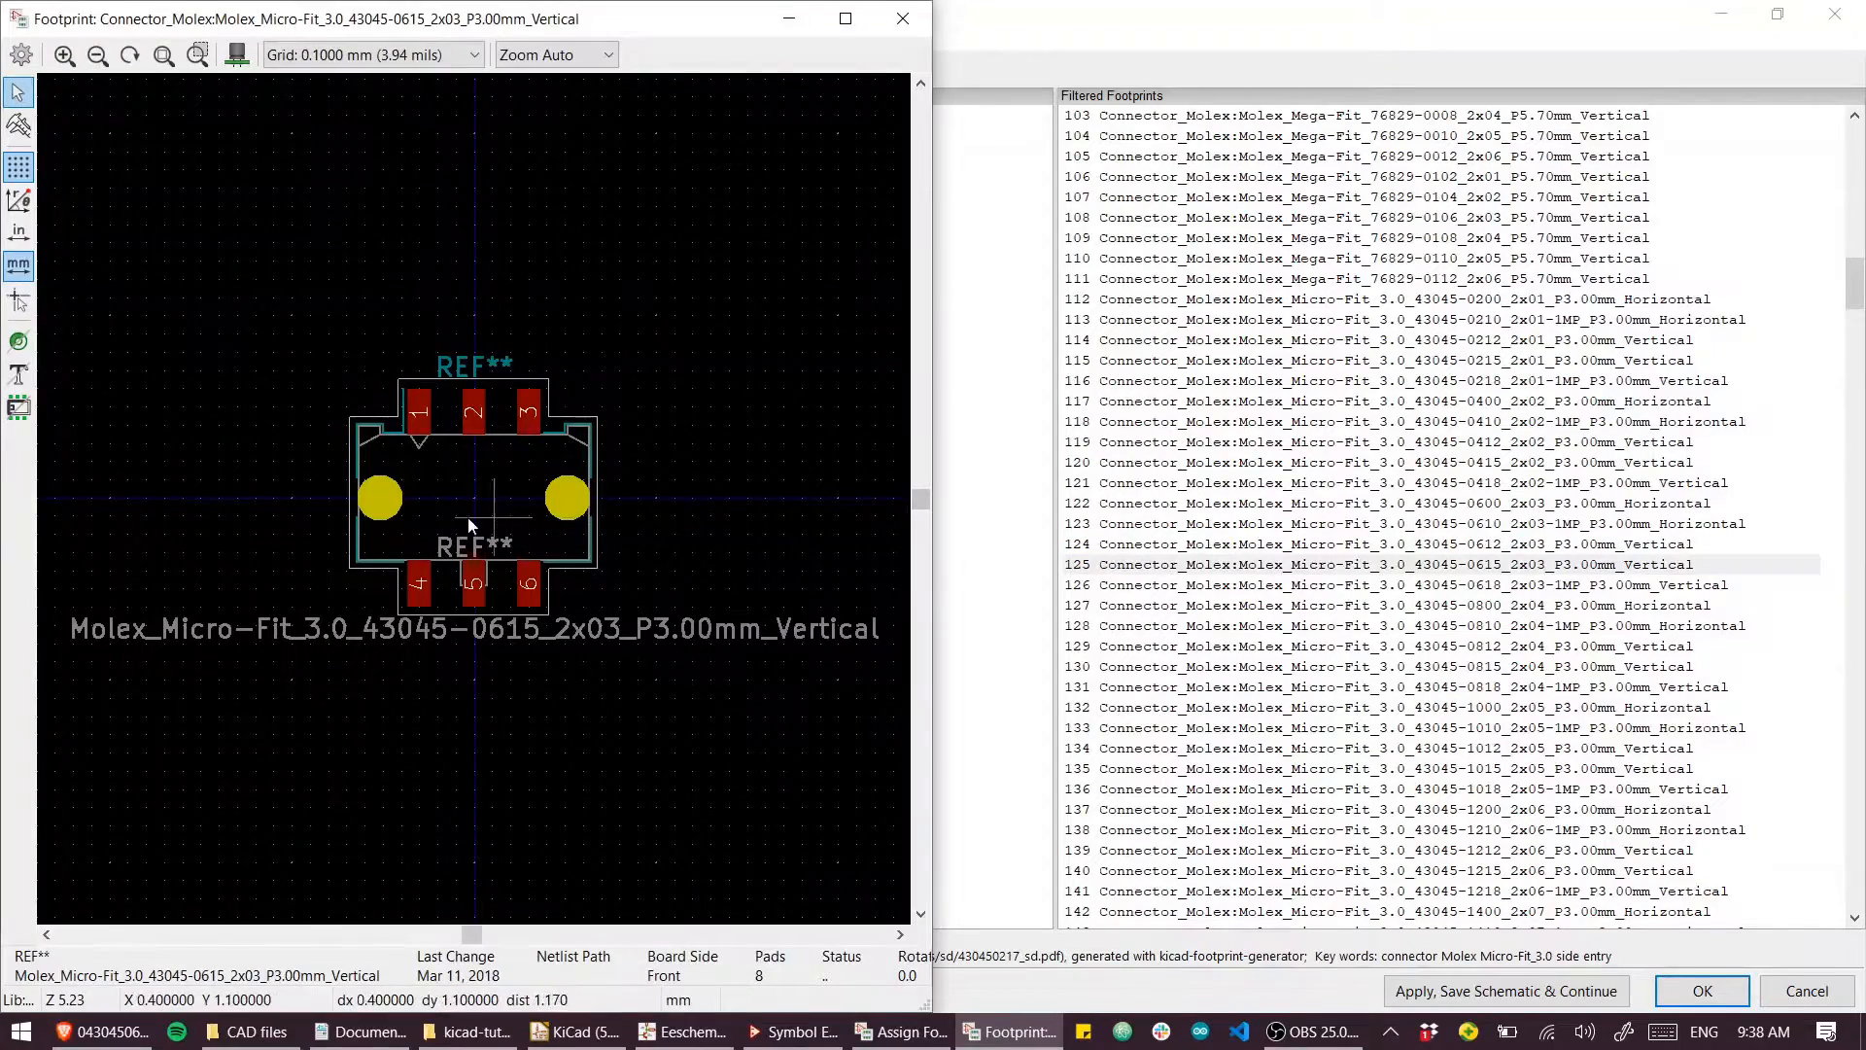
pyautogui.moveTo(902, 18)
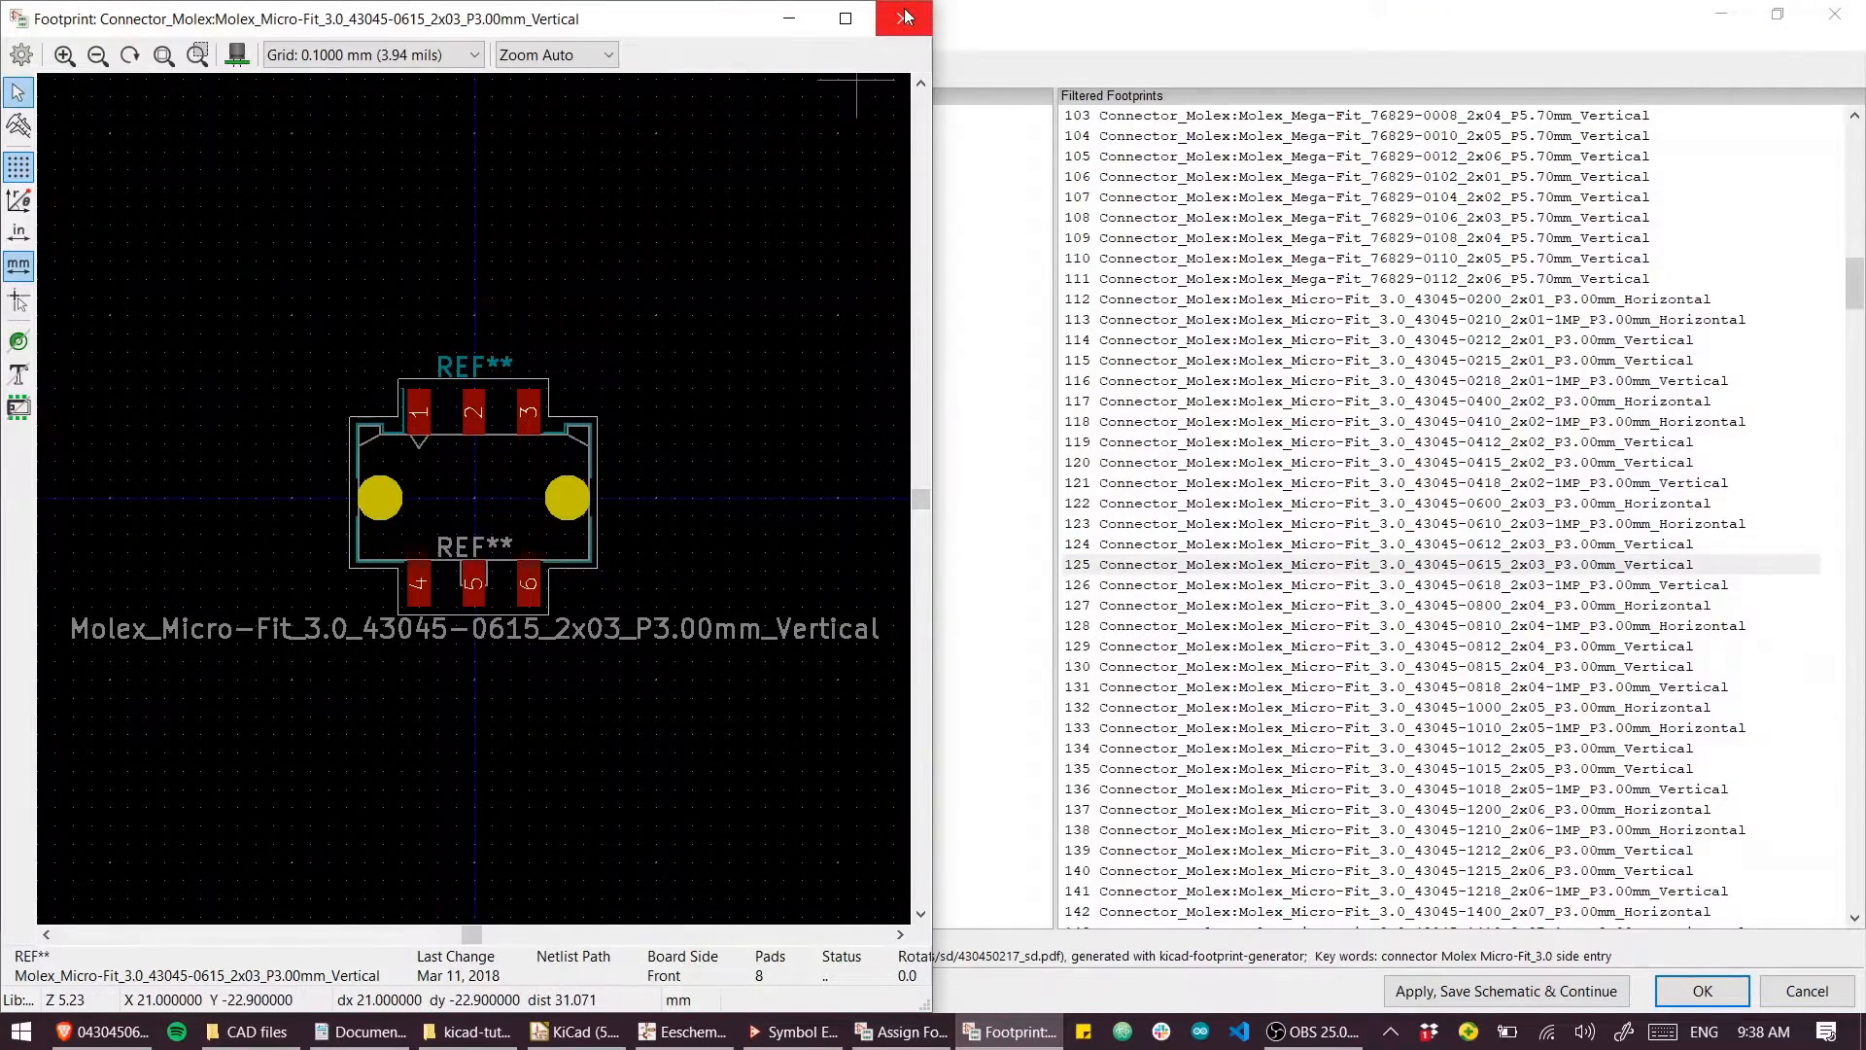
pyautogui.click(1369, 544)
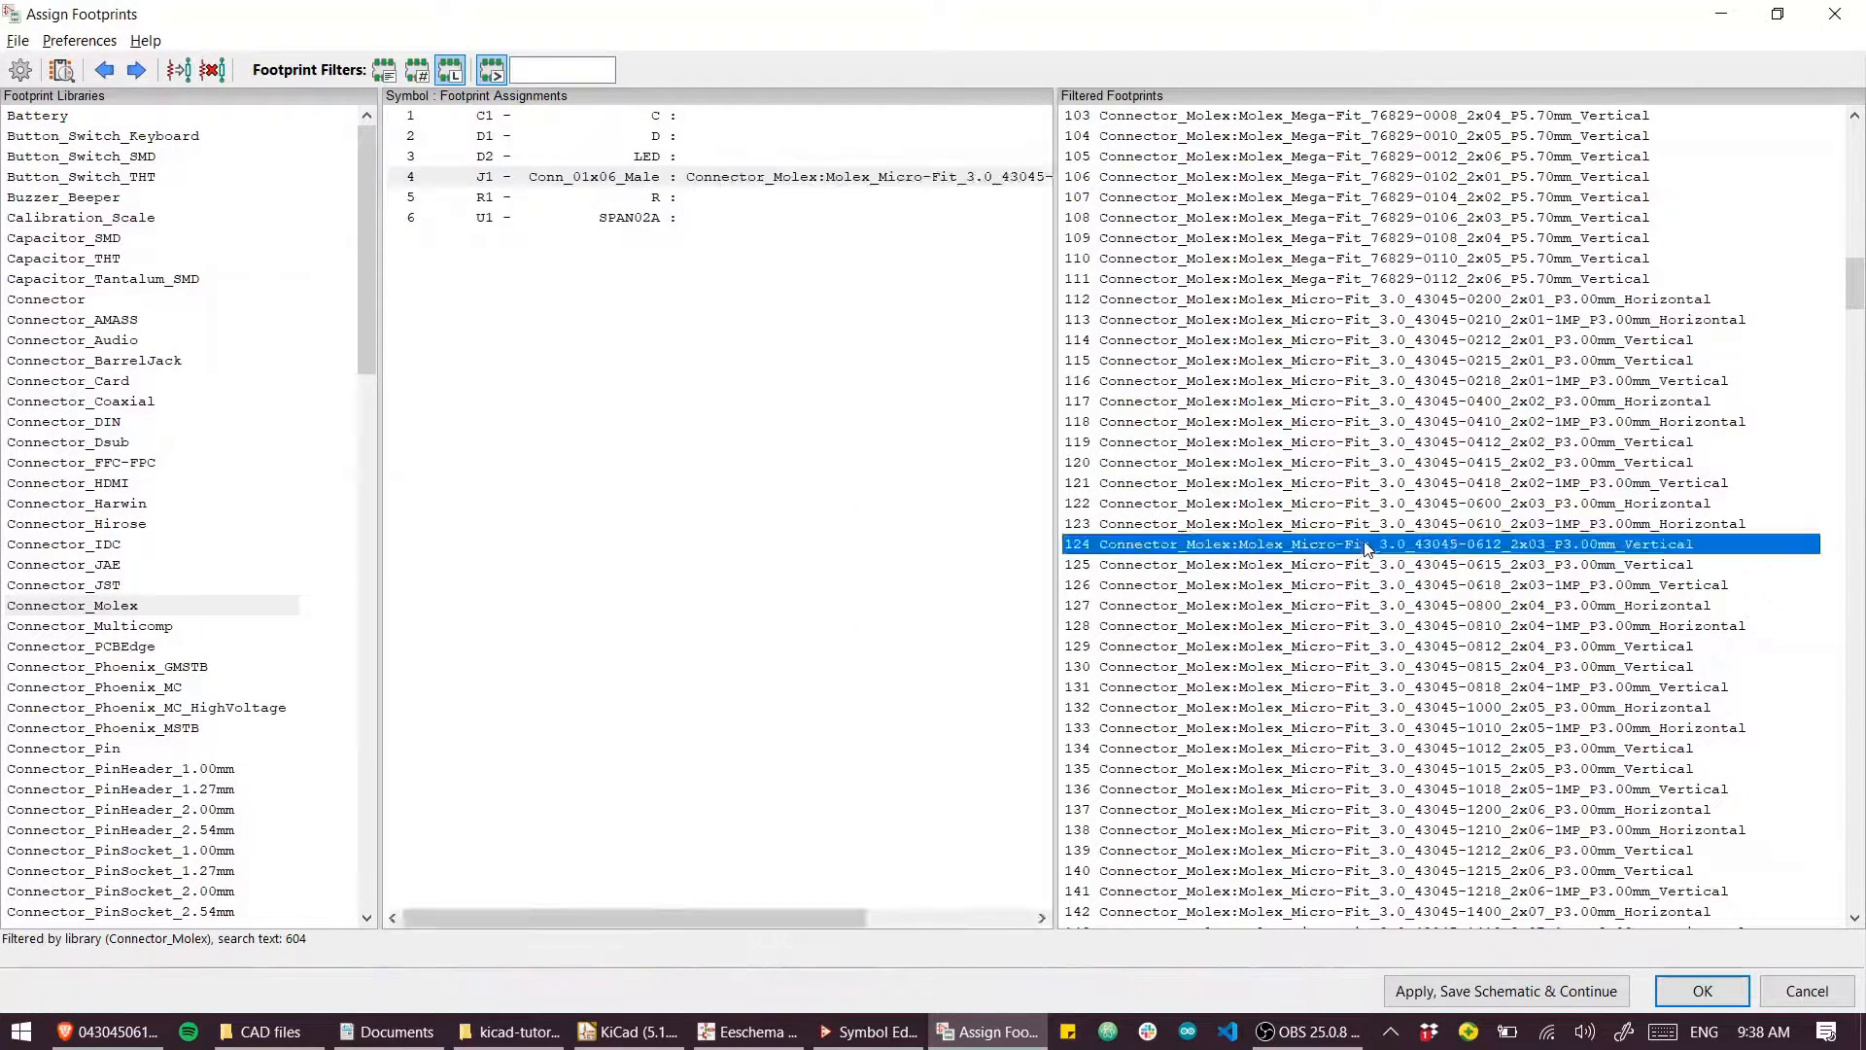
# Step: Double-click Molex_Micro-Fit_3.0_43045-0612_2x03_P3.00mm_Vertical to assign it to J1
pyautogui.doubleClick(1369, 544)
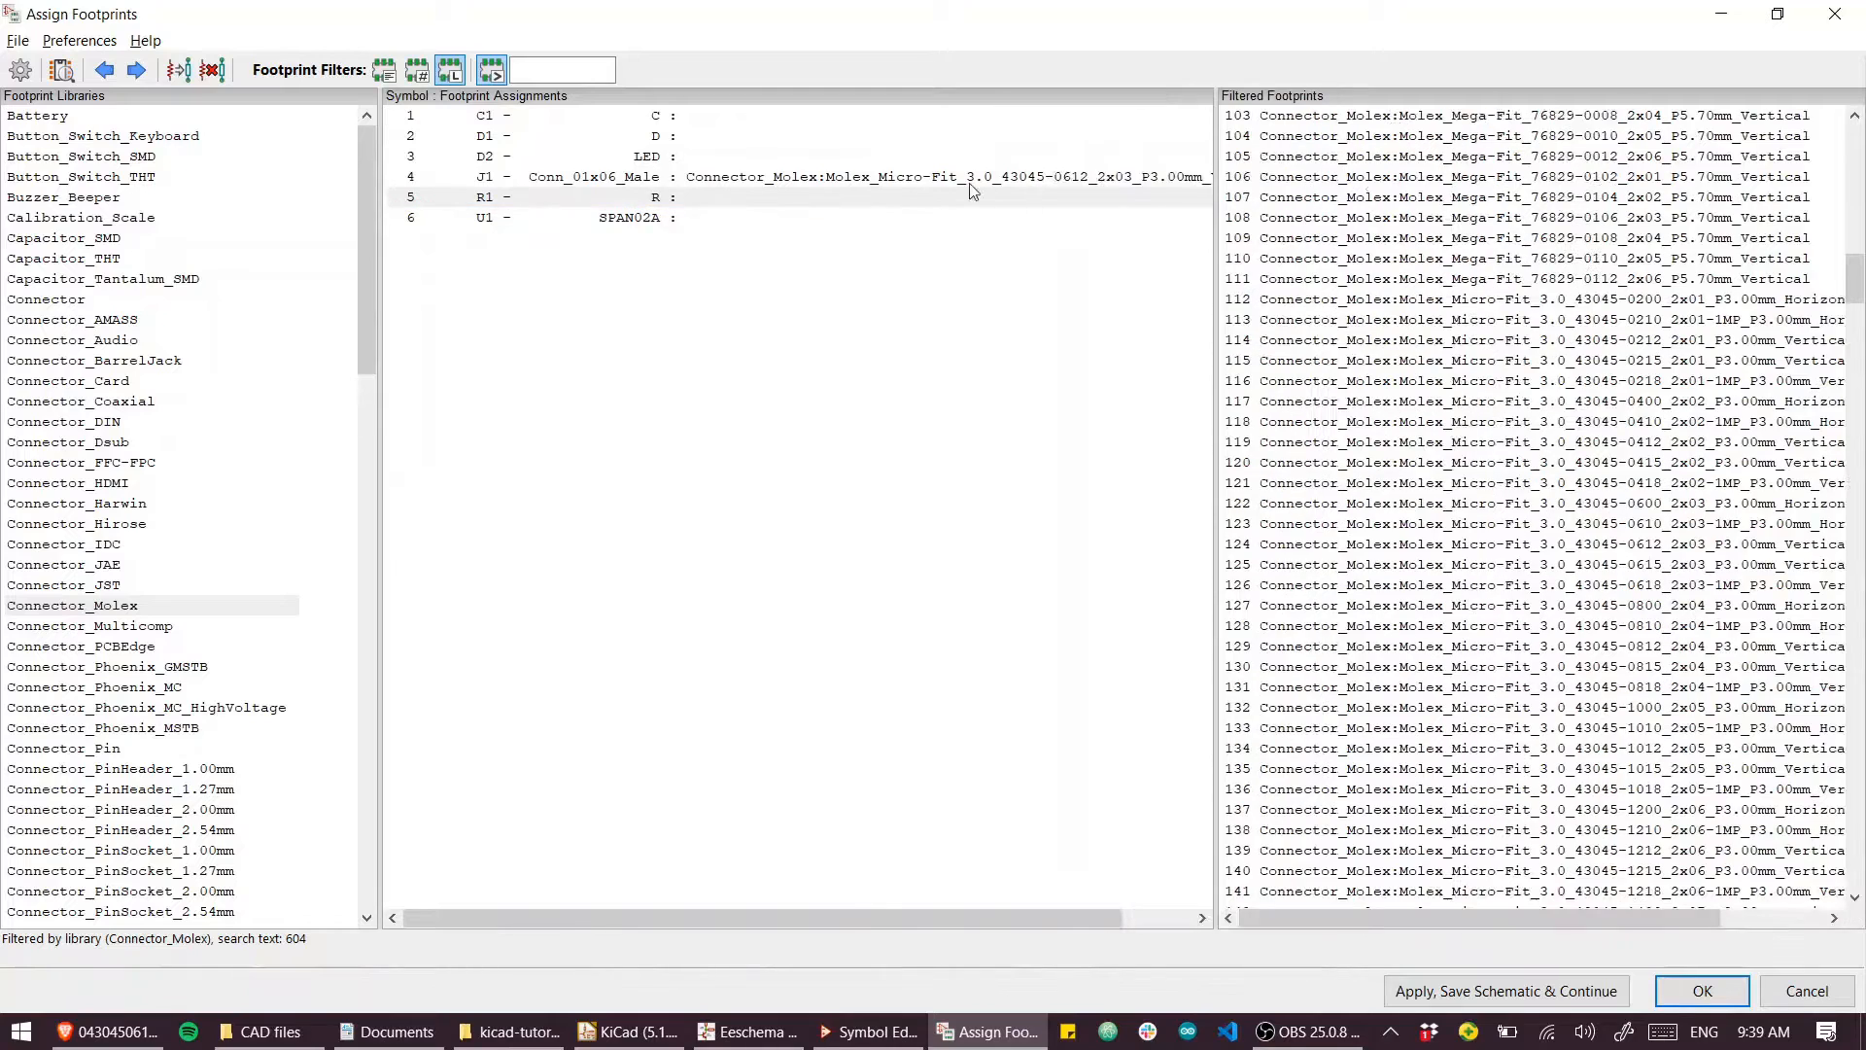
pyautogui.moveTo(722, 371)
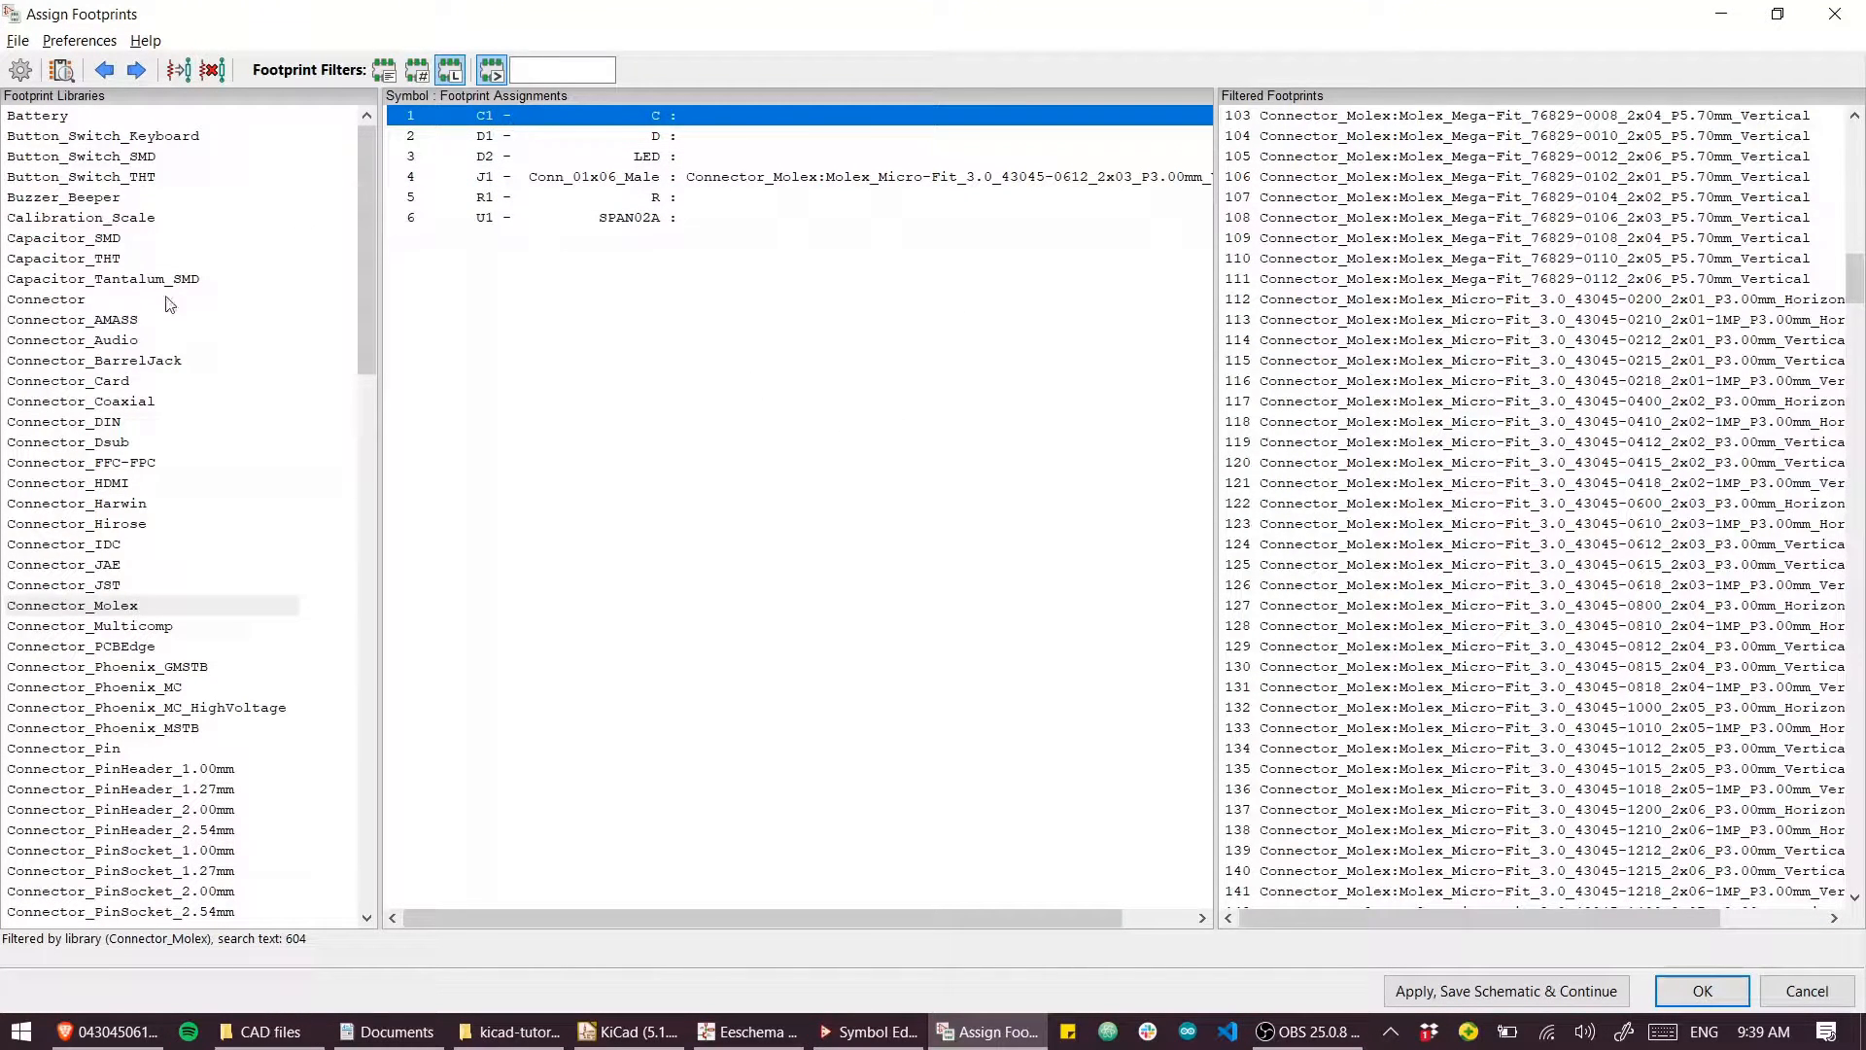
# Step: Filter to the Capacitor_SMD library and assign C_0805_2012Metric to C1
pyautogui.click(47, 298)
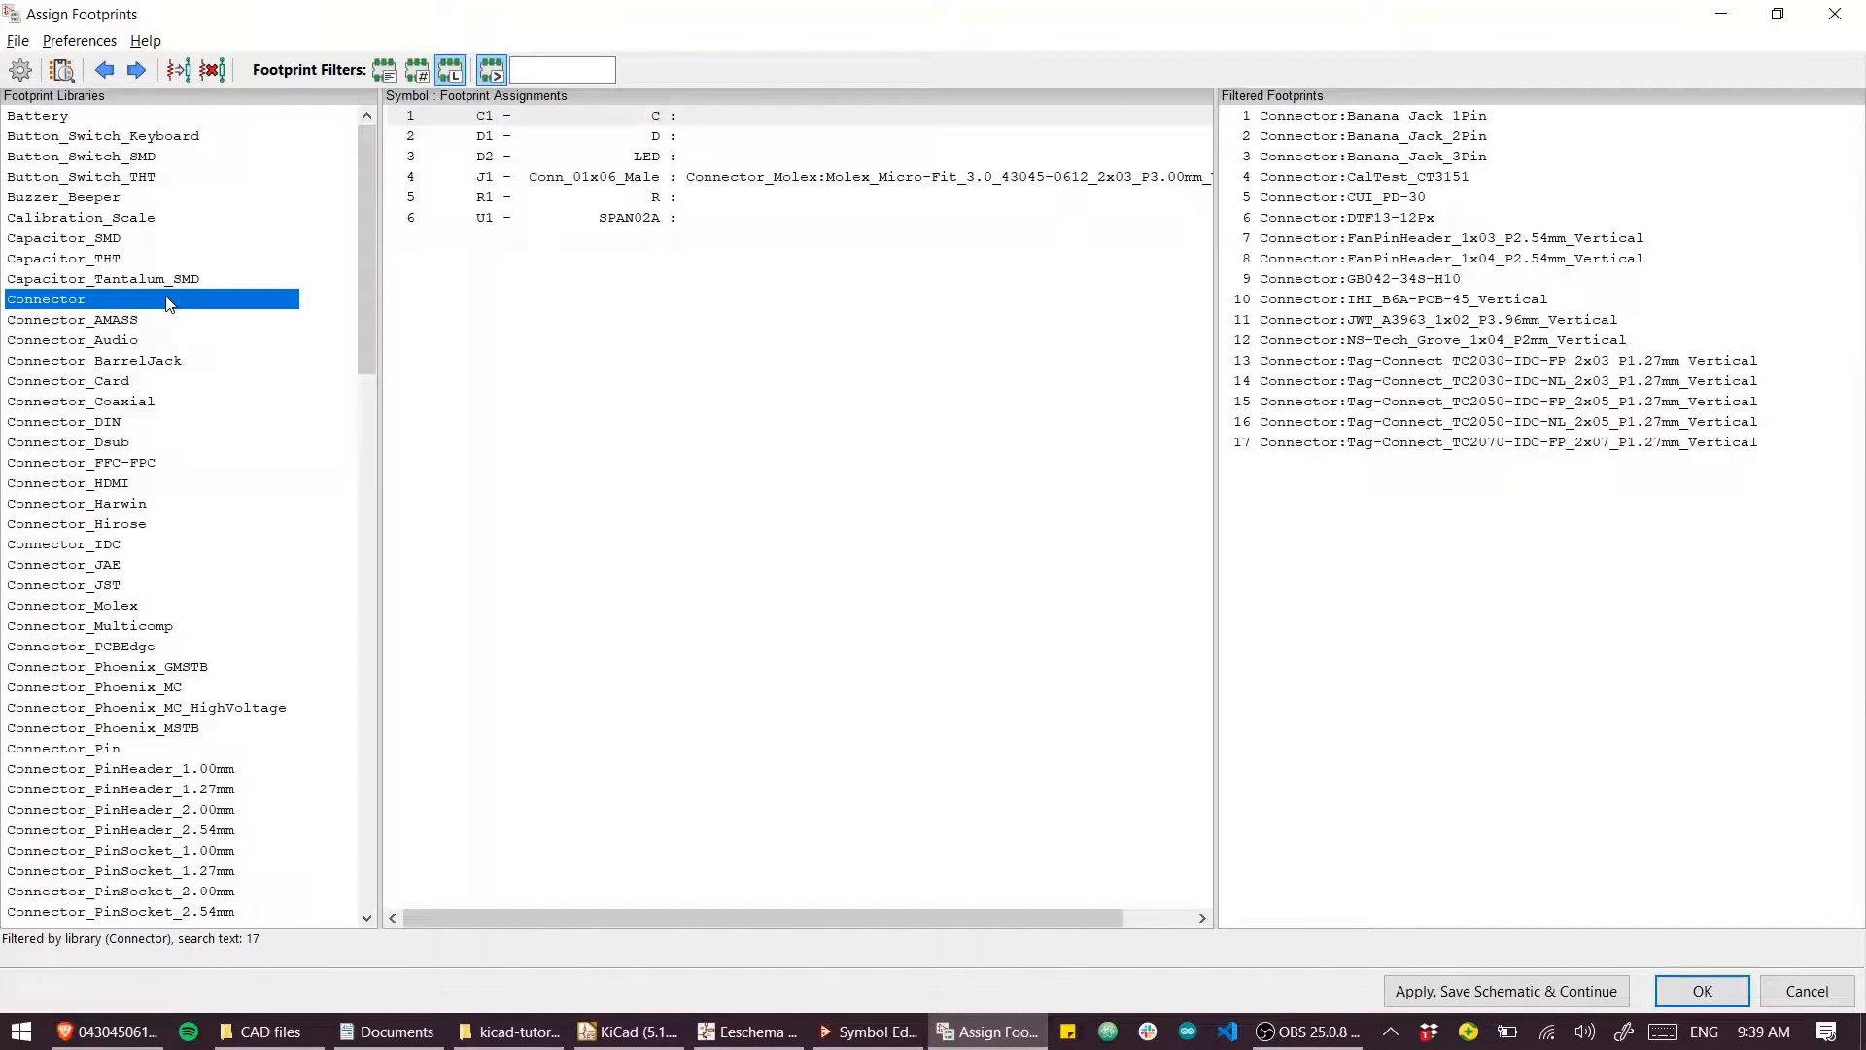
pyautogui.click(65, 237)
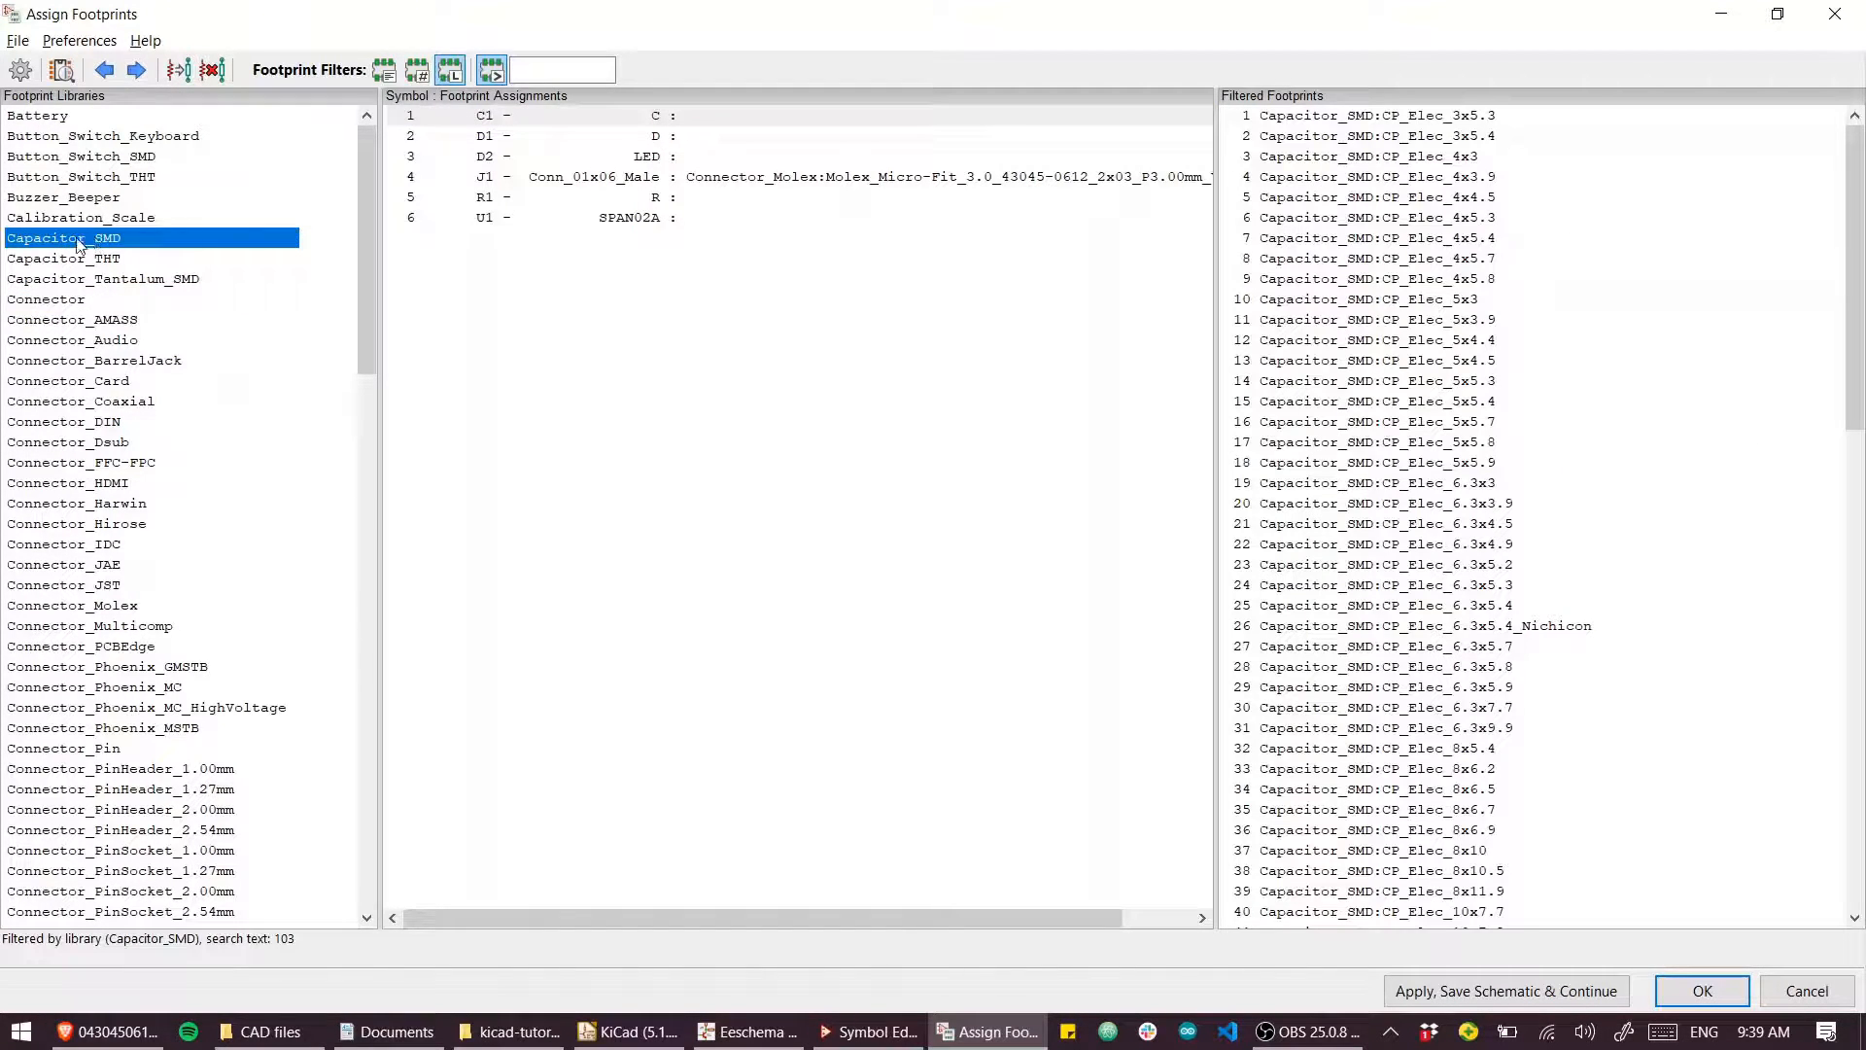
pyautogui.moveTo(1414, 304)
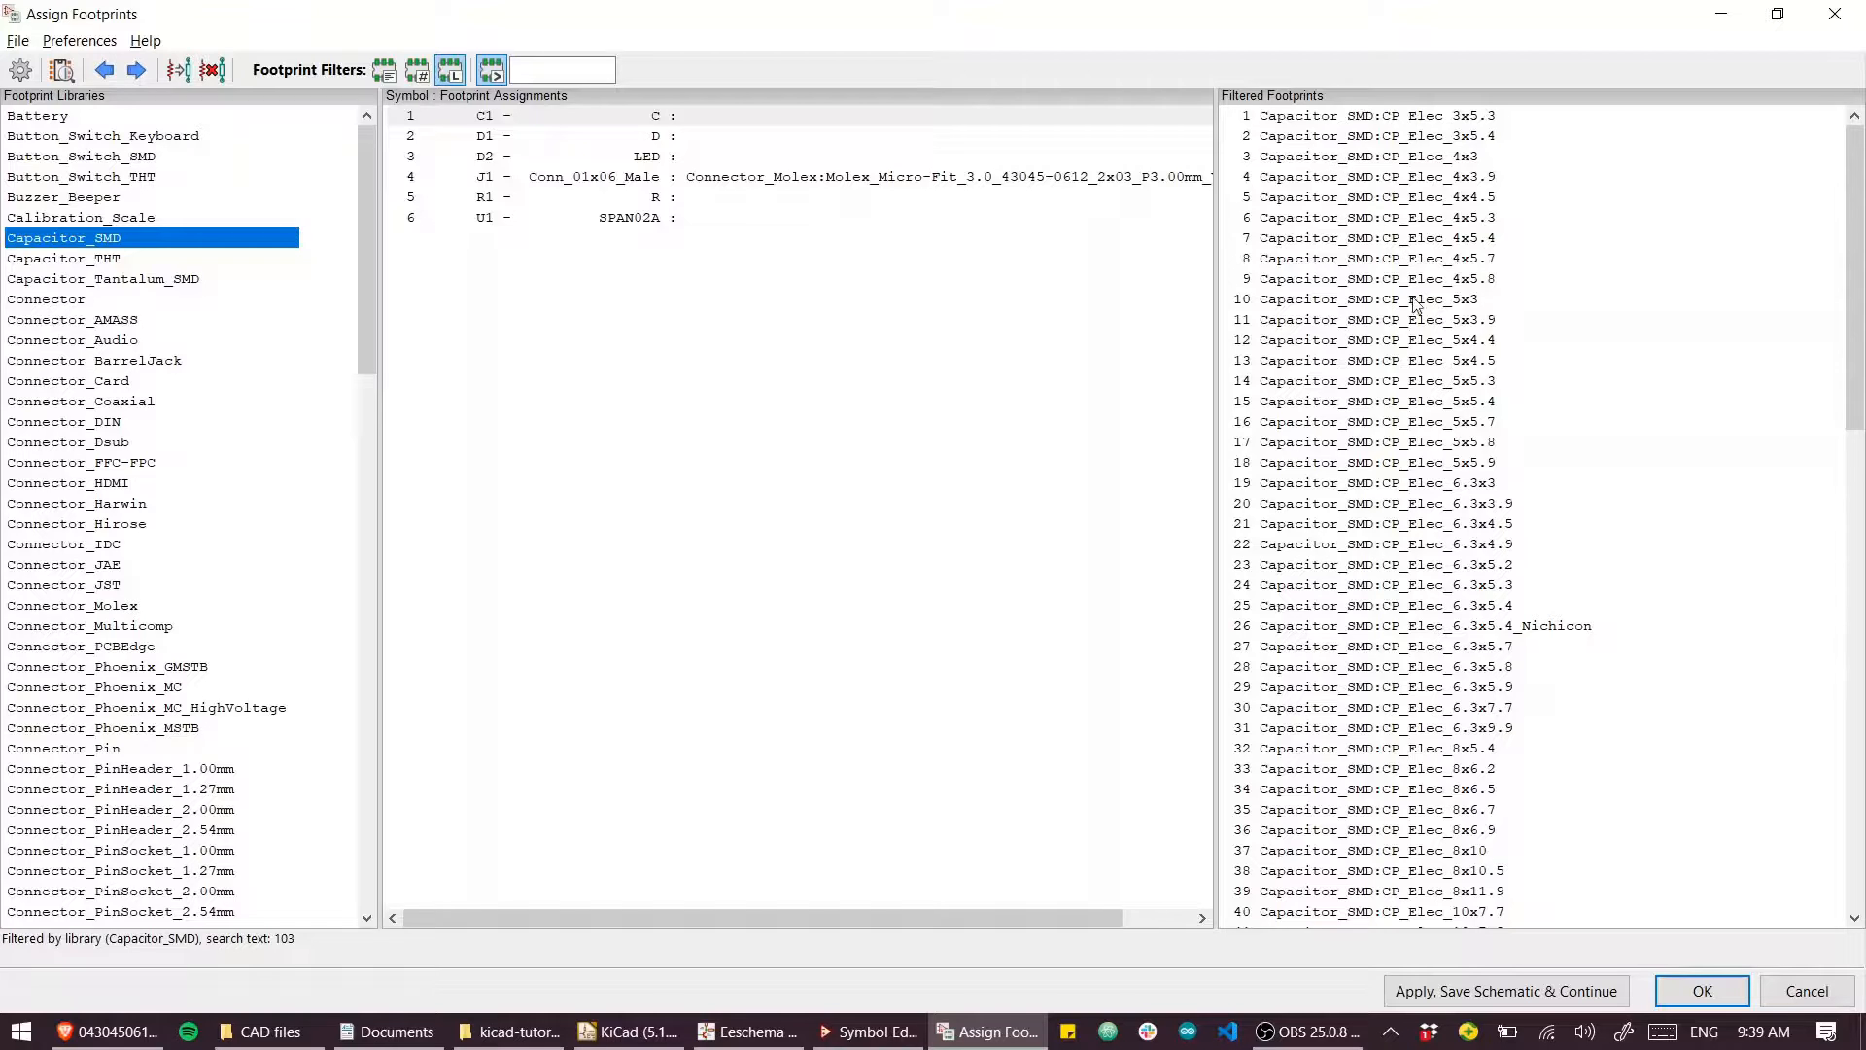
pyautogui.scroll(-3)
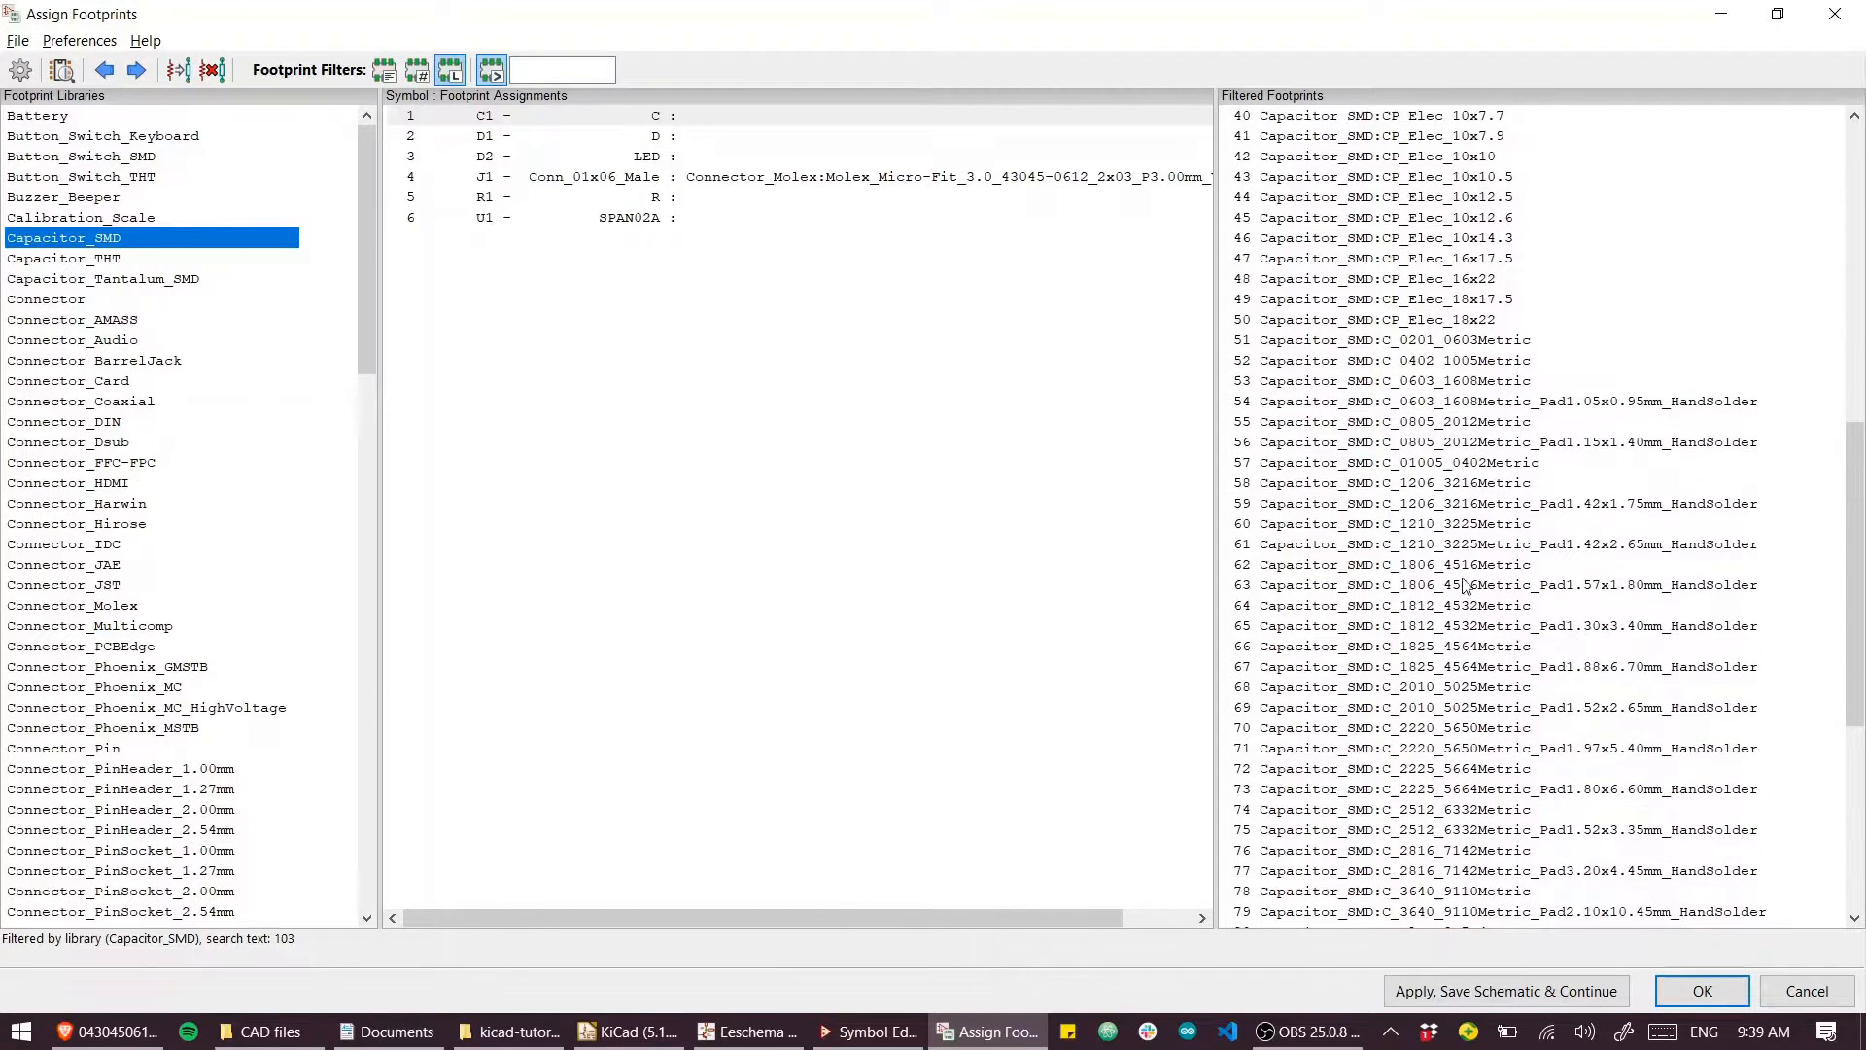
pyautogui.moveTo(1489, 429)
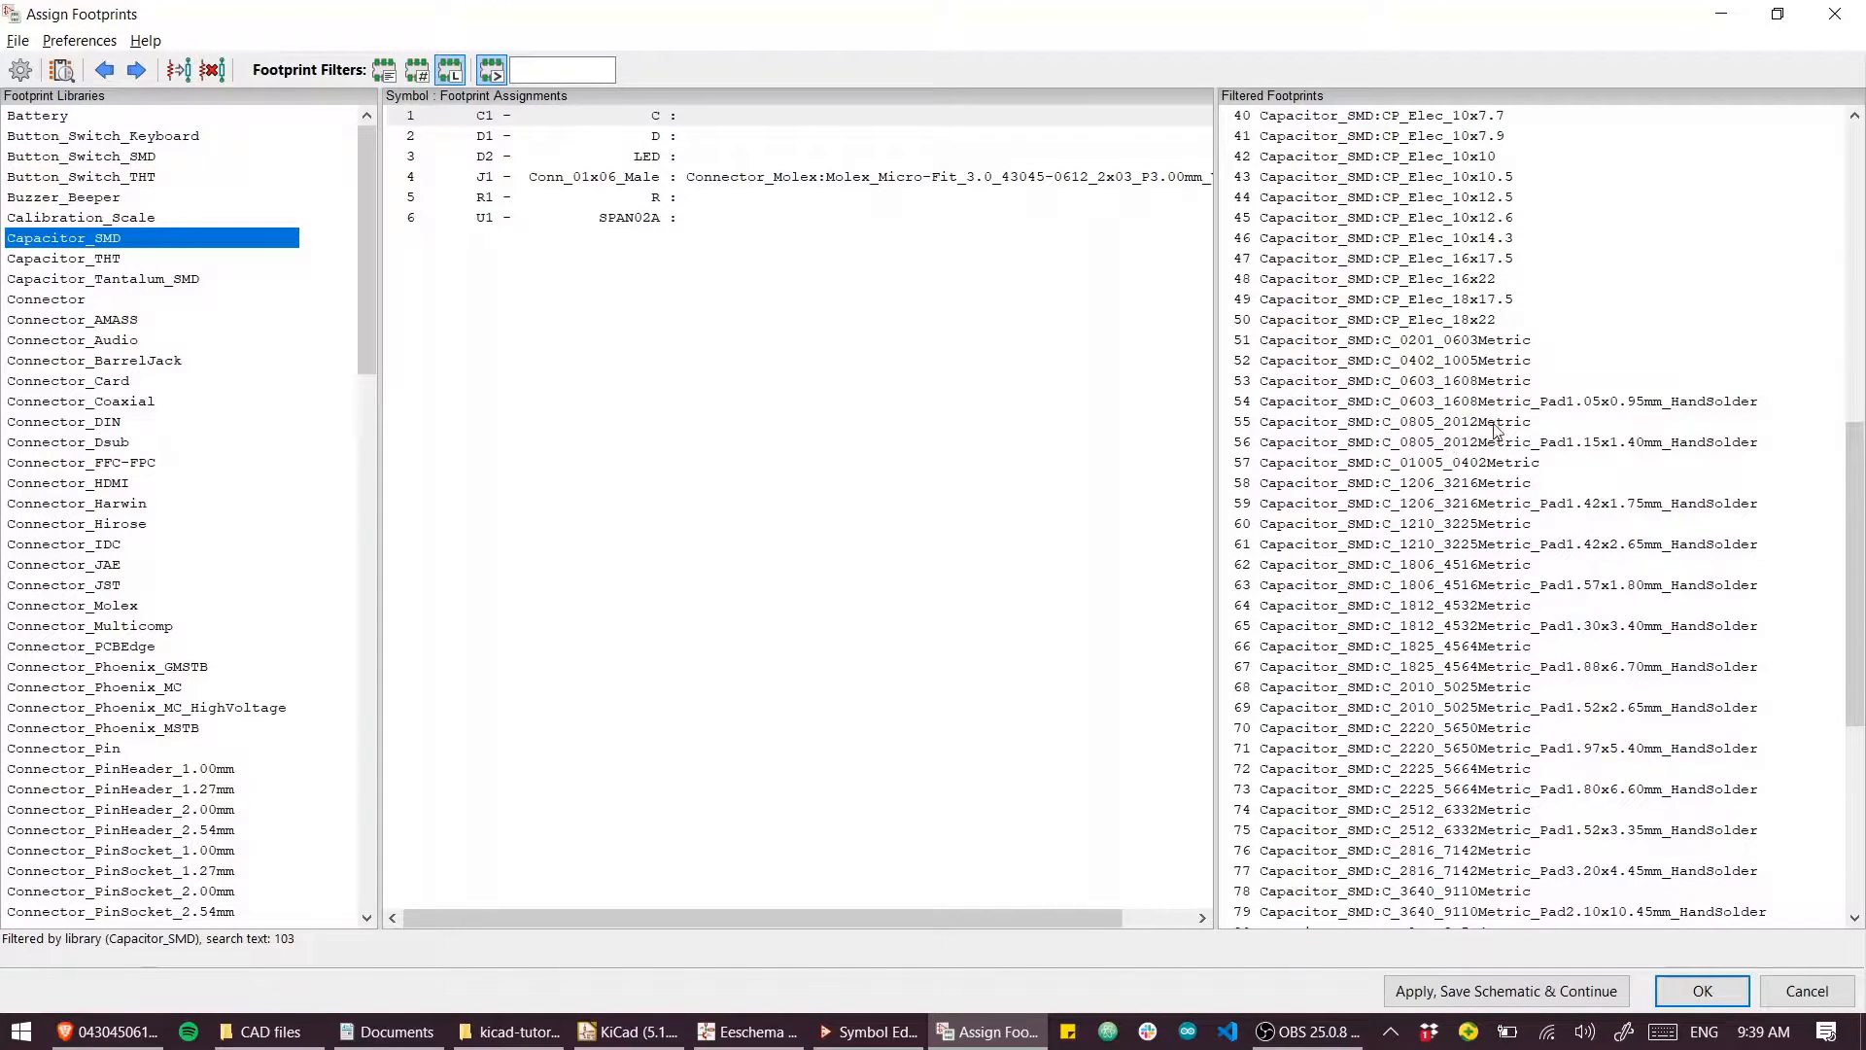
pyautogui.click(1393, 421)
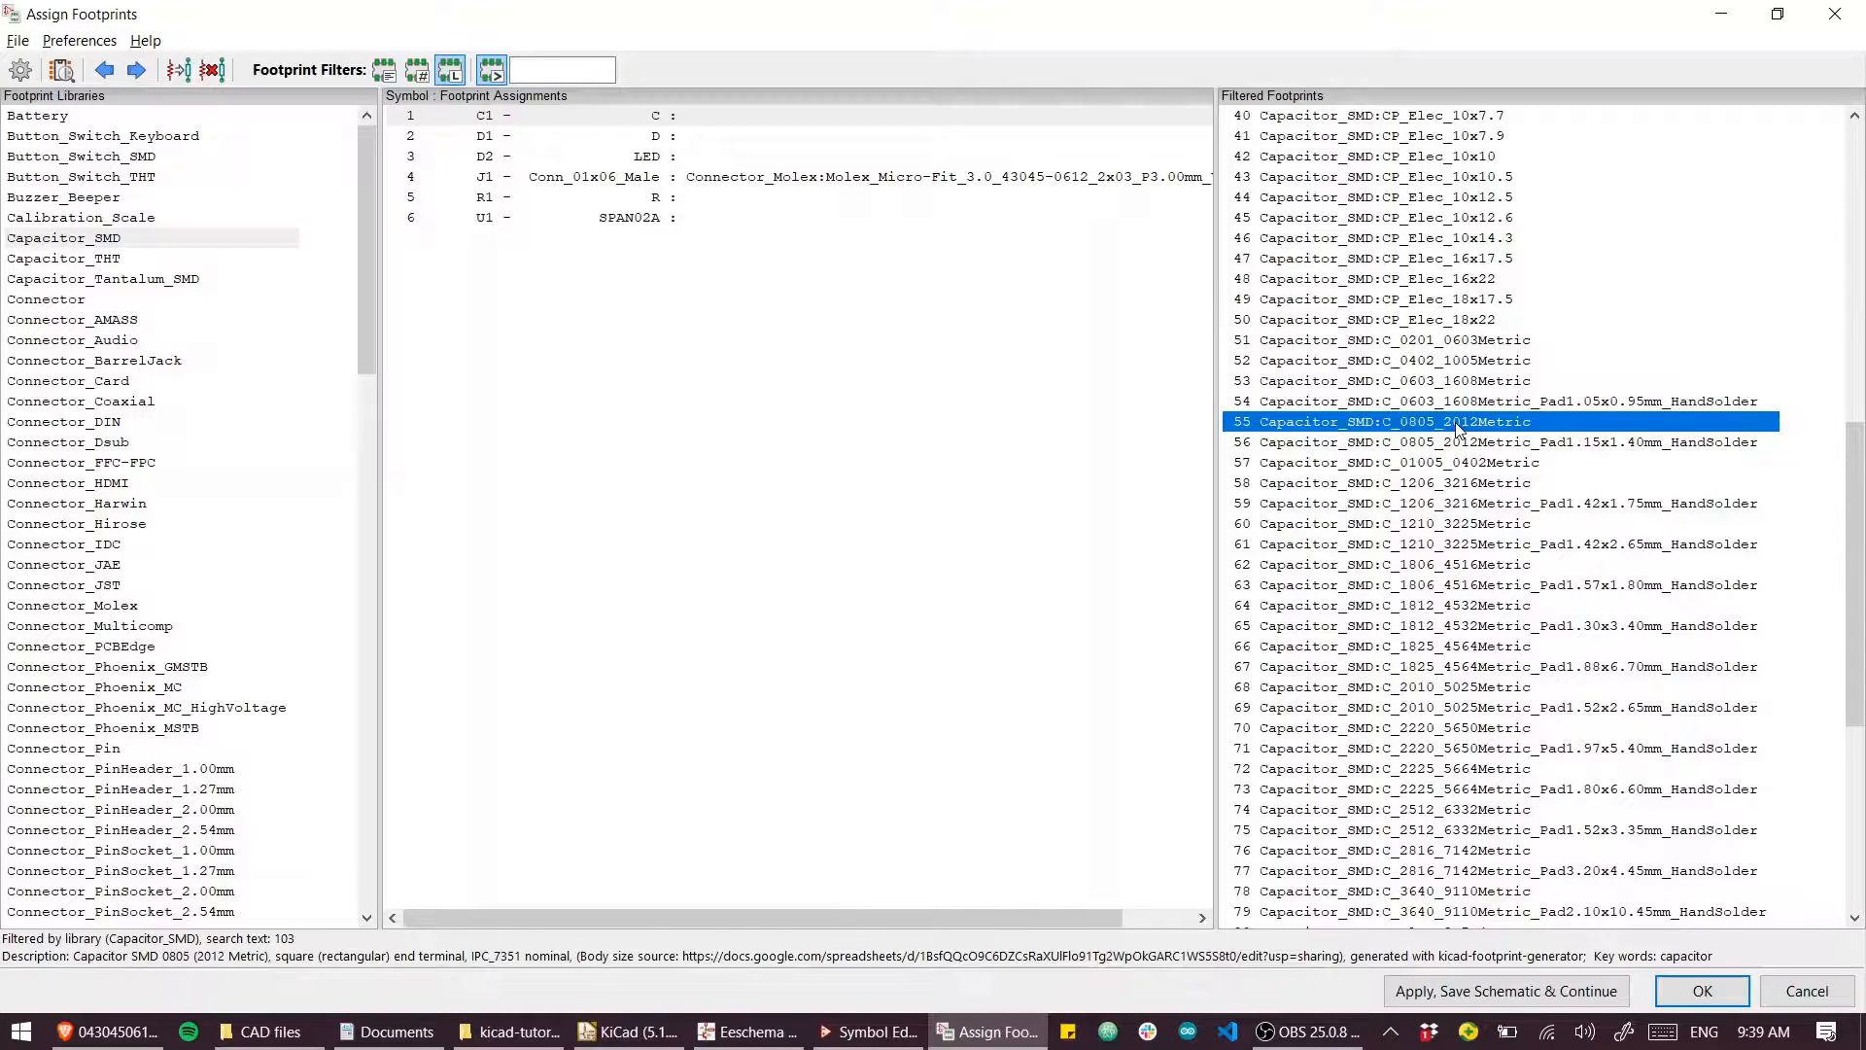
pyautogui.doubleClick(1380, 421)
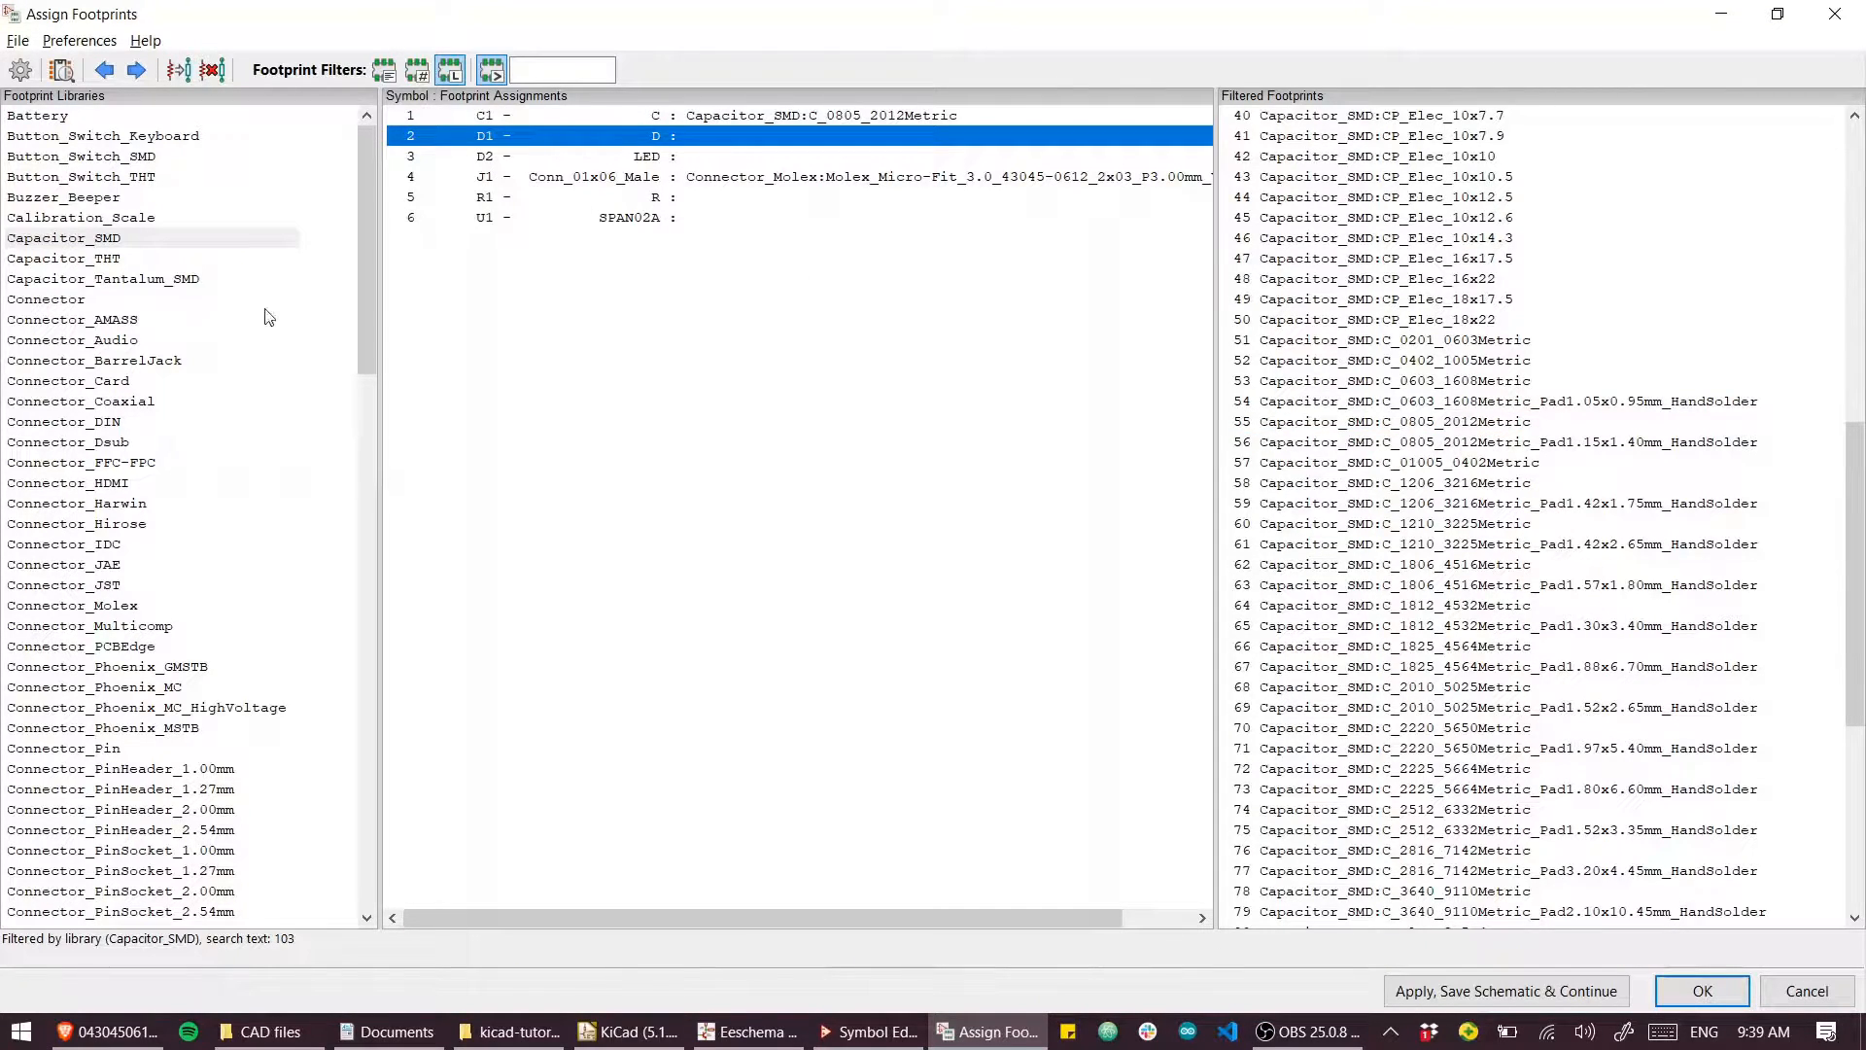
# Step: Assign the Diode_SMD D_SMA footprint to D1
pyautogui.scroll(-3)
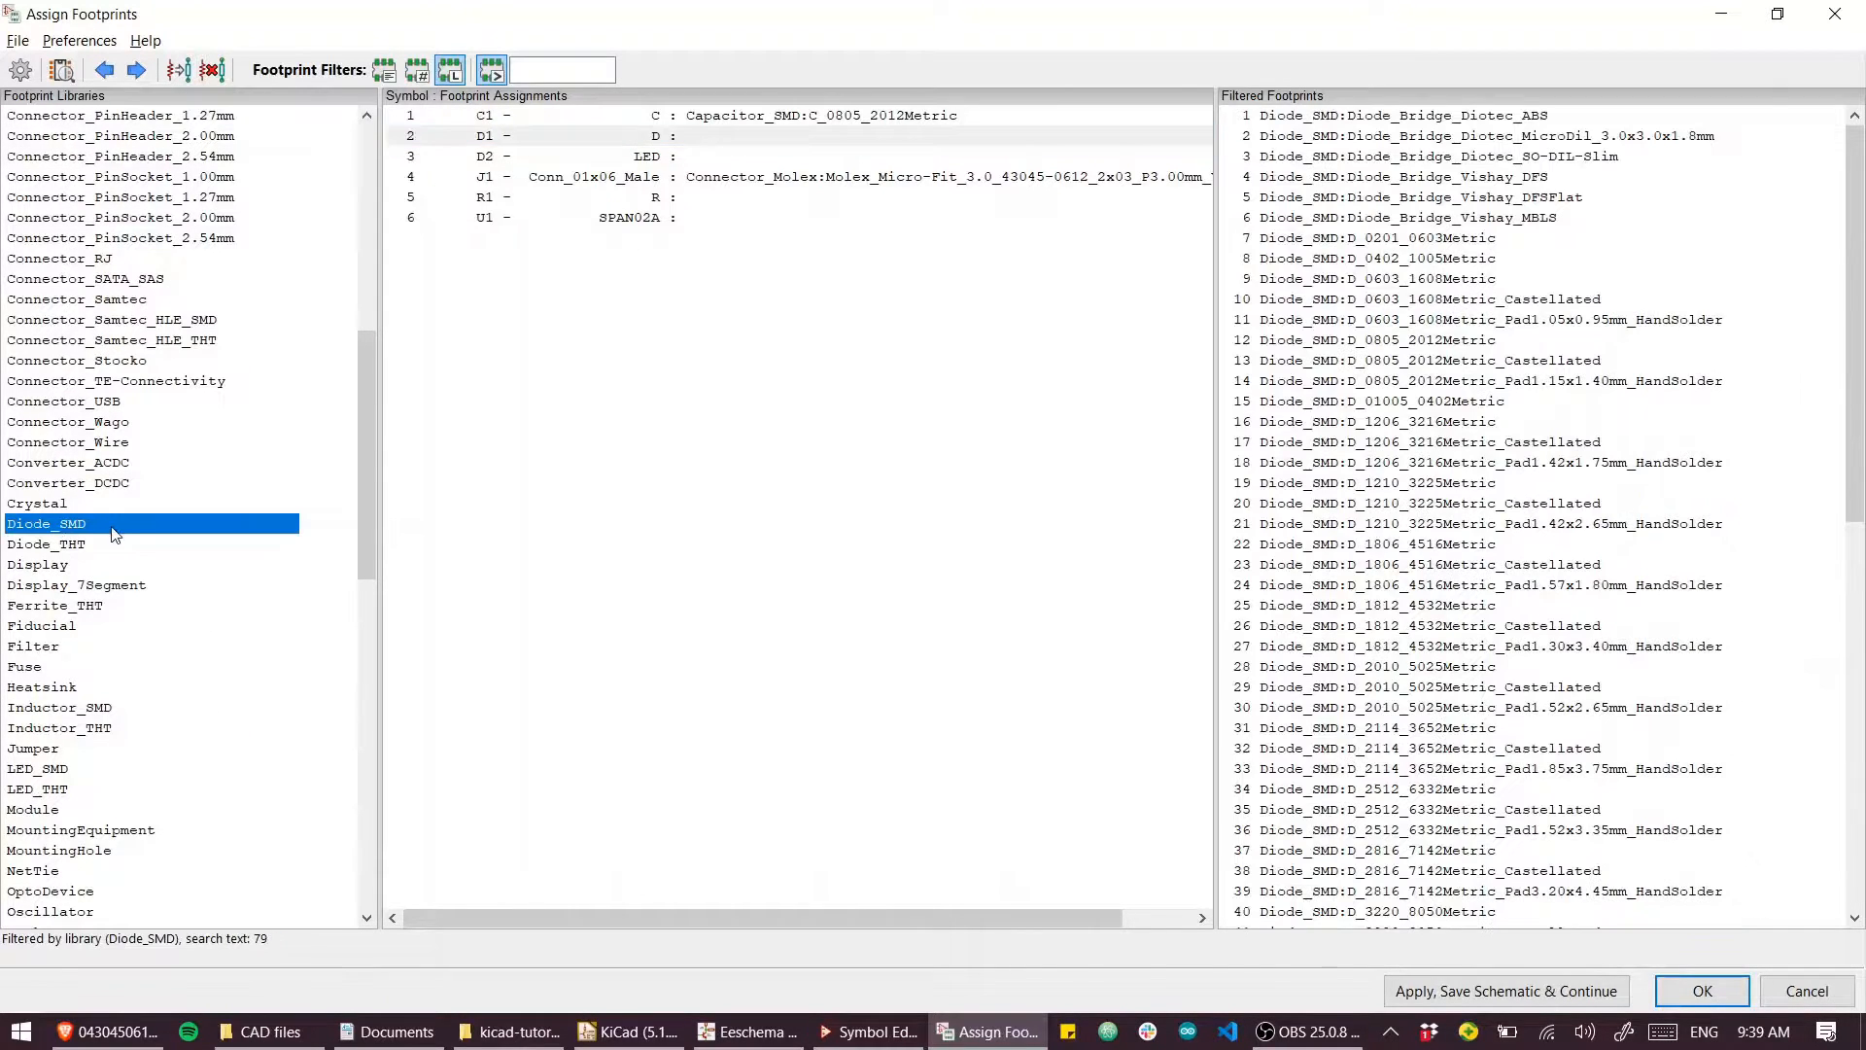
pyautogui.scroll(-3)
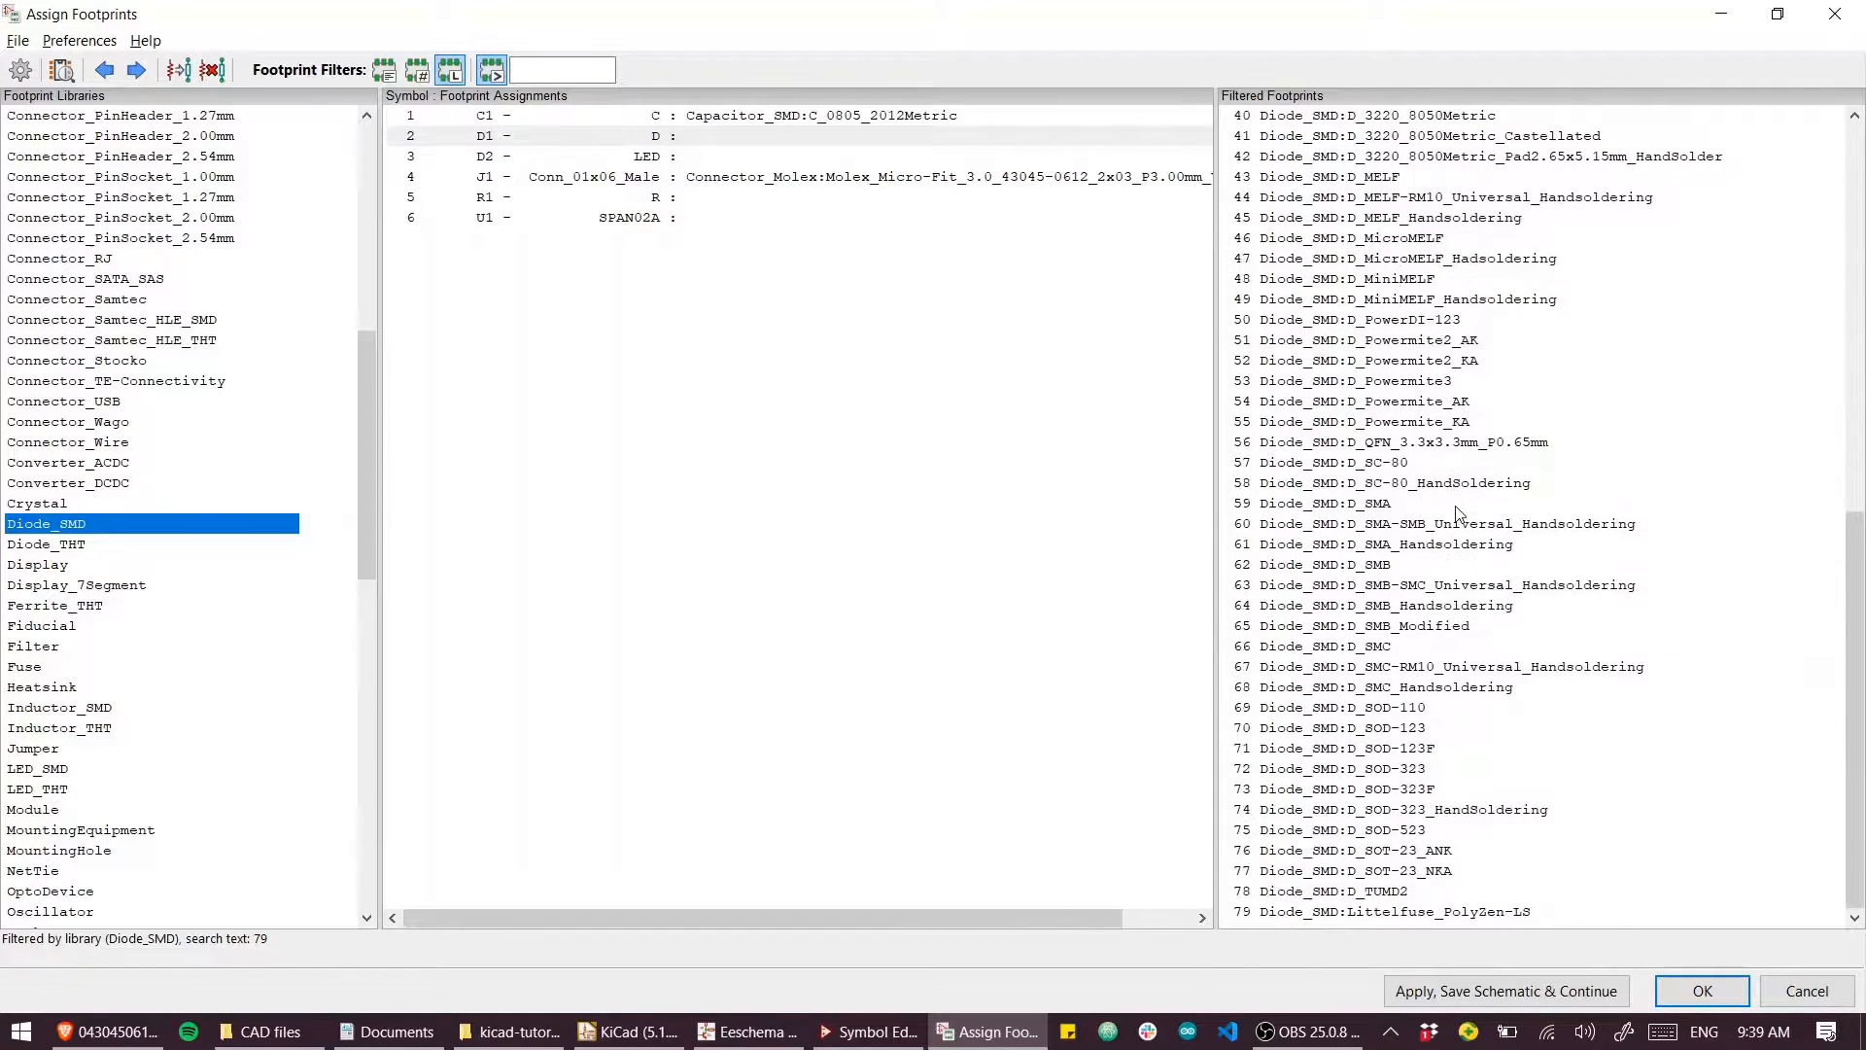
pyautogui.click(1351, 502)
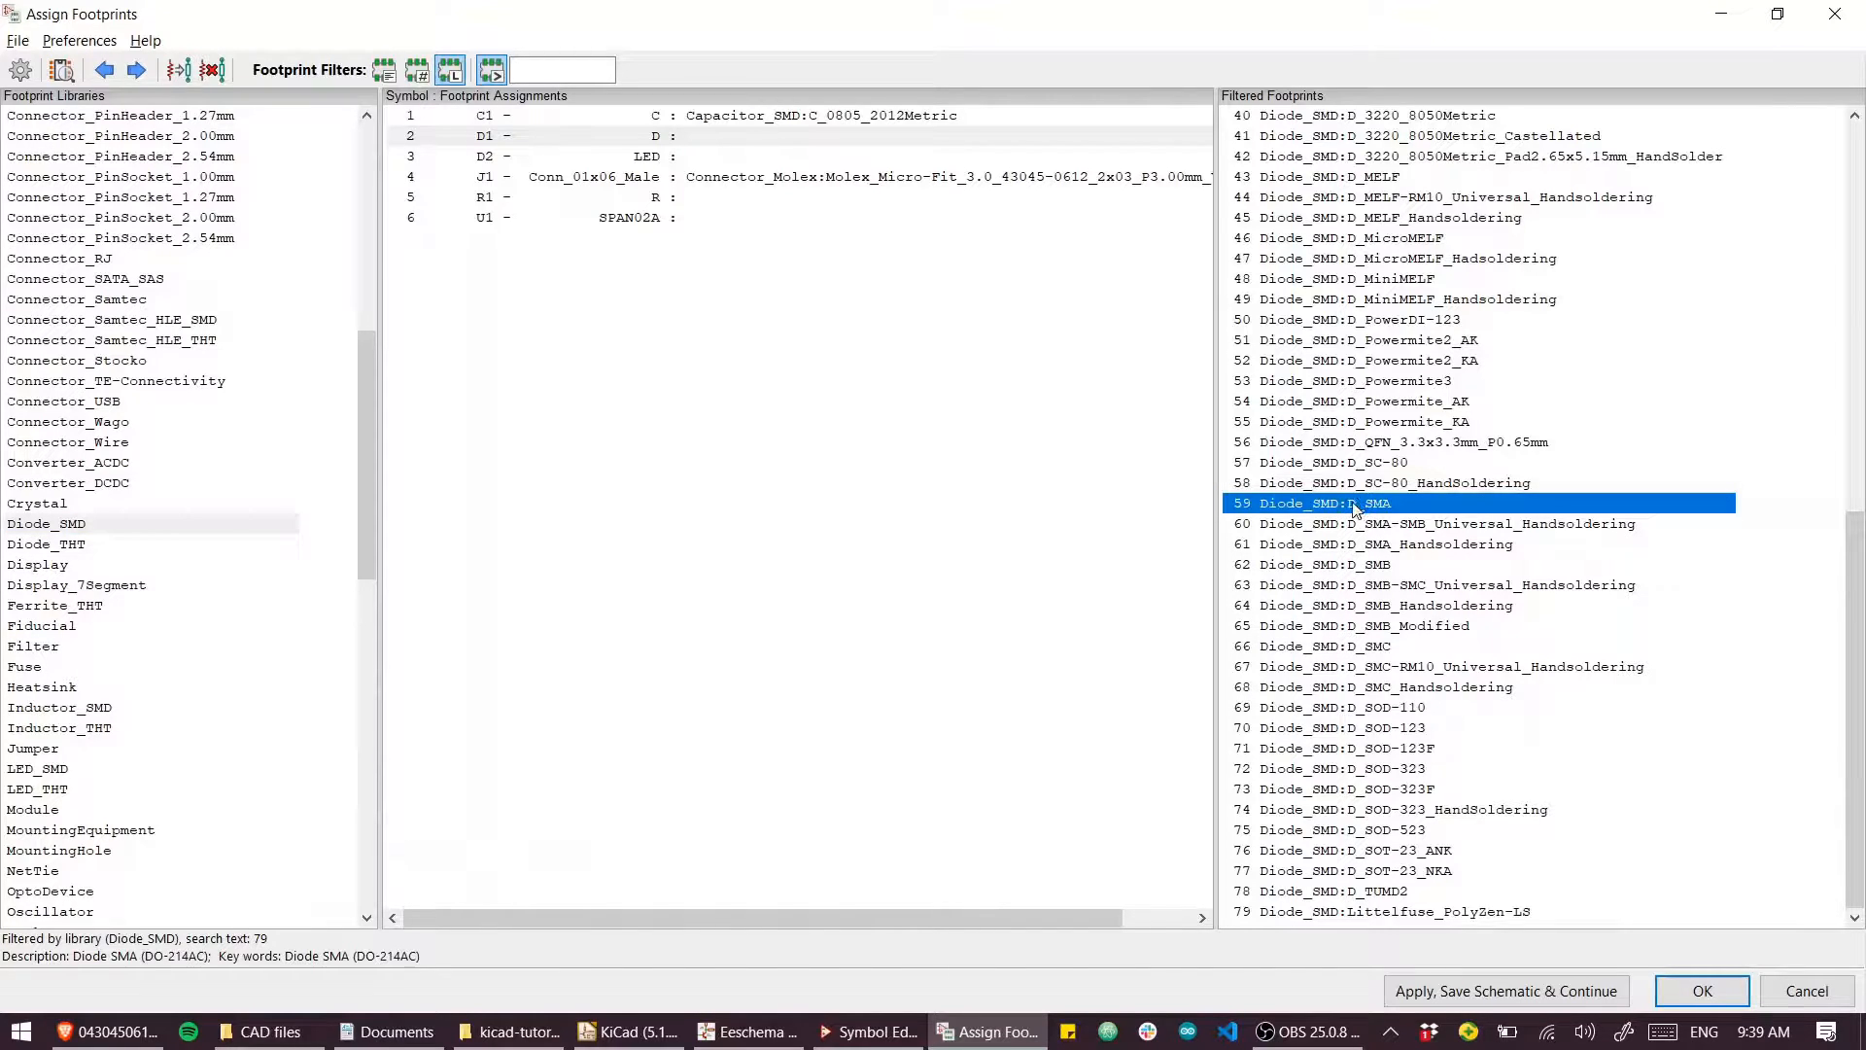
pyautogui.doubleClick(1314, 502)
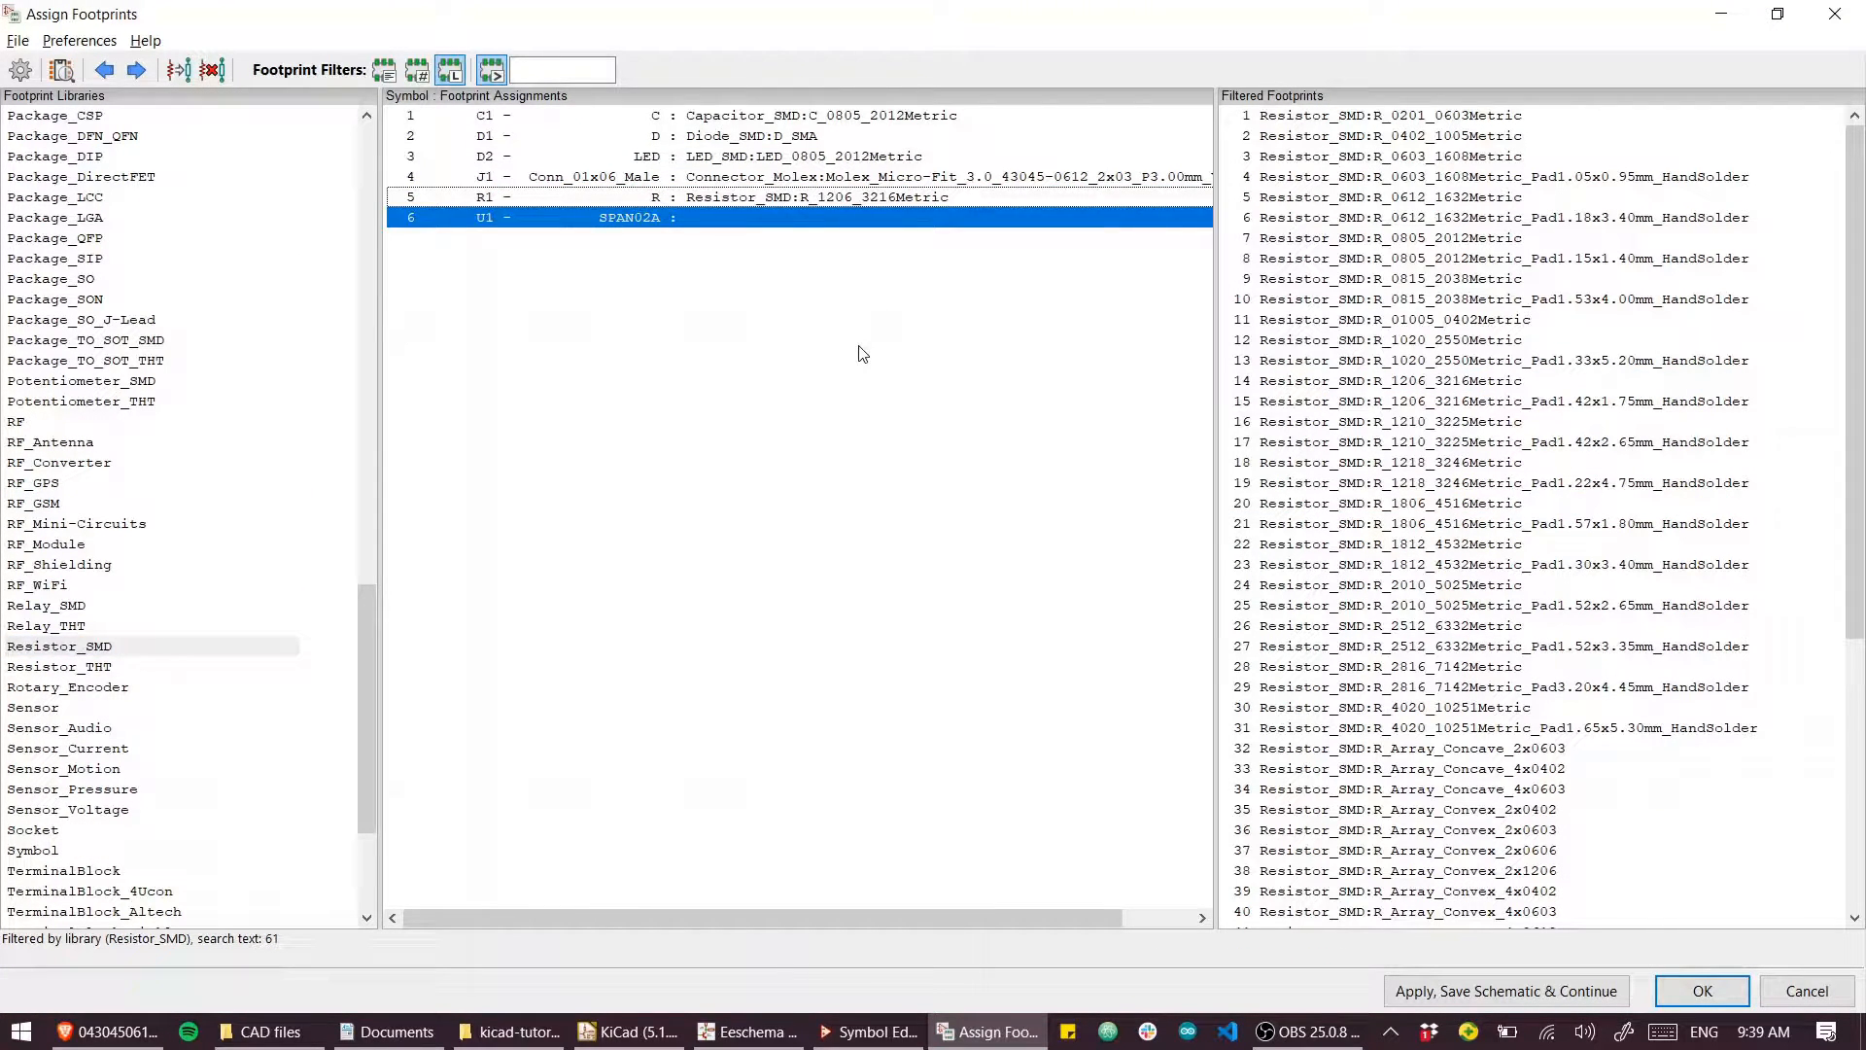
# Step: Check the footprints assigned to R1, C1 and neighbouring symbols
pyautogui.click(715, 196)
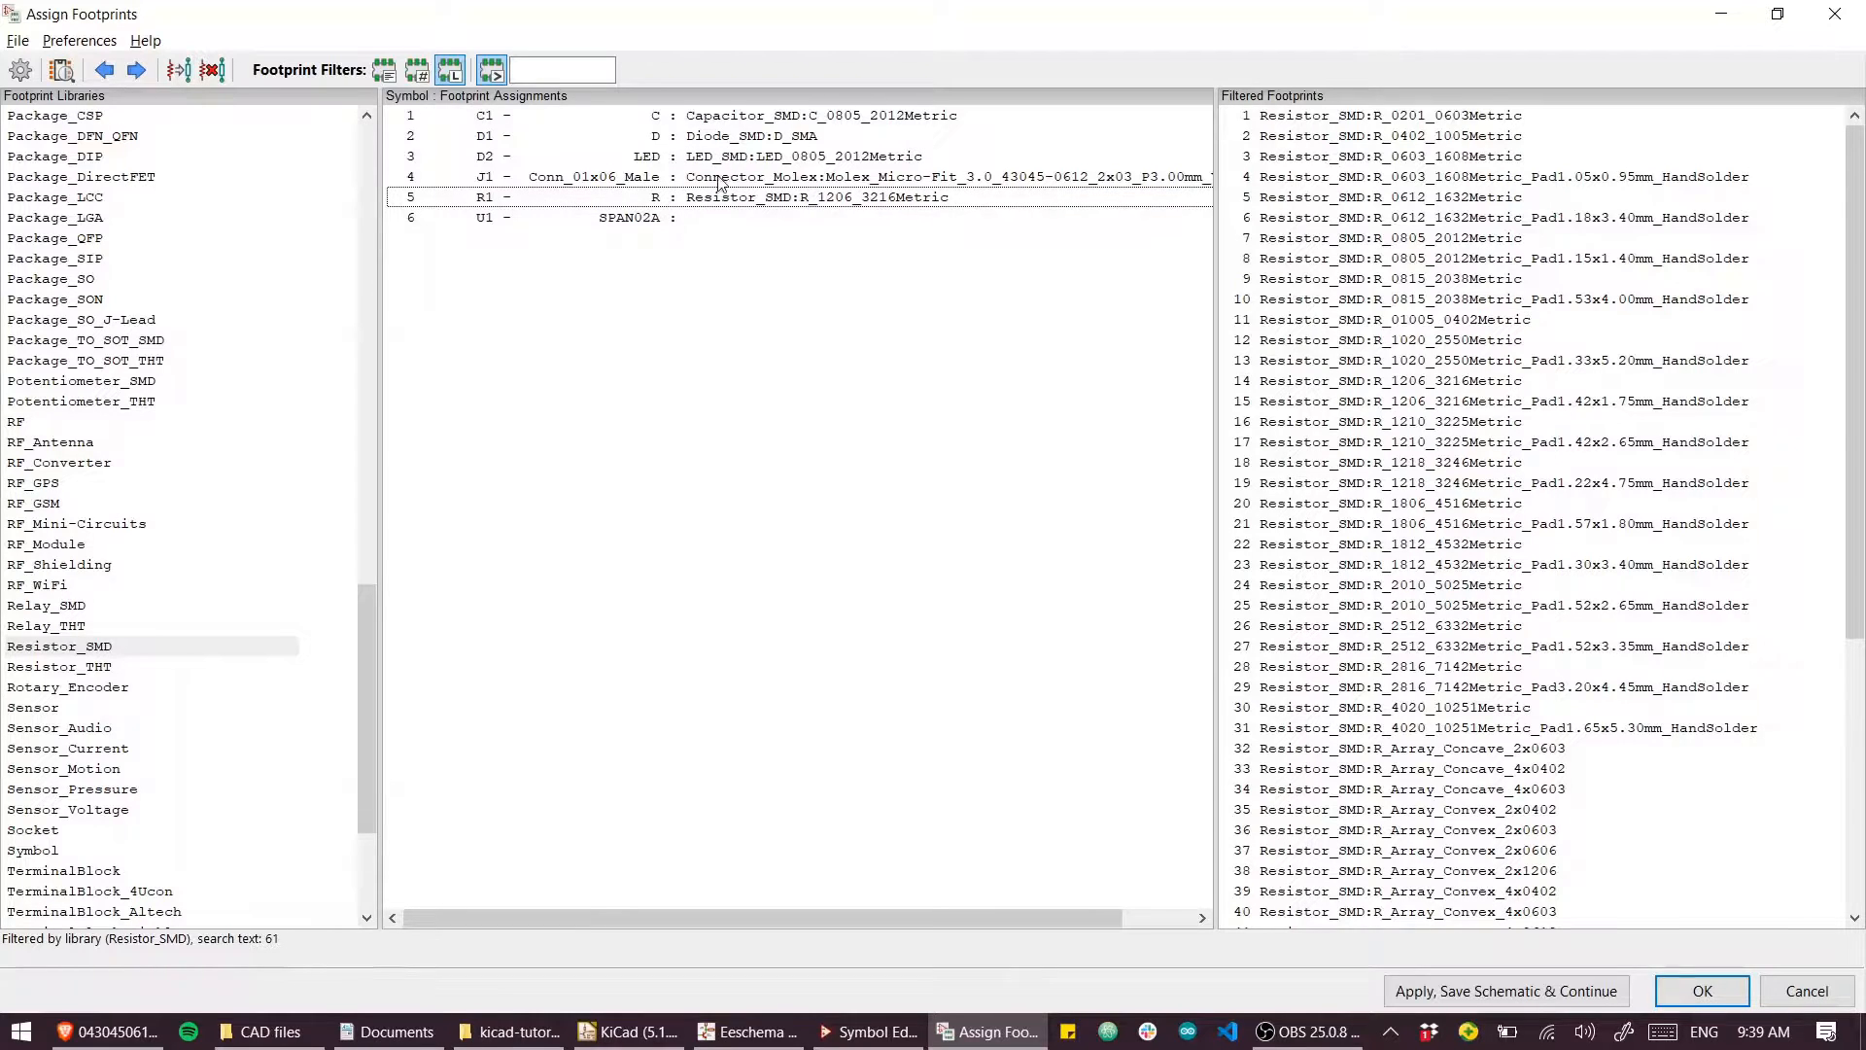
pyautogui.click(714, 116)
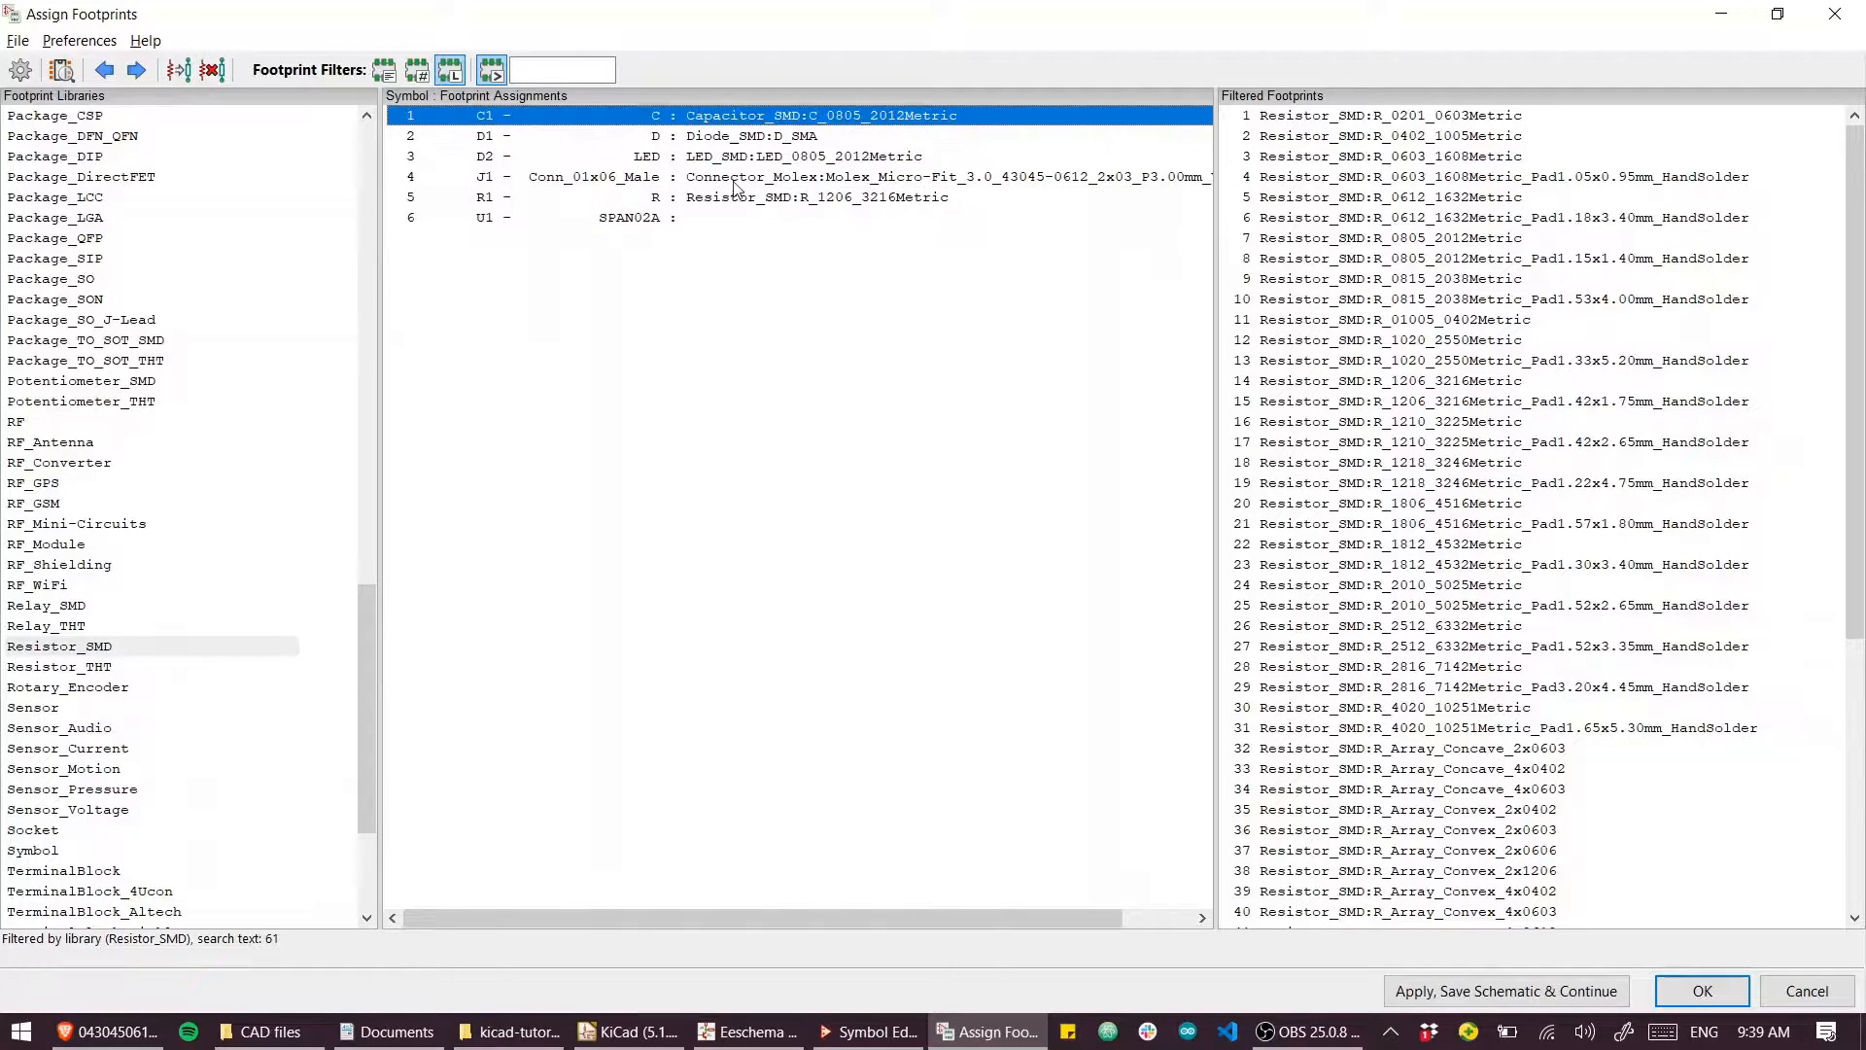
pyautogui.click(750, 136)
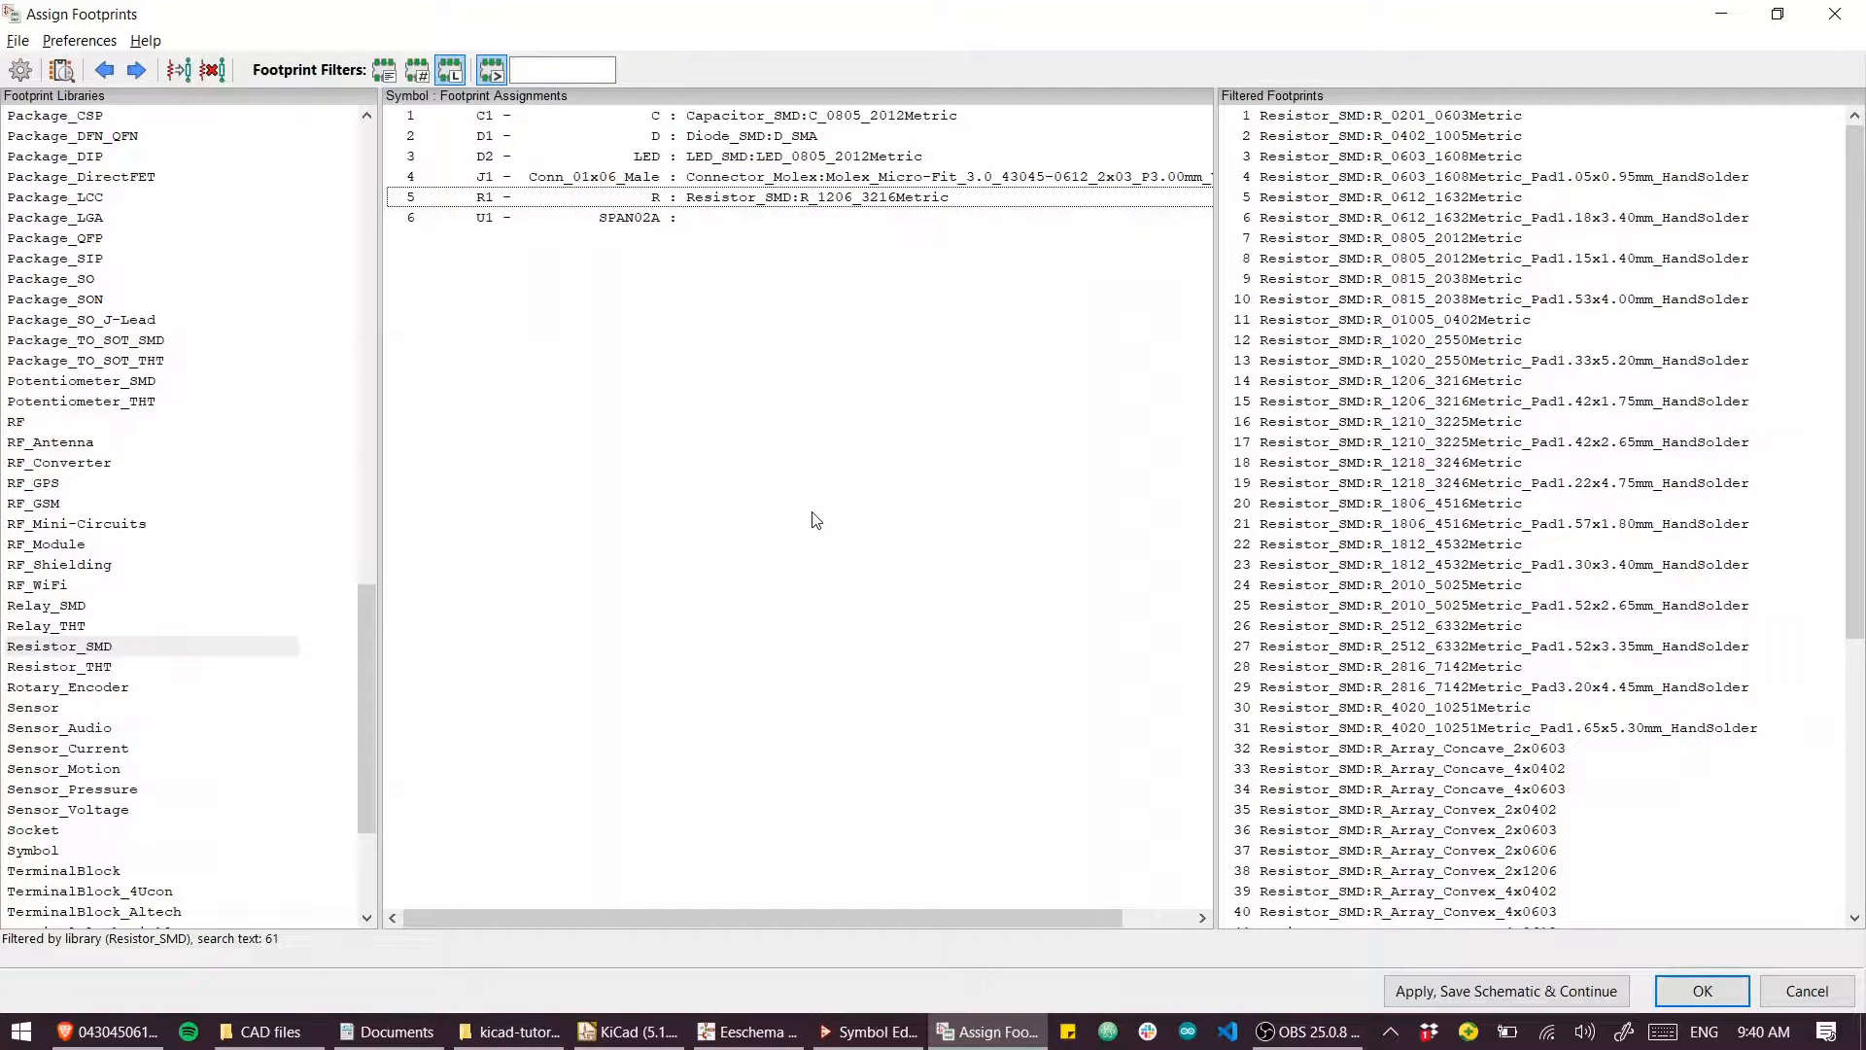
pyautogui.moveTo(619, 234)
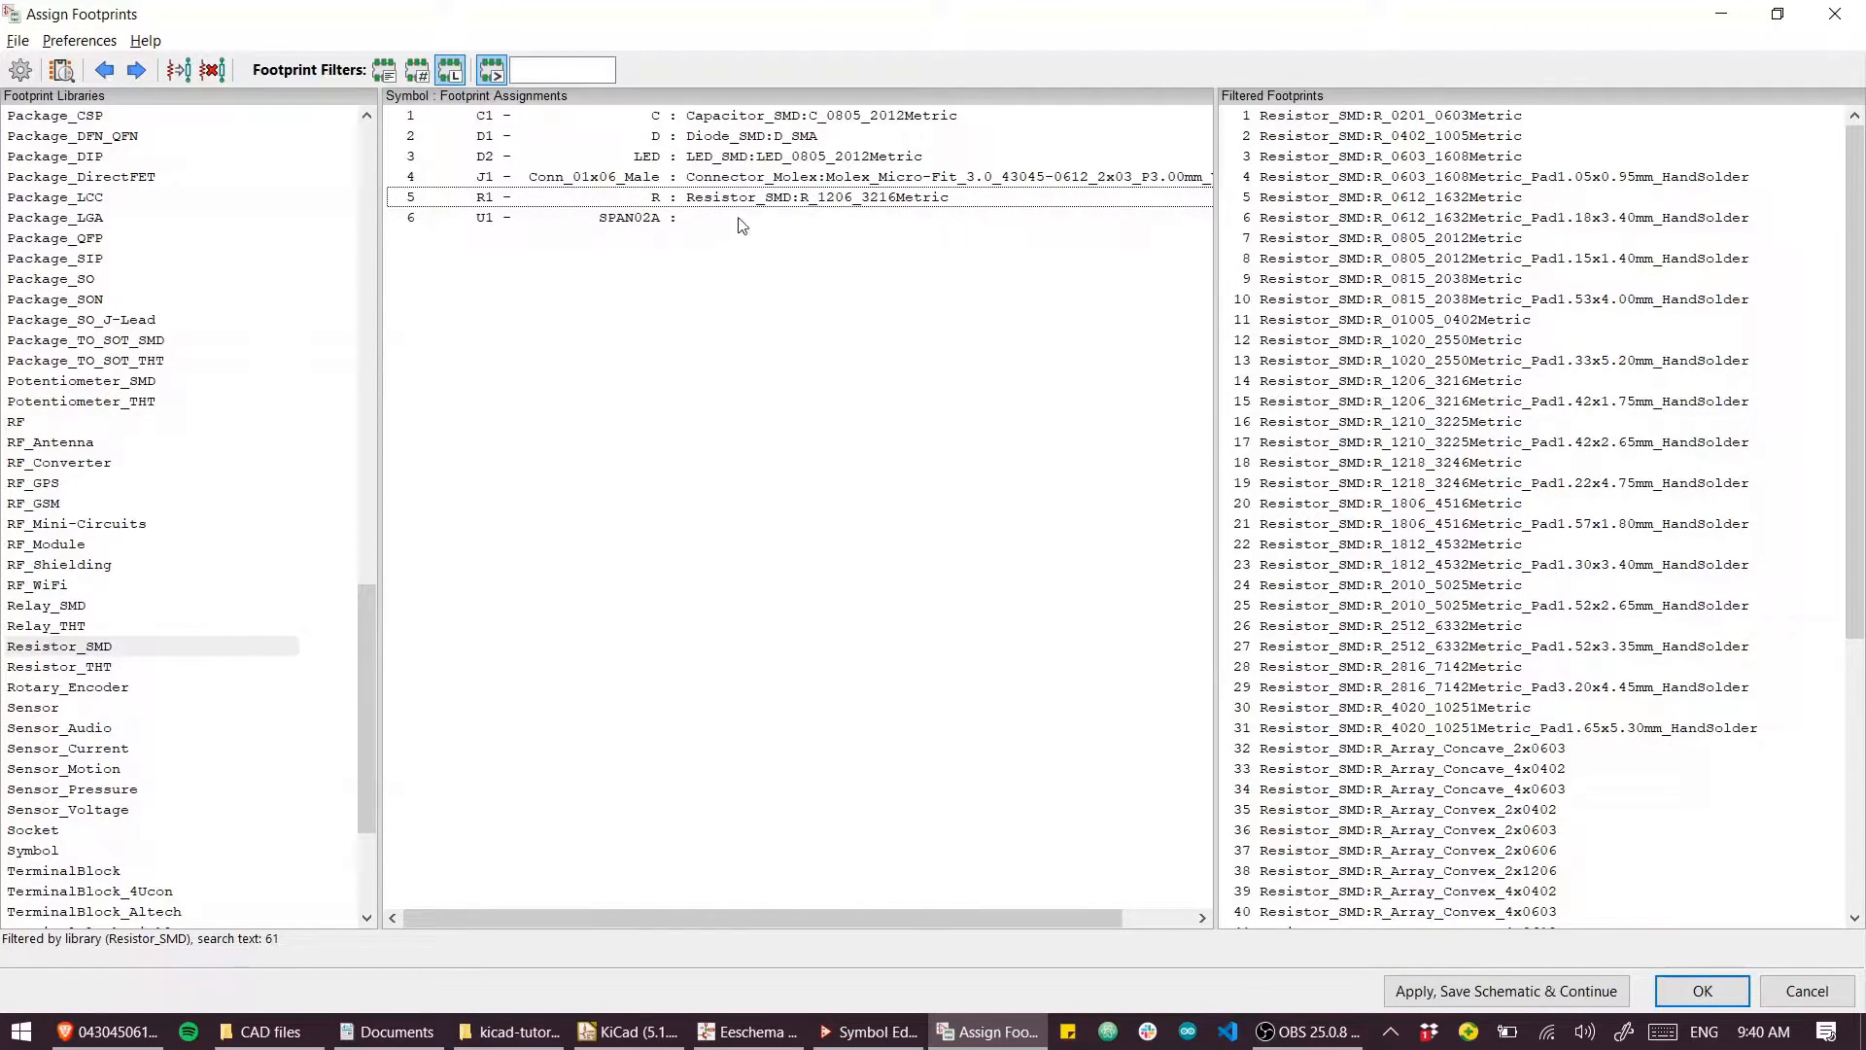
# Step: Apply assignments and save pcb.sch with U1 unassigned, then return to Eeschema
pyautogui.click(626, 217)
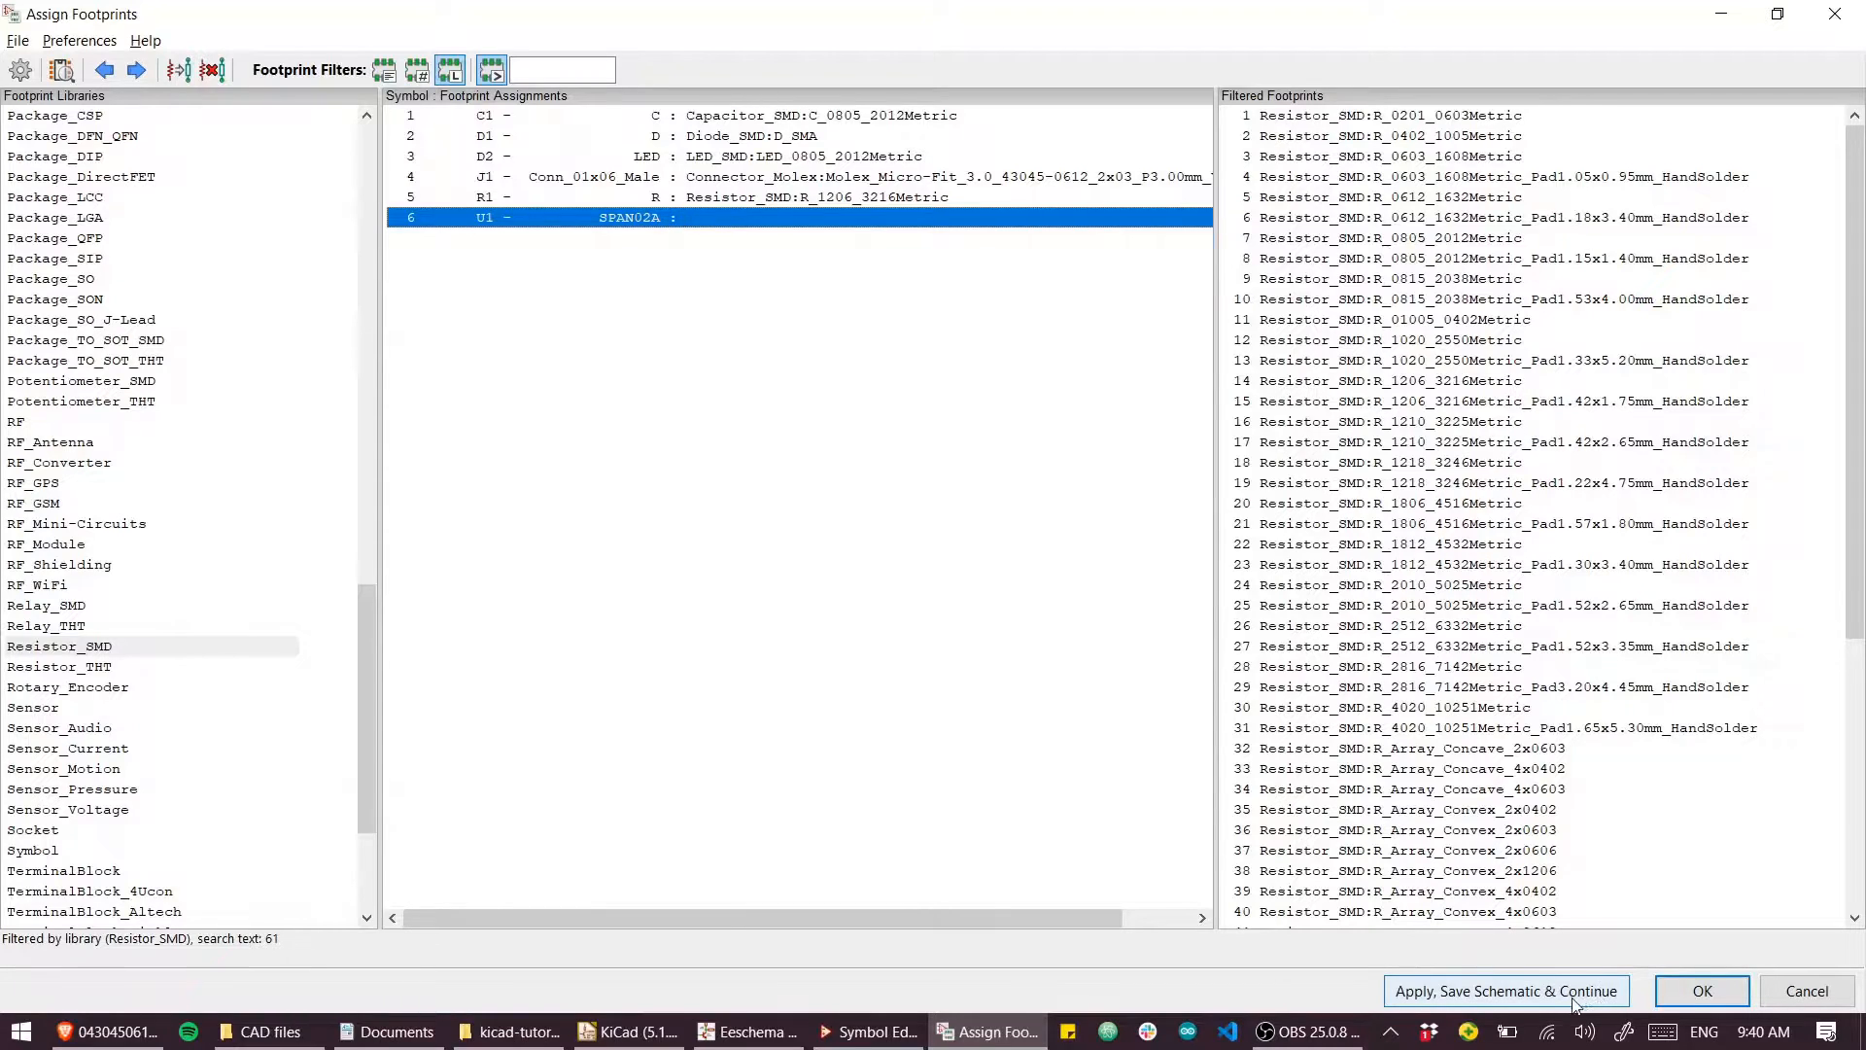
pyautogui.click(1504, 990)
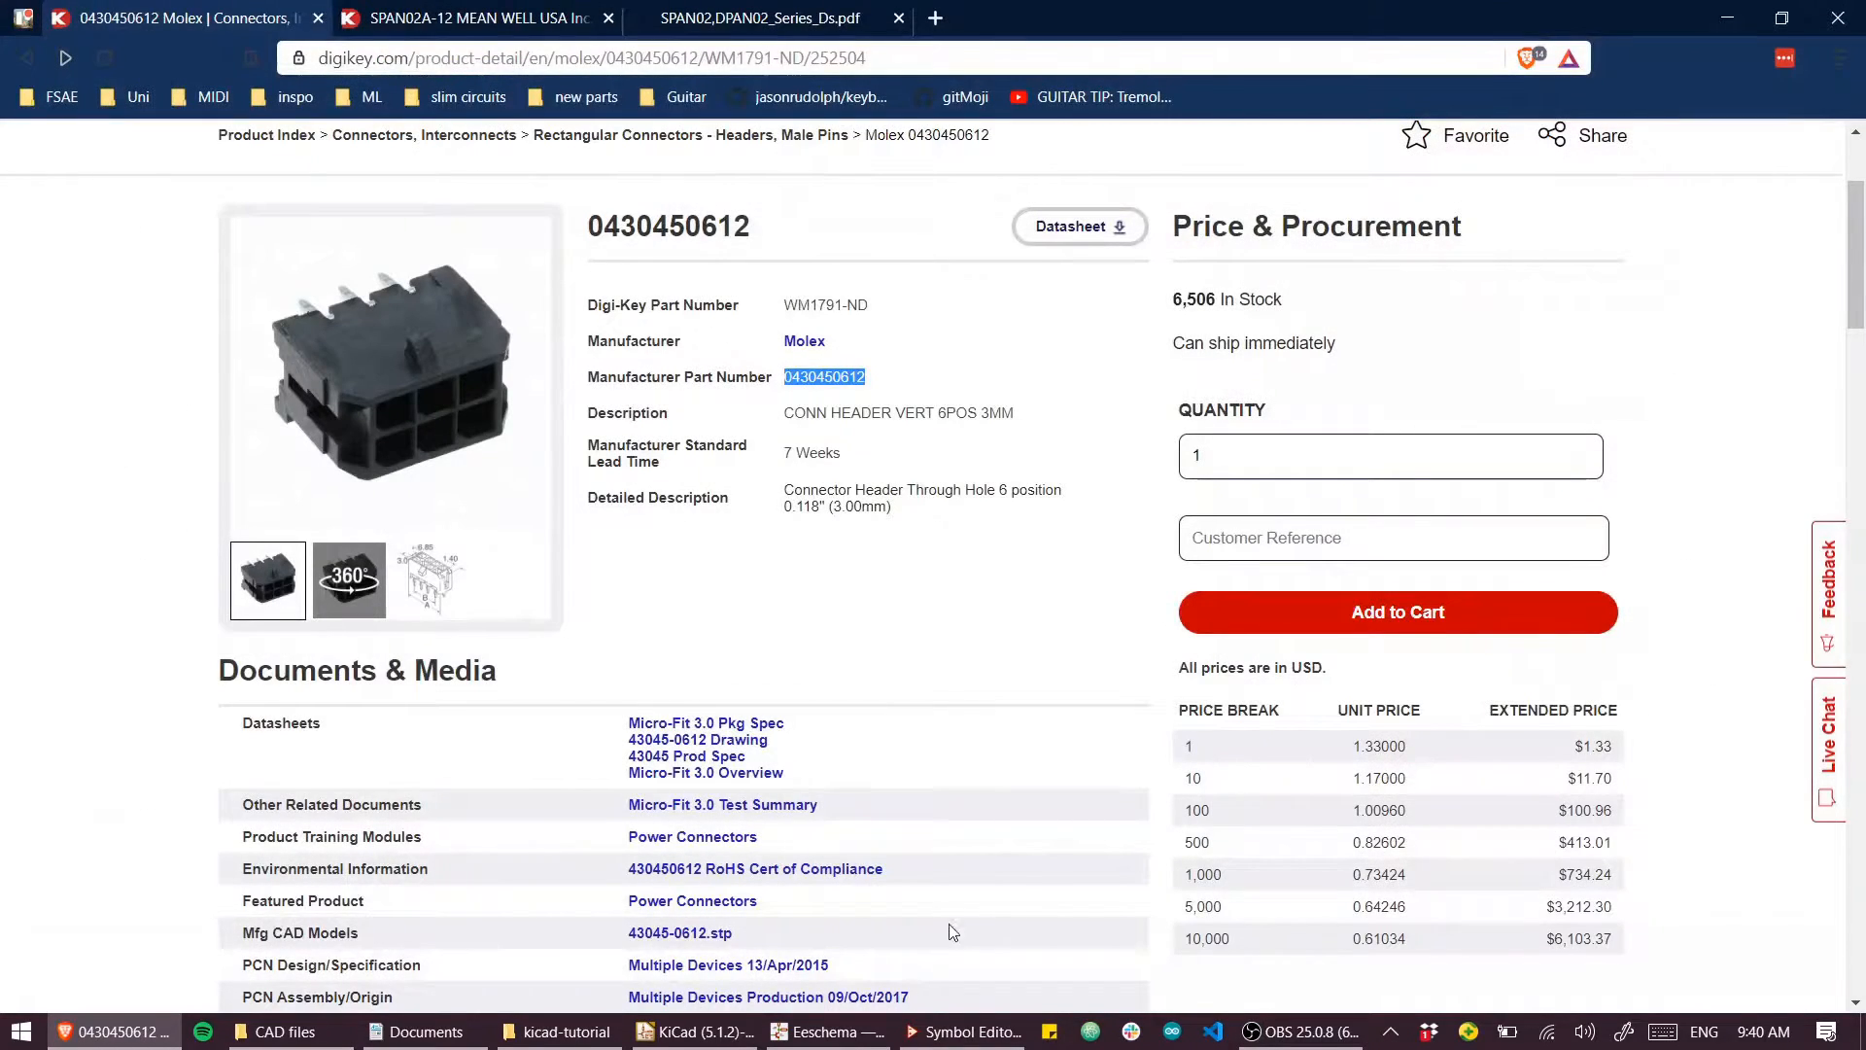
pyautogui.click(826, 1030)
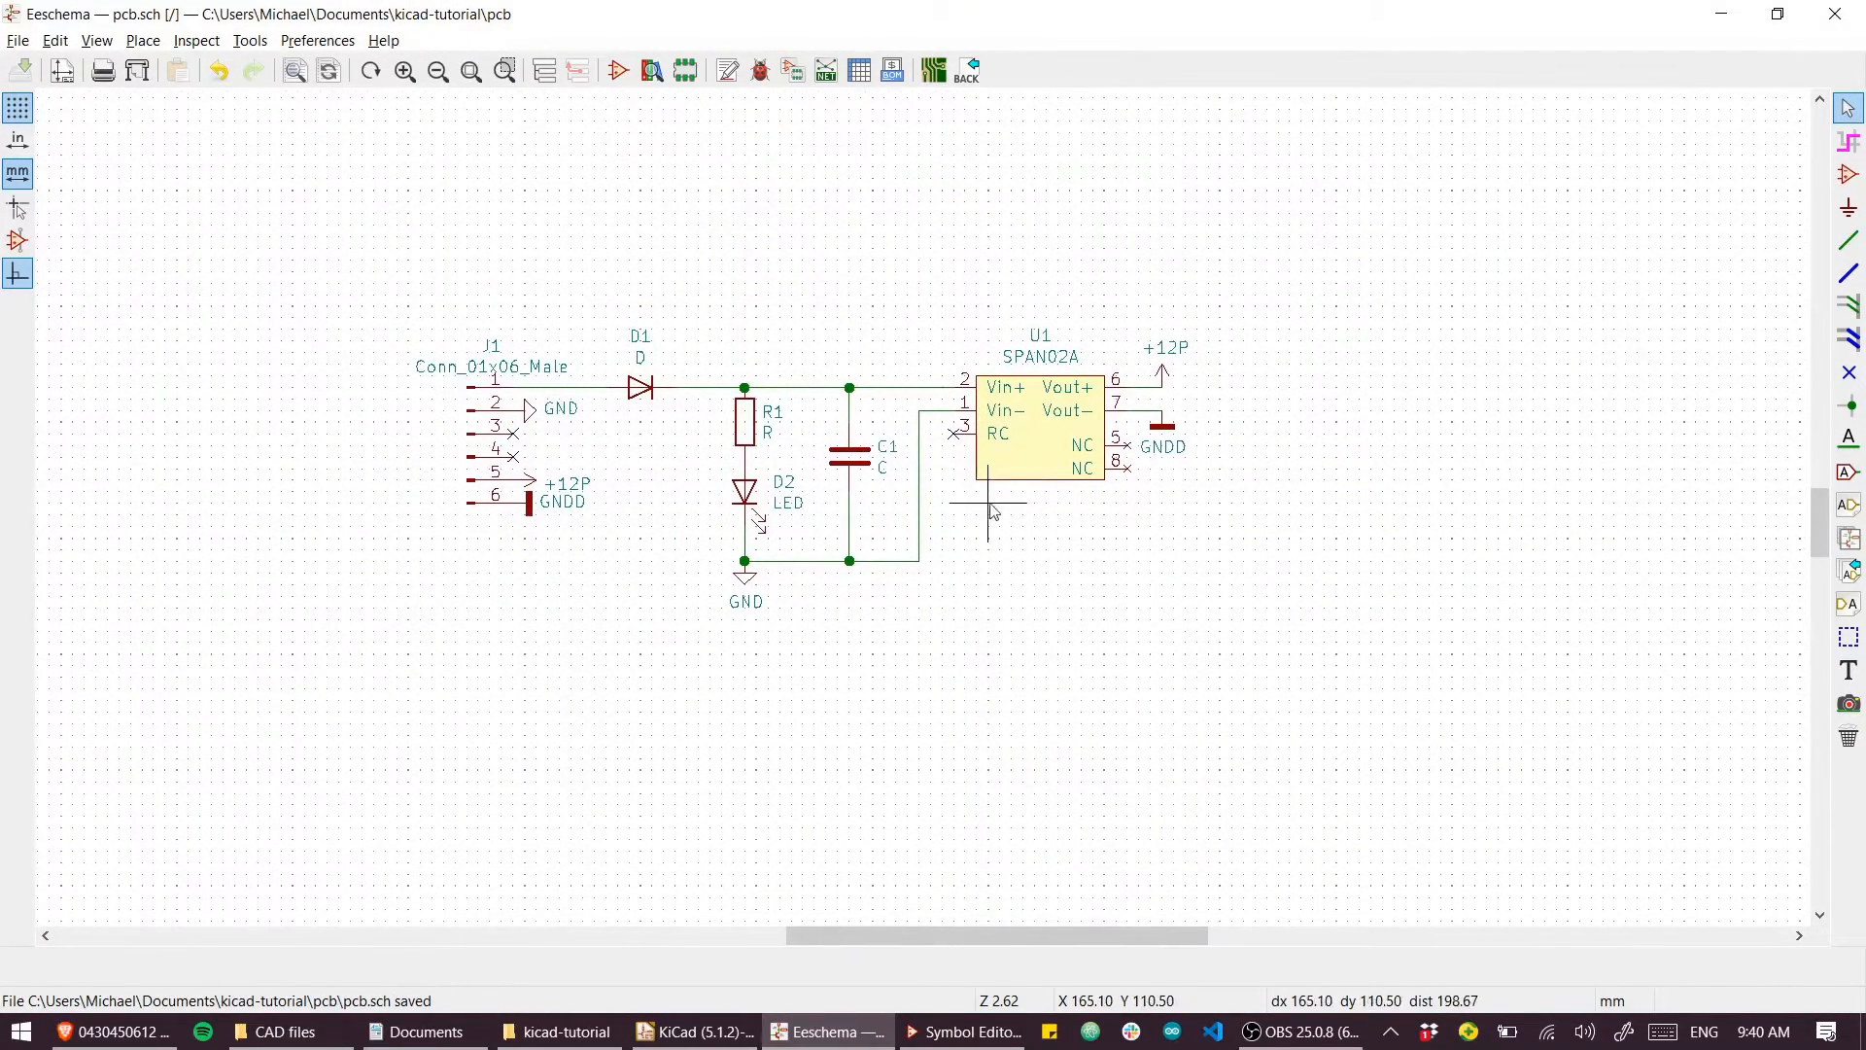
pyautogui.moveTo(932, 69)
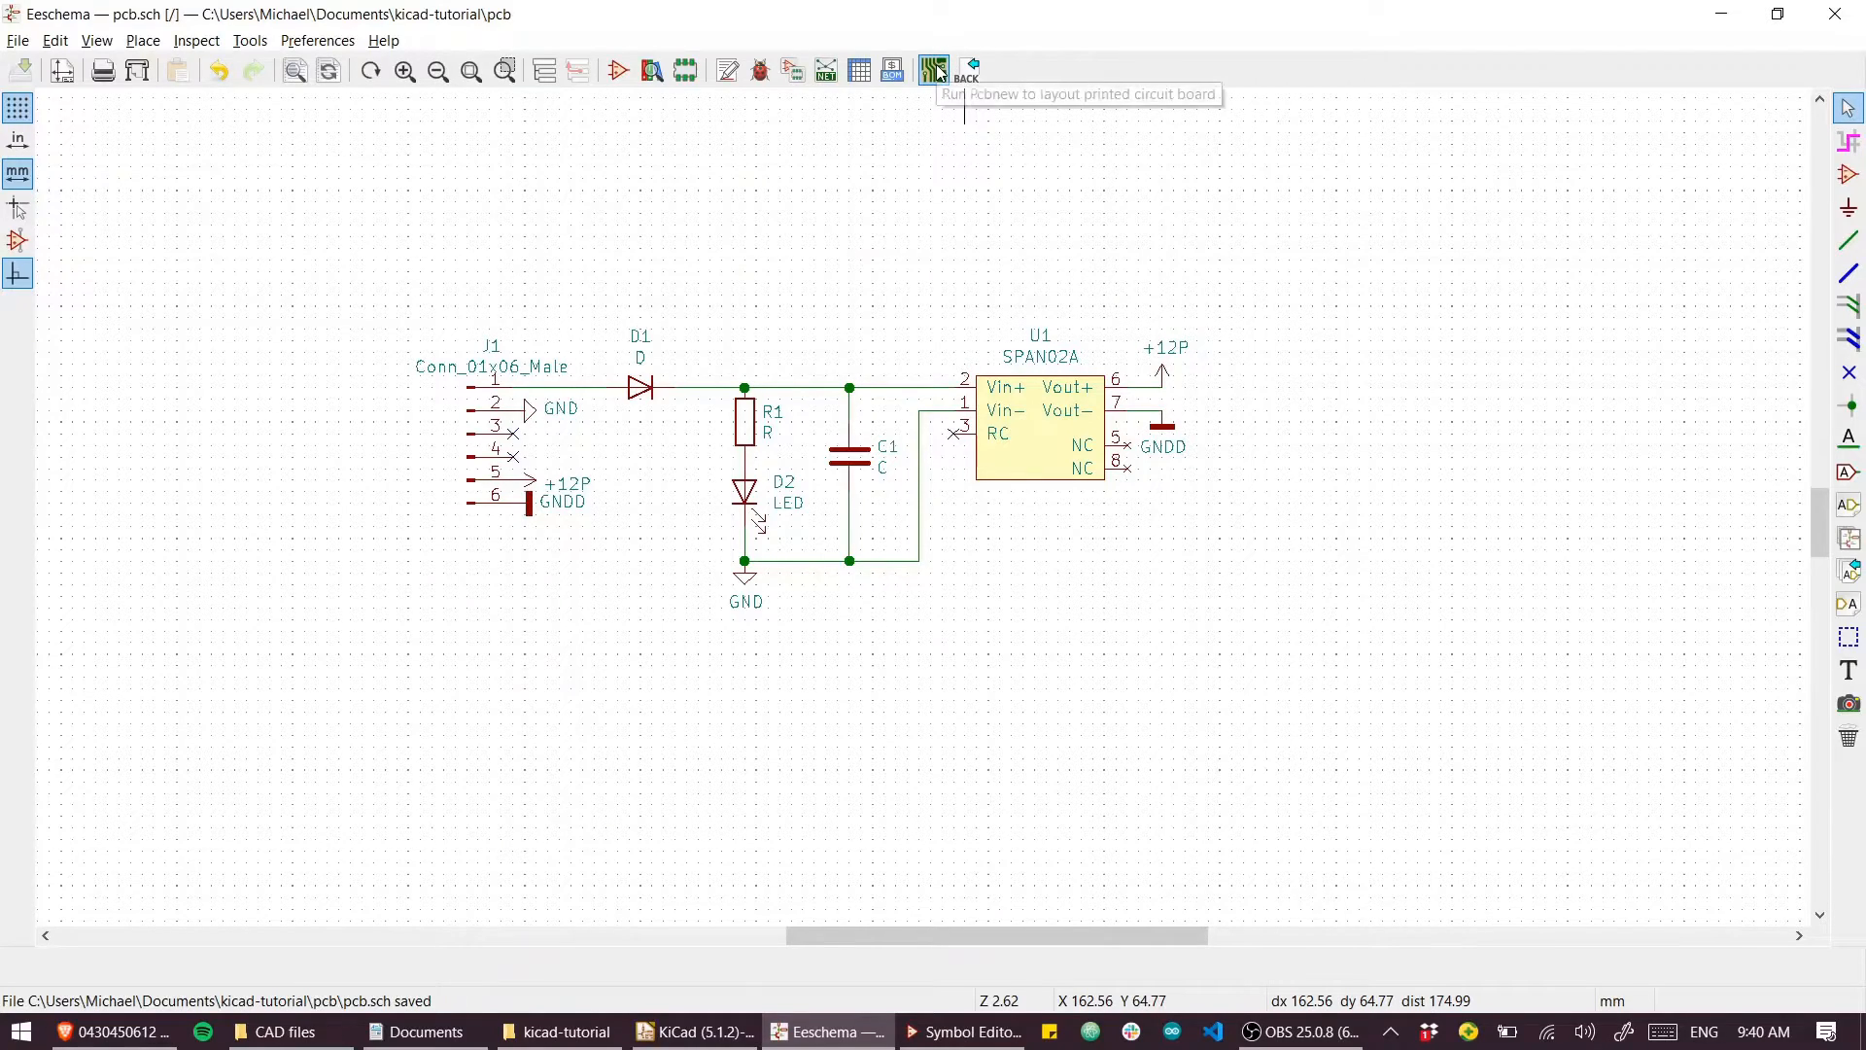
# Step: Launch Pcbnew and update the PCB from the schematic, loading J1, D1, D2, R1, C1
pyautogui.click(933, 69)
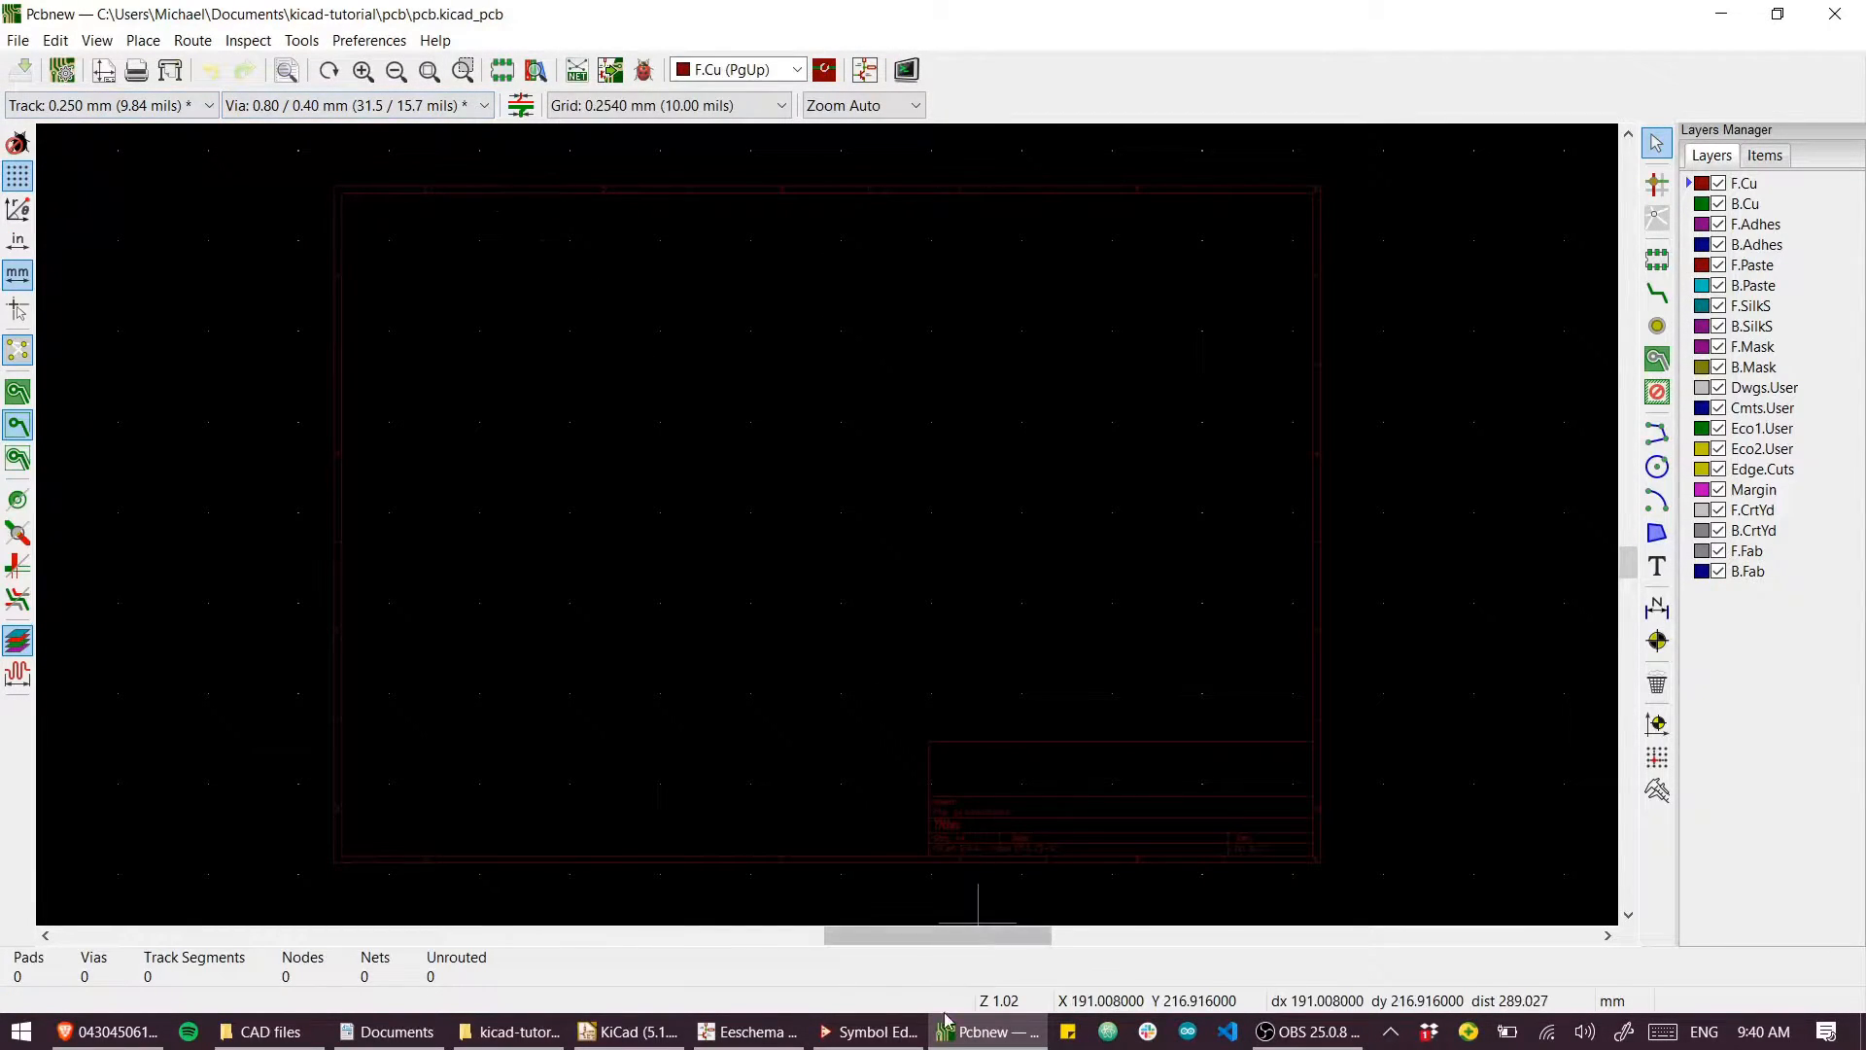
pyautogui.click(746, 1030)
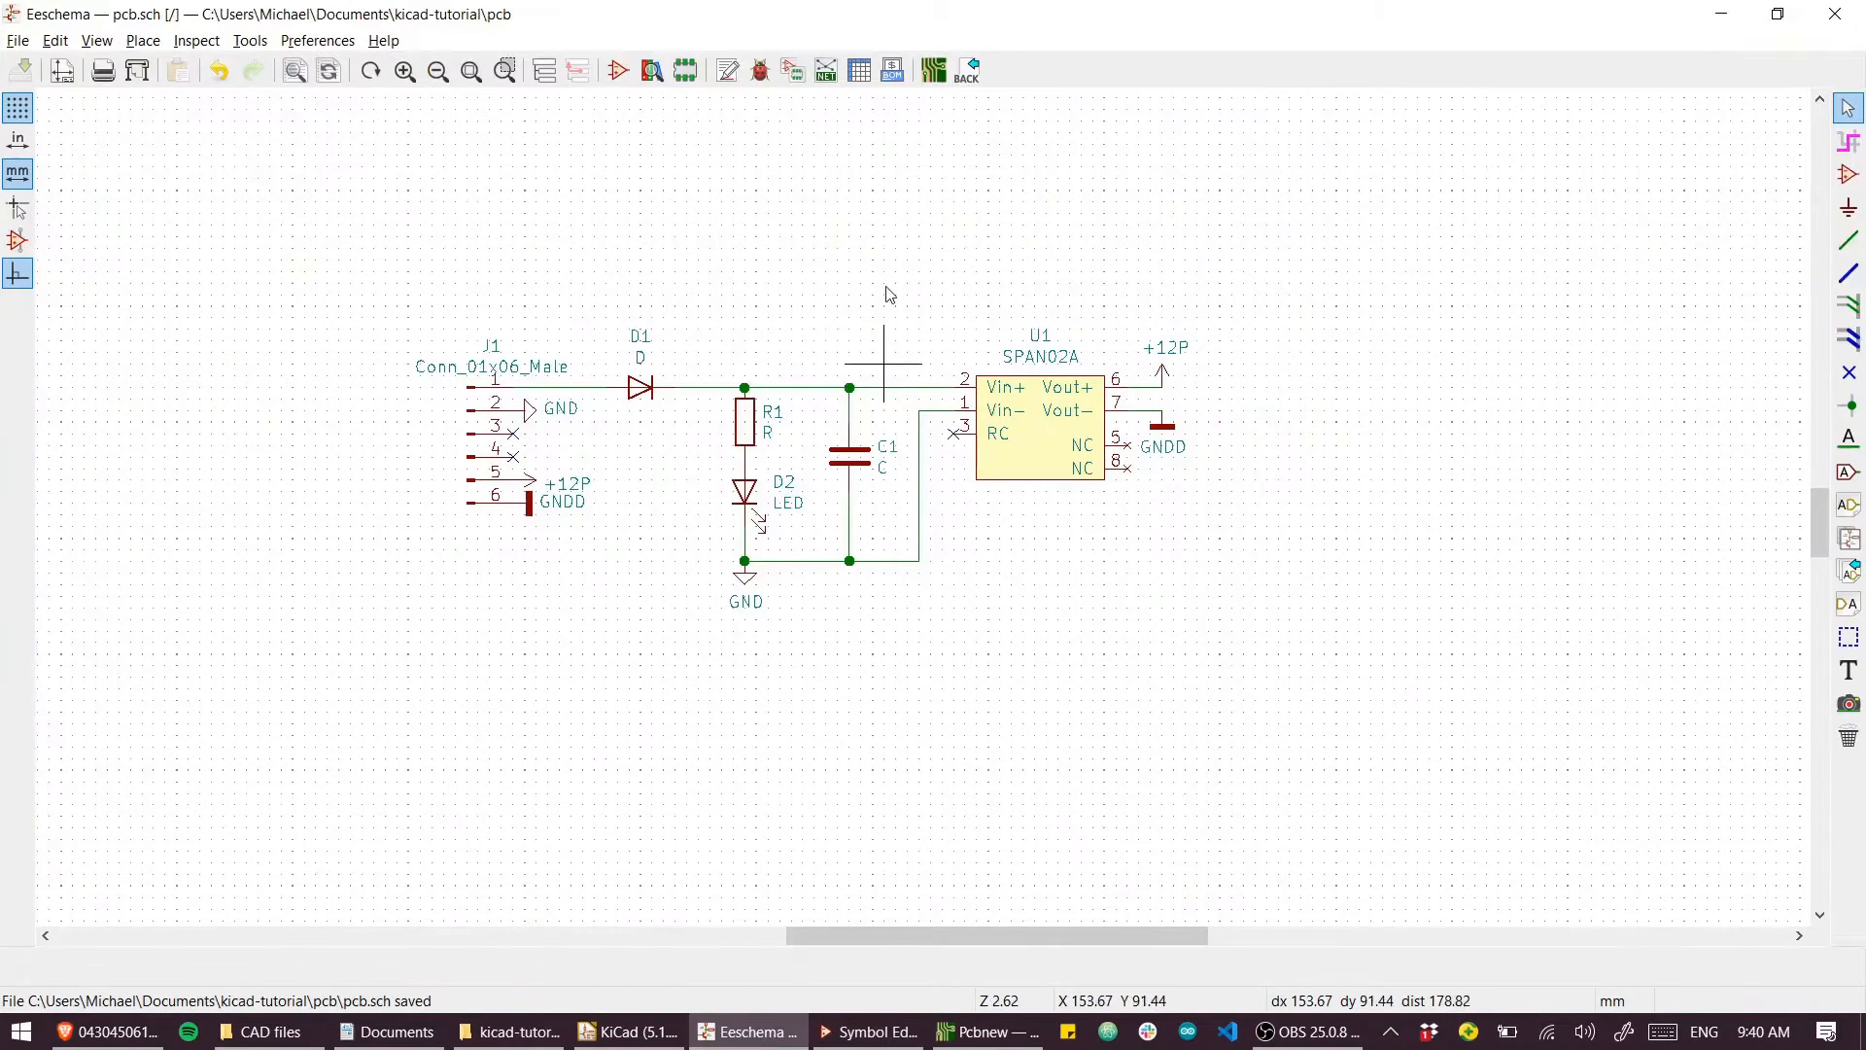
pyautogui.moveTo(933, 70)
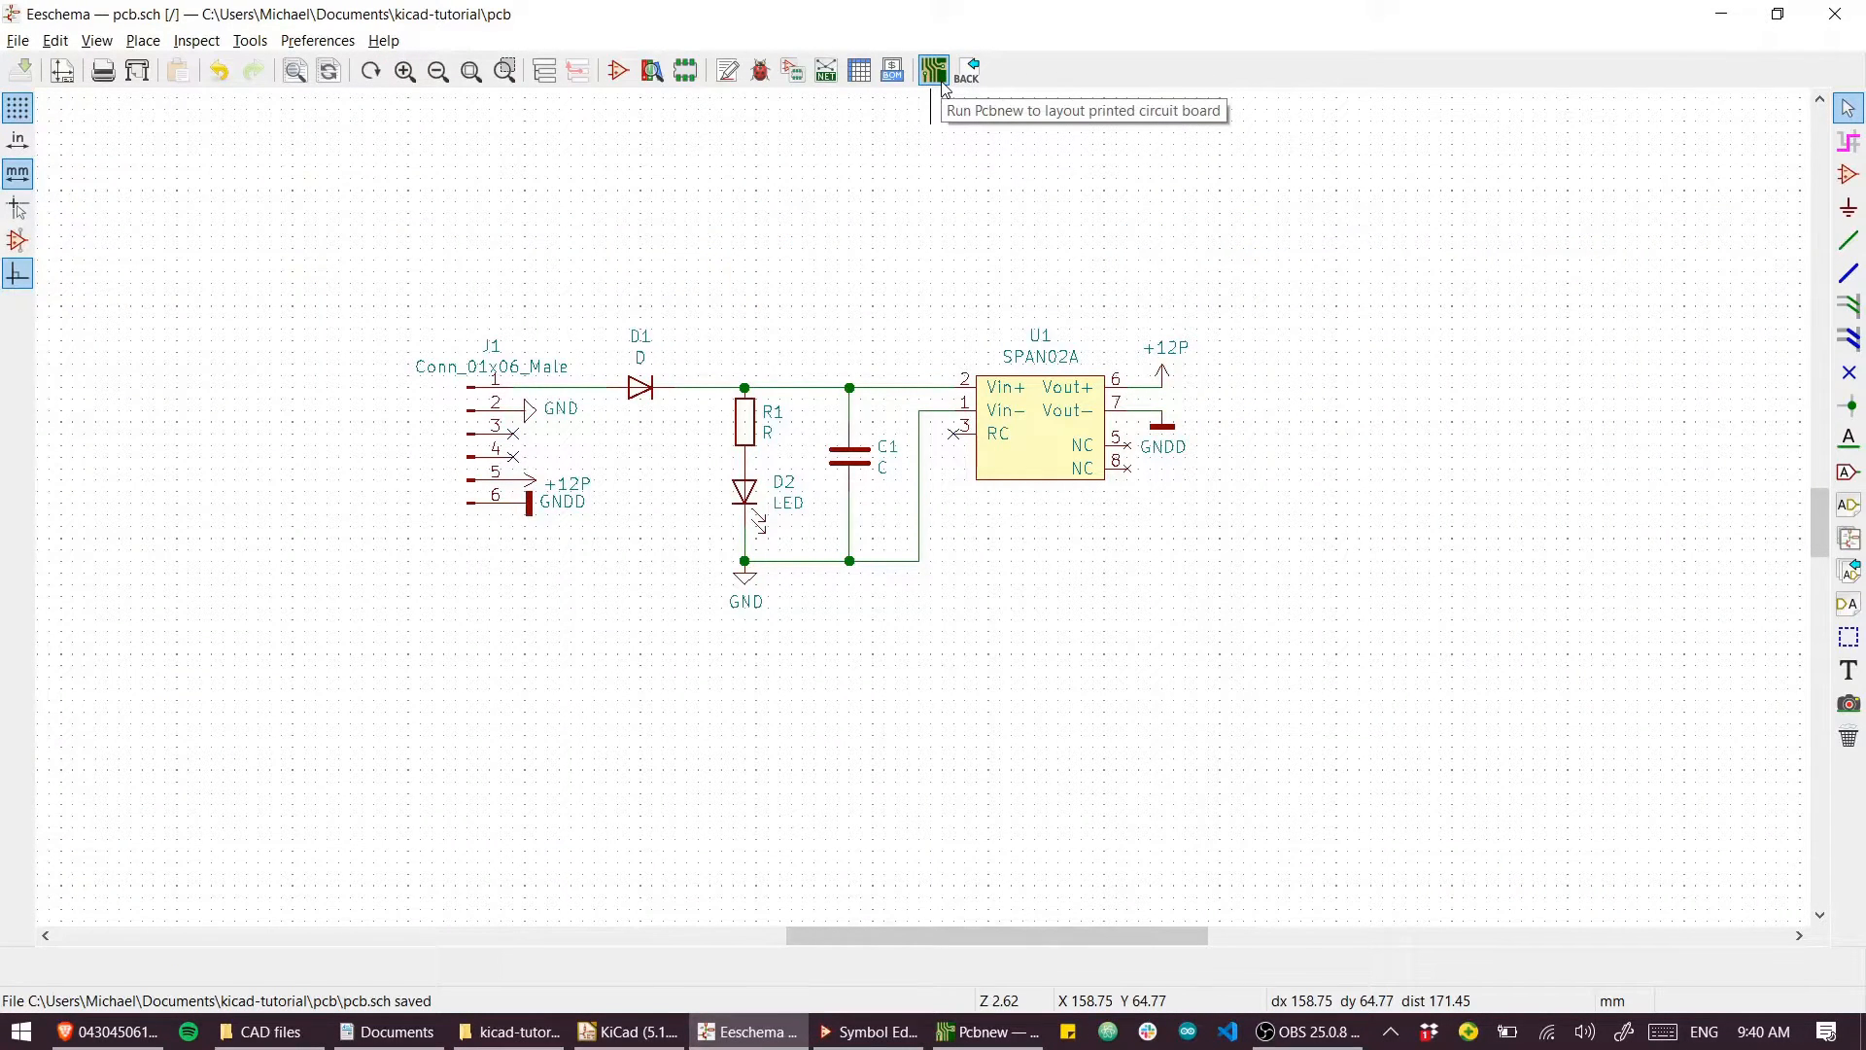
pyautogui.click(933, 69)
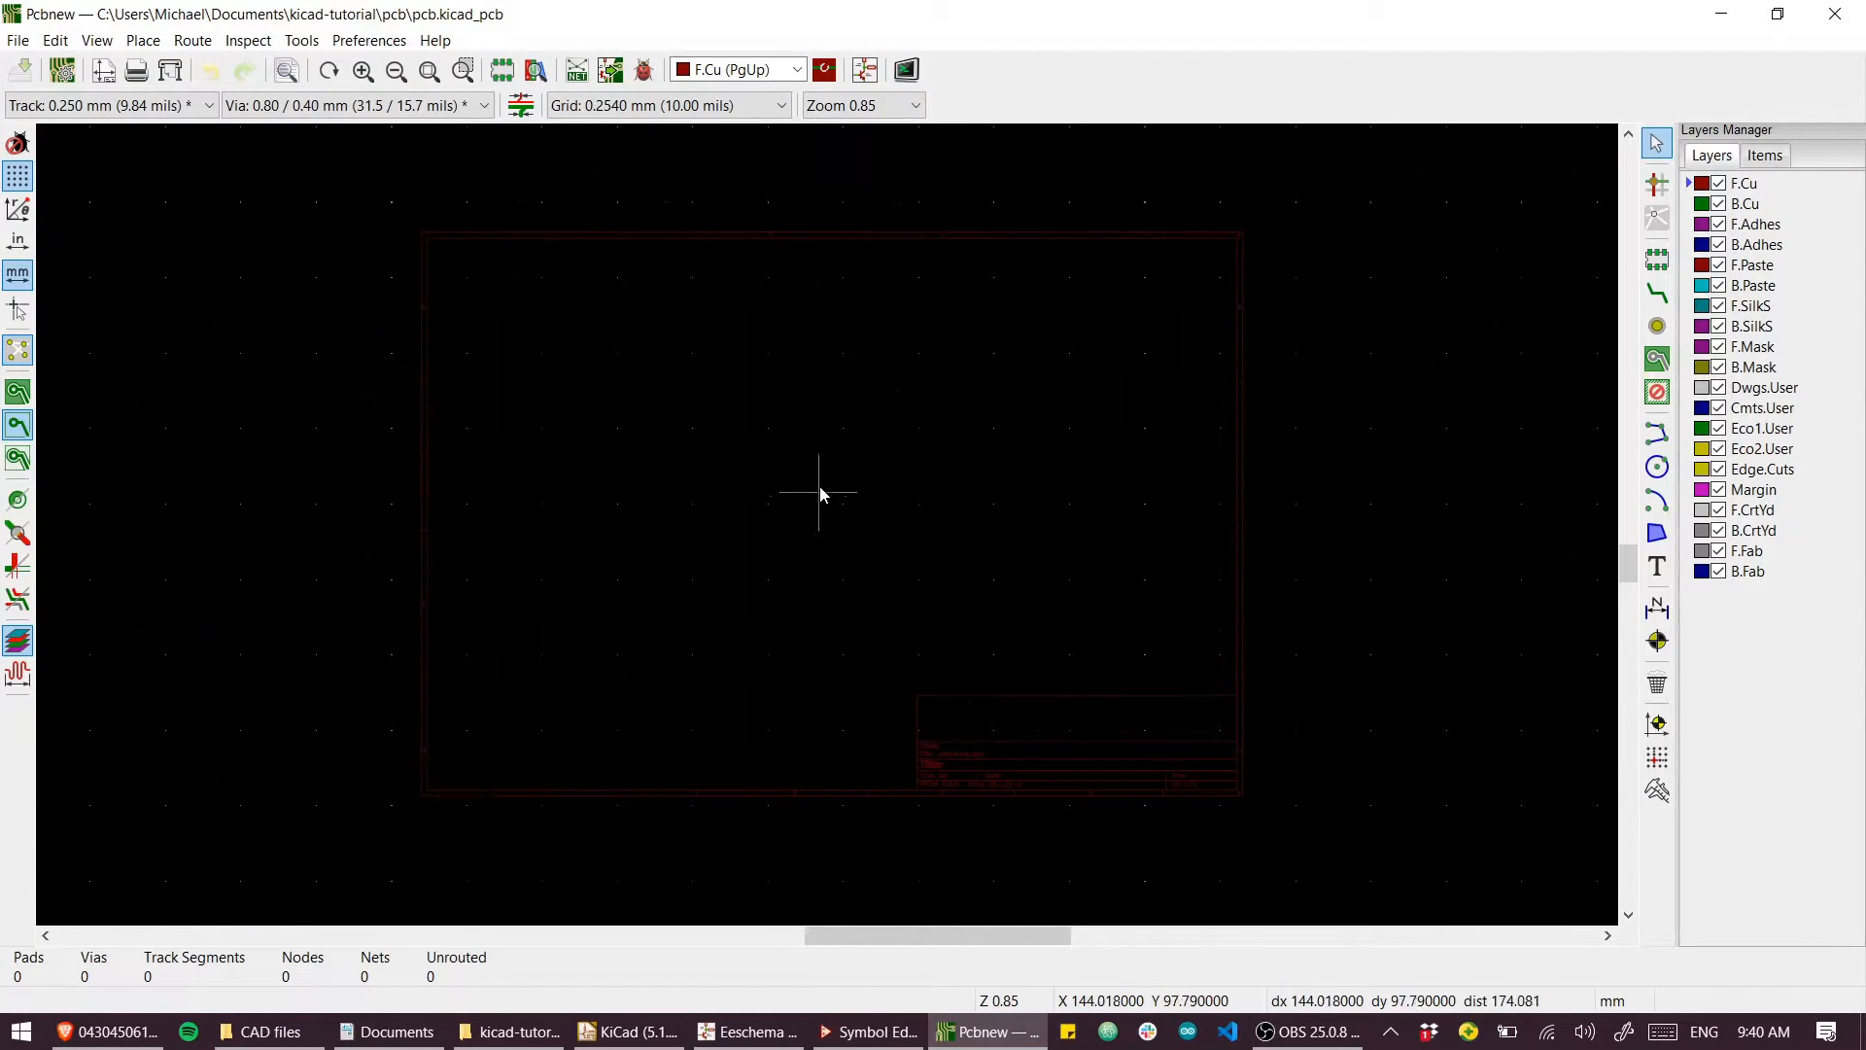
pyautogui.moveTo(610, 69)
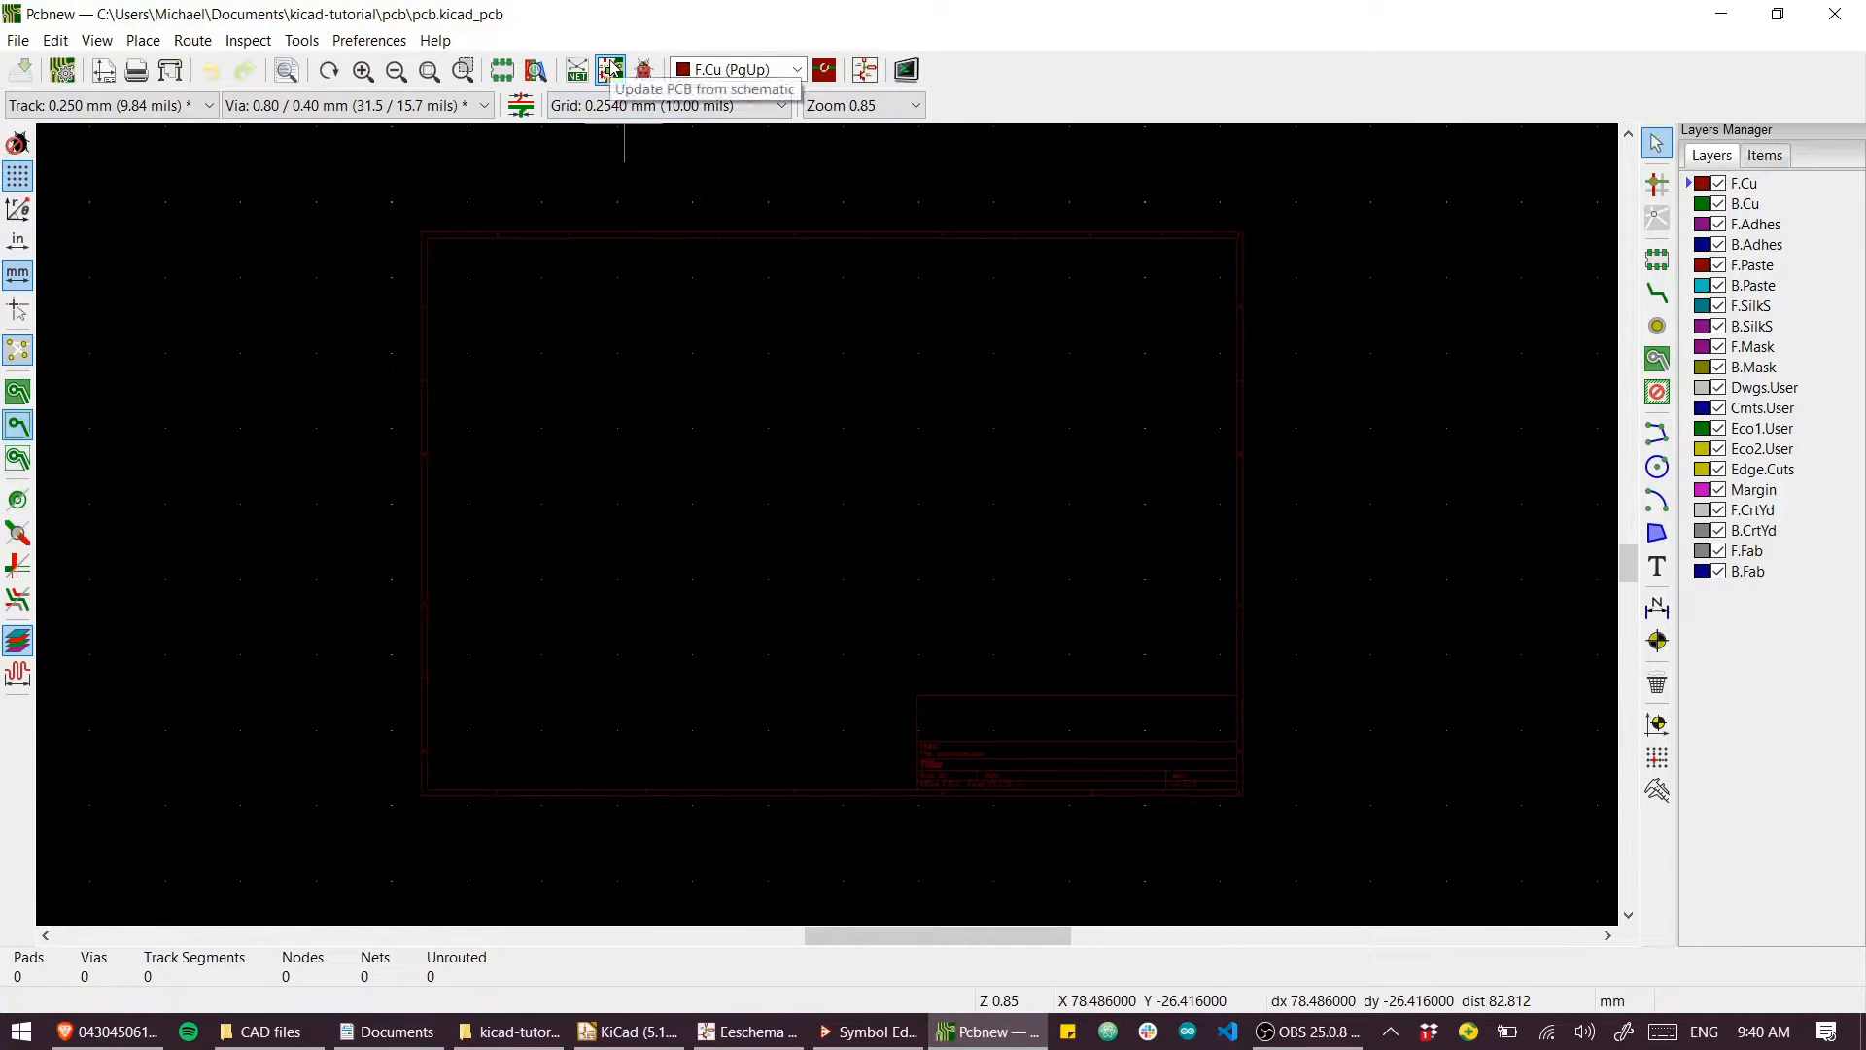
pyautogui.click(611, 69)
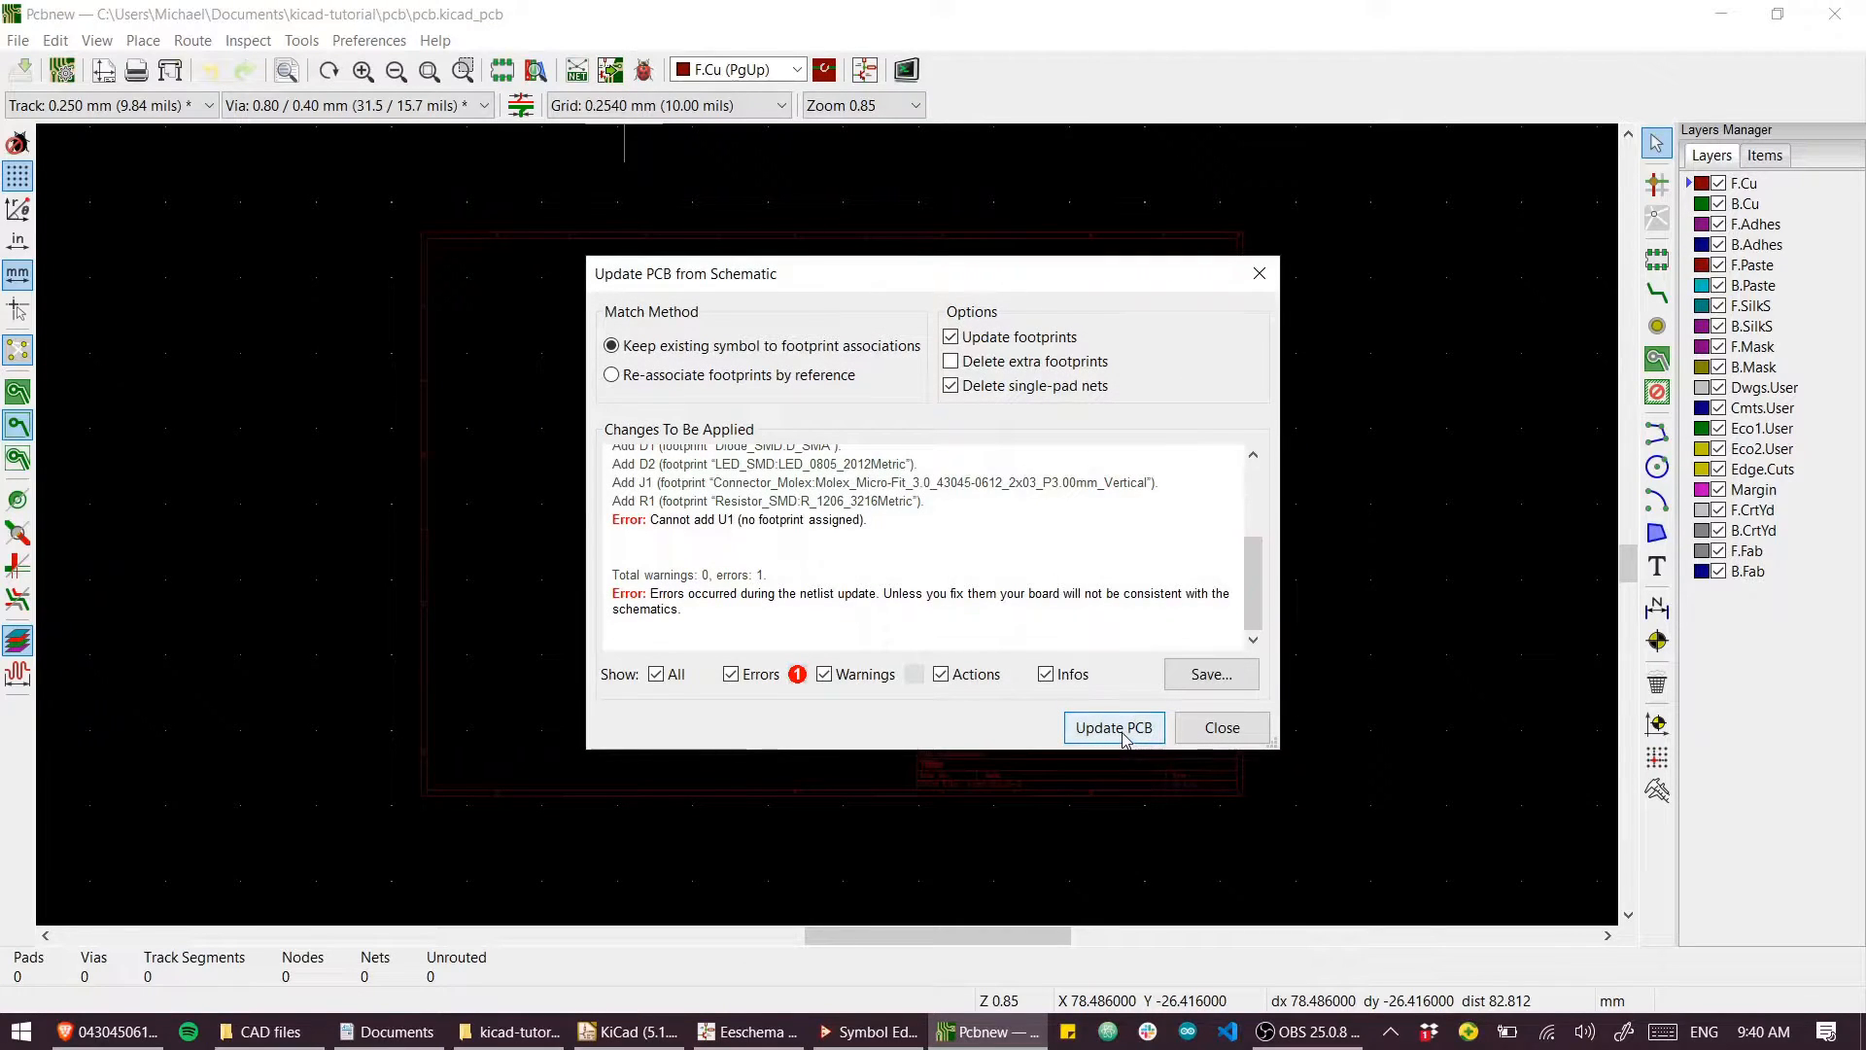
pyautogui.click(1112, 727)
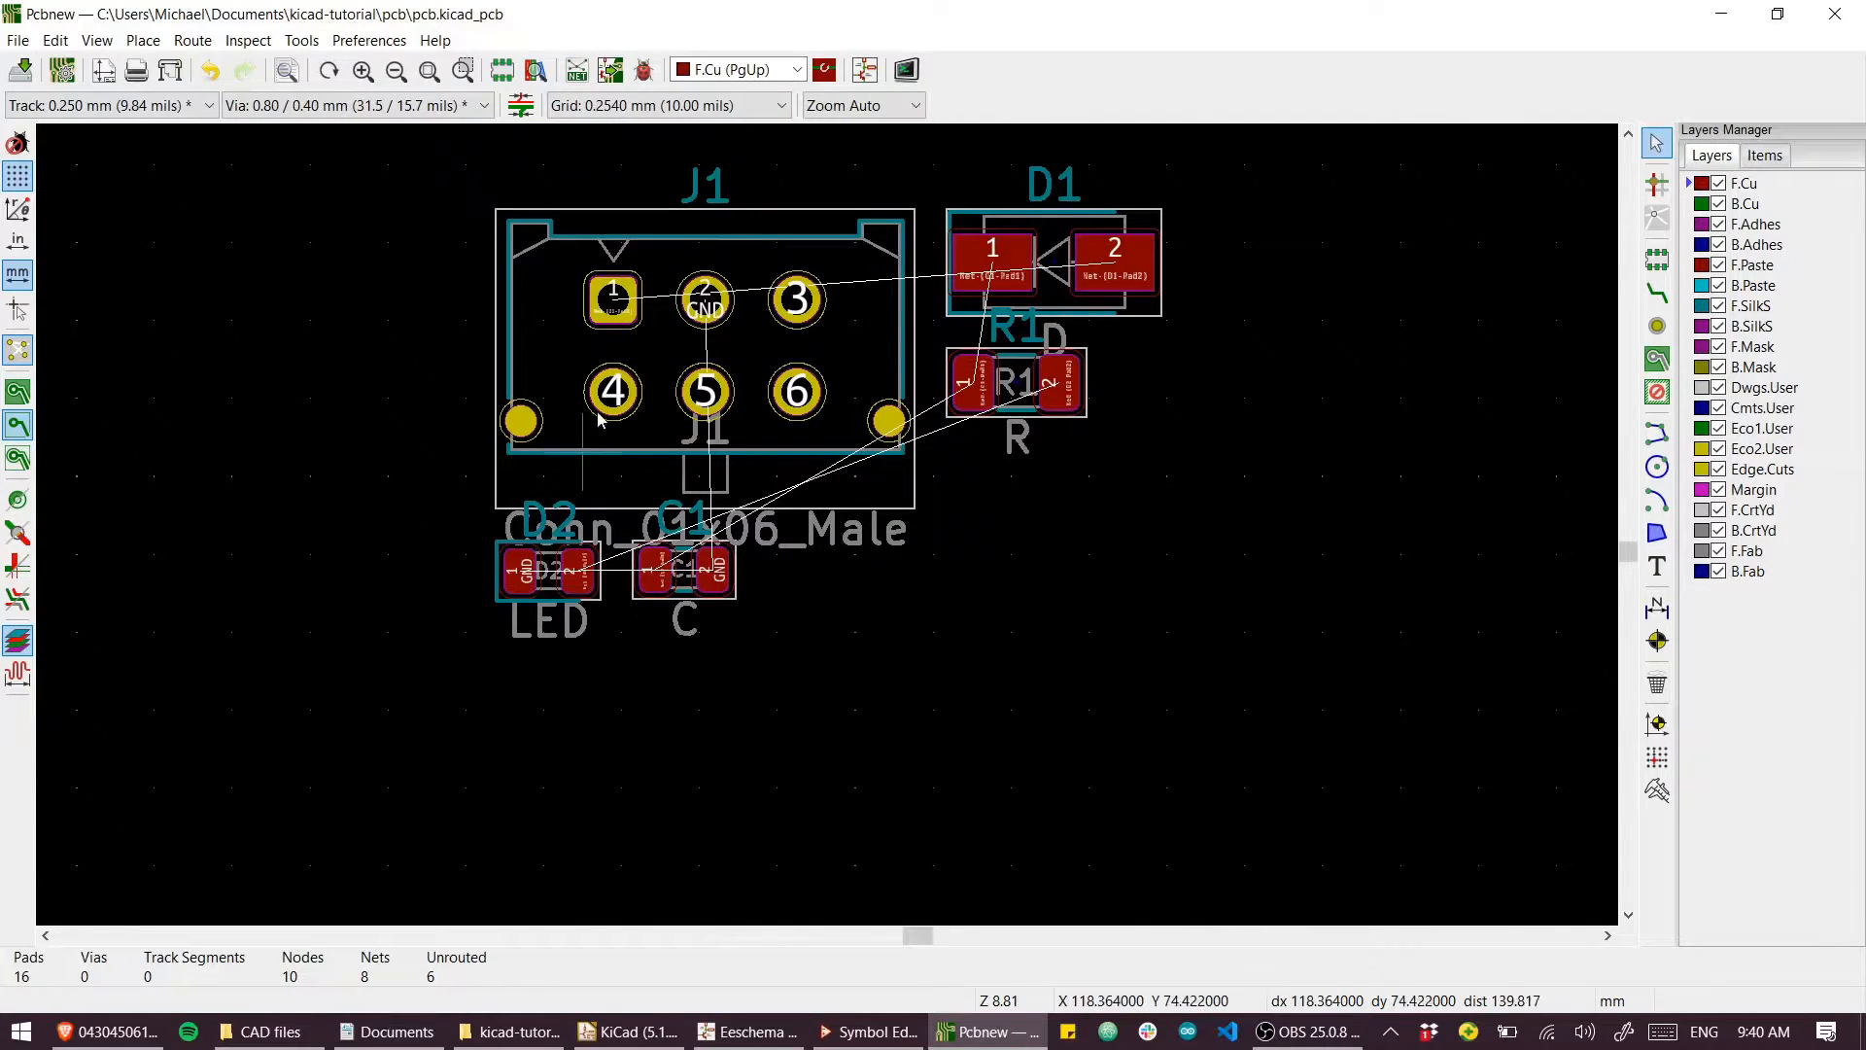
pyautogui.click(96, 39)
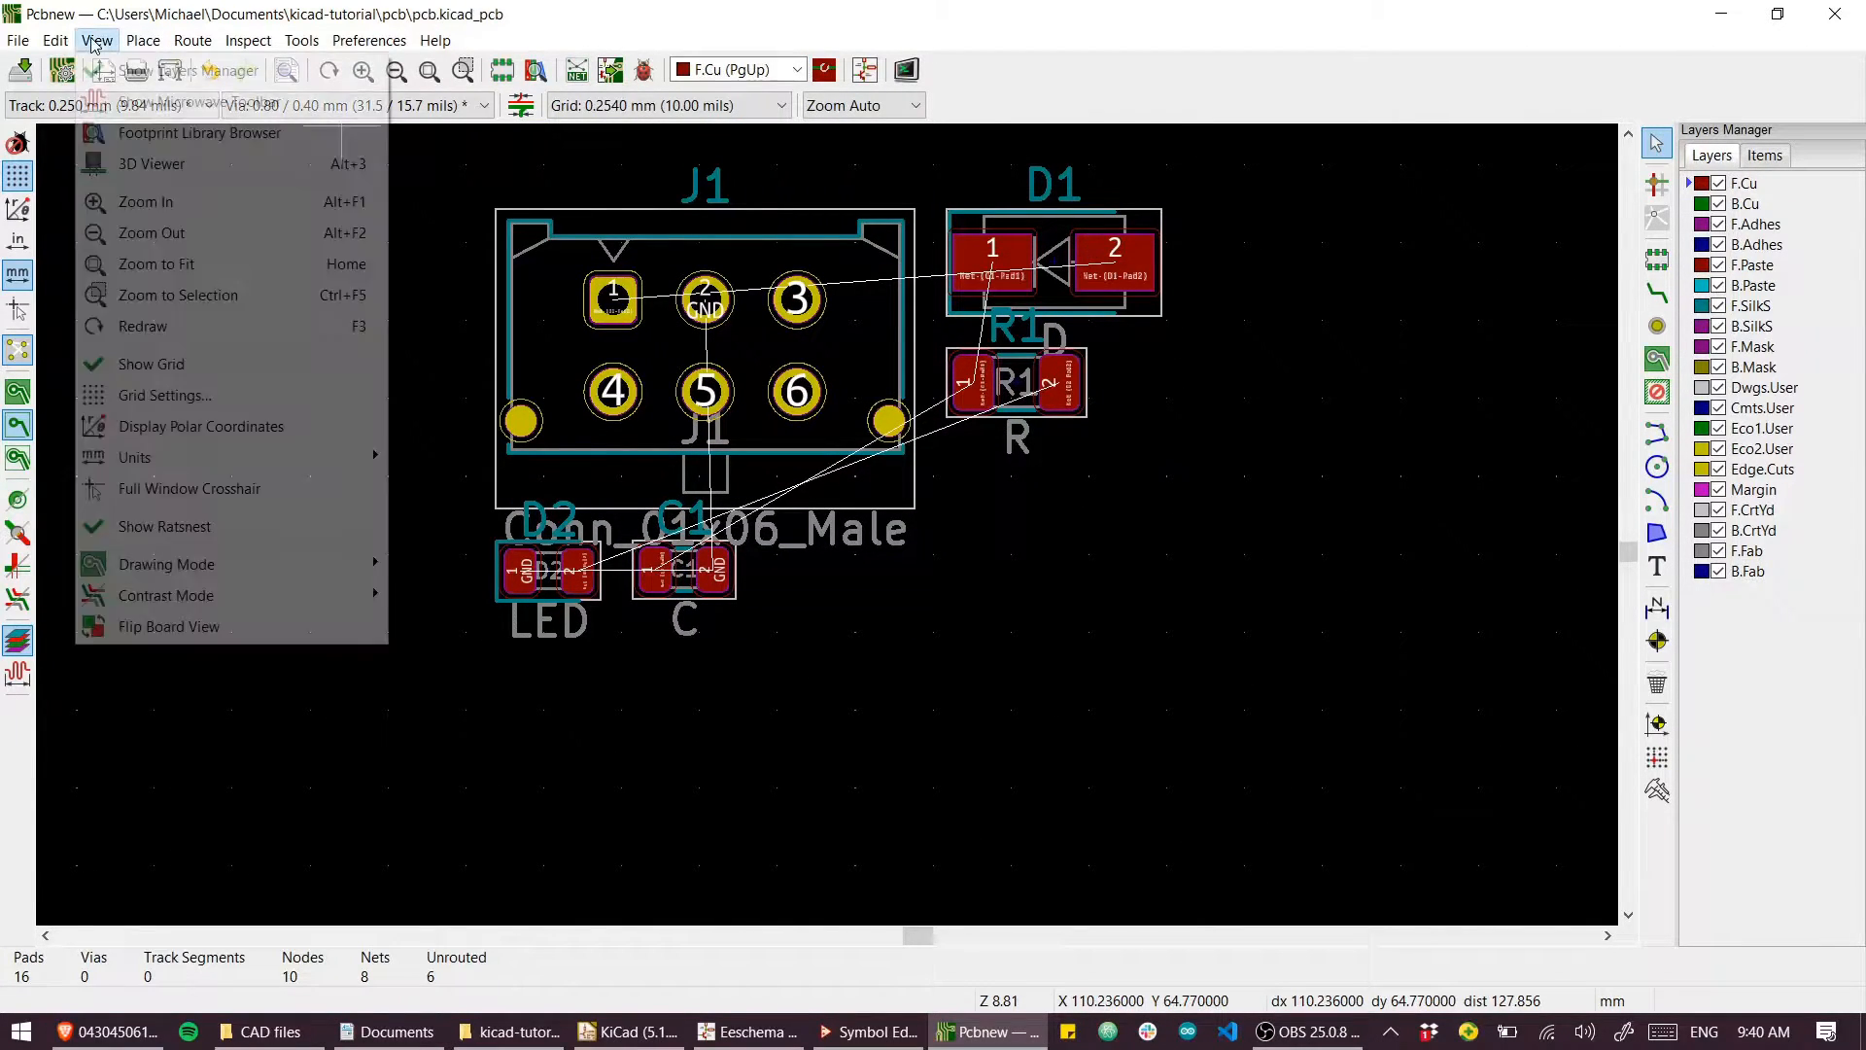
pyautogui.moveTo(152, 163)
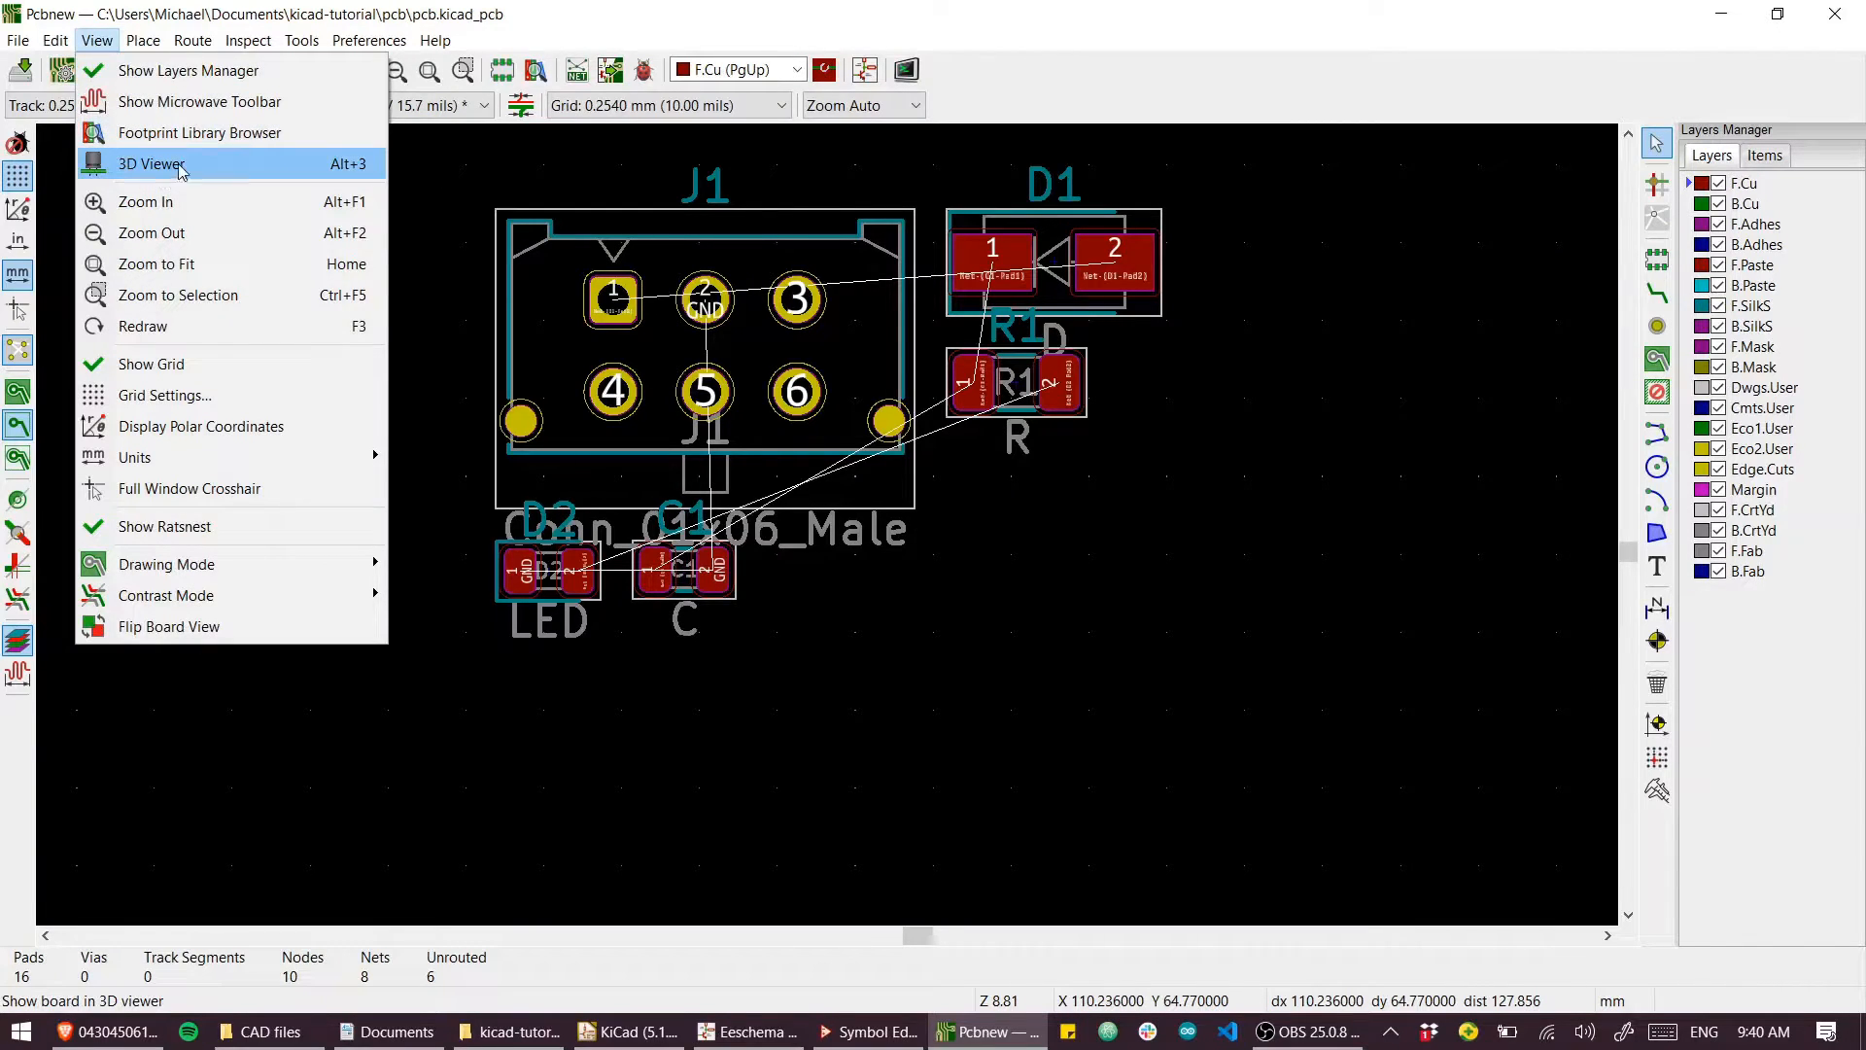
pyautogui.click(150, 163)
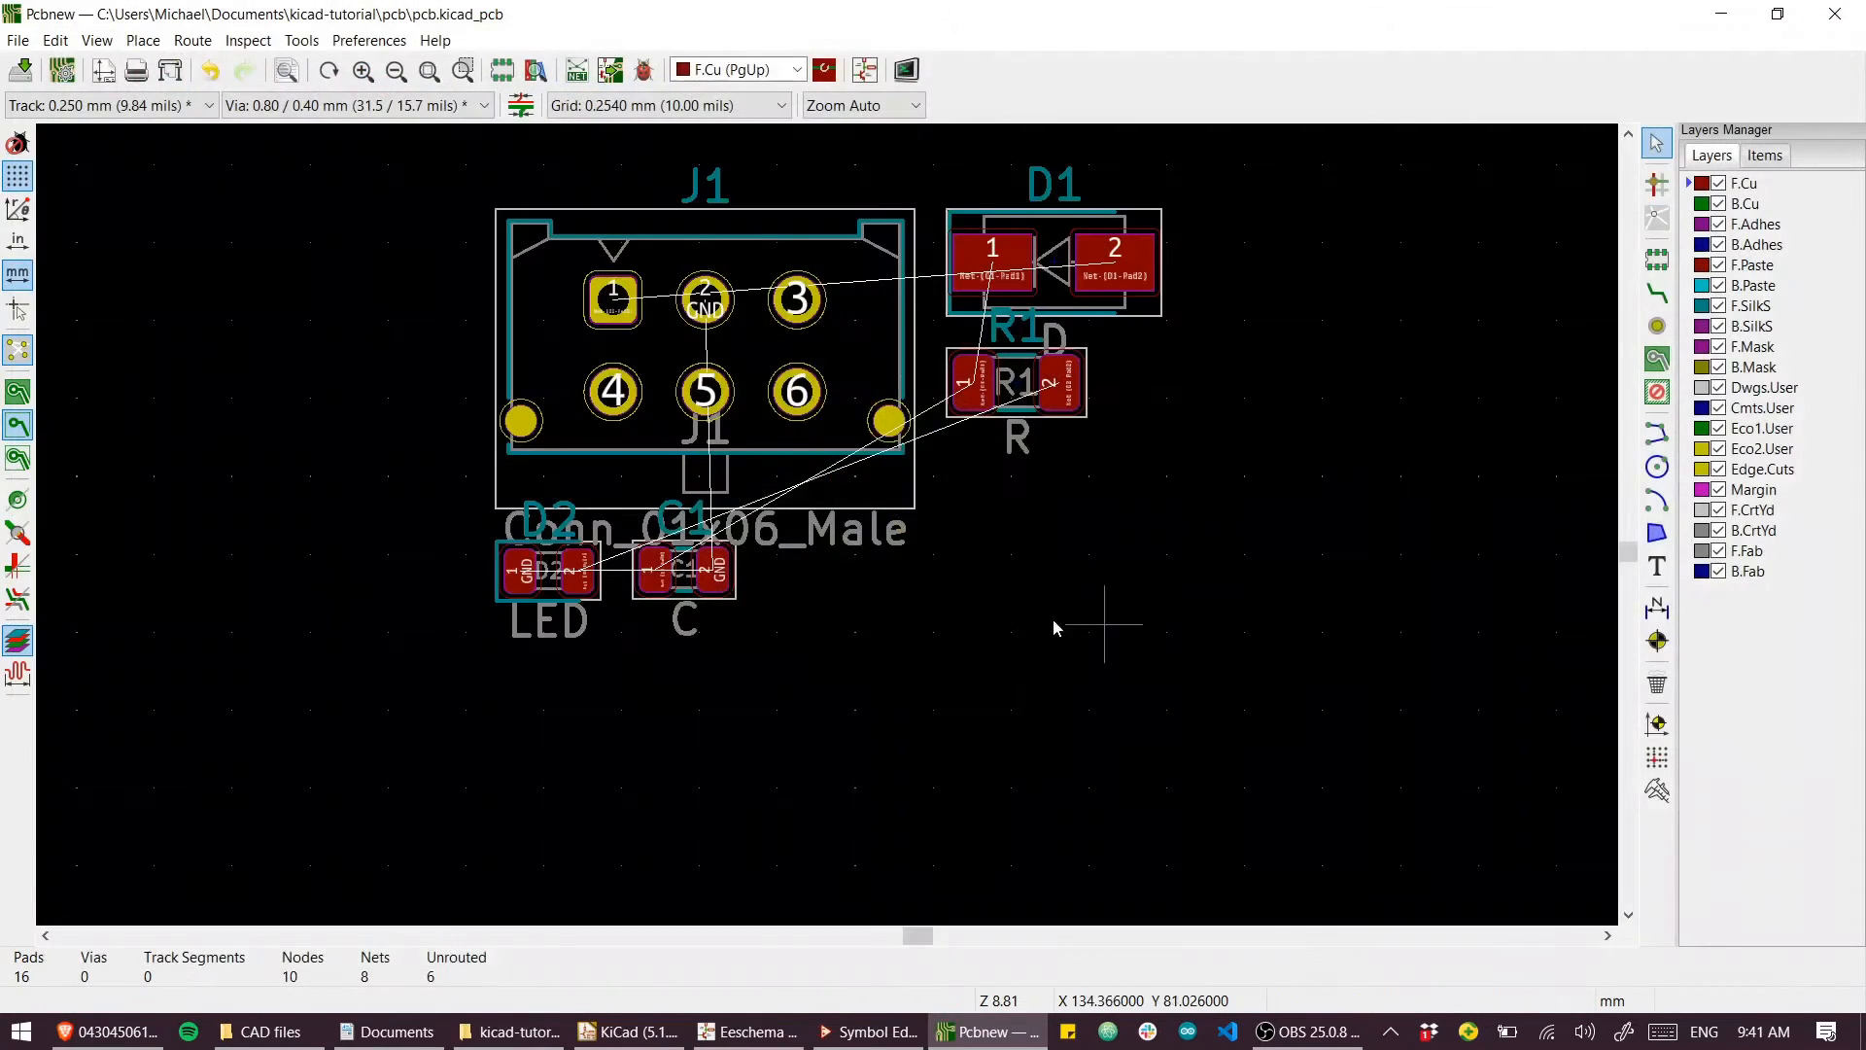
pyautogui.moveTo(939, 749)
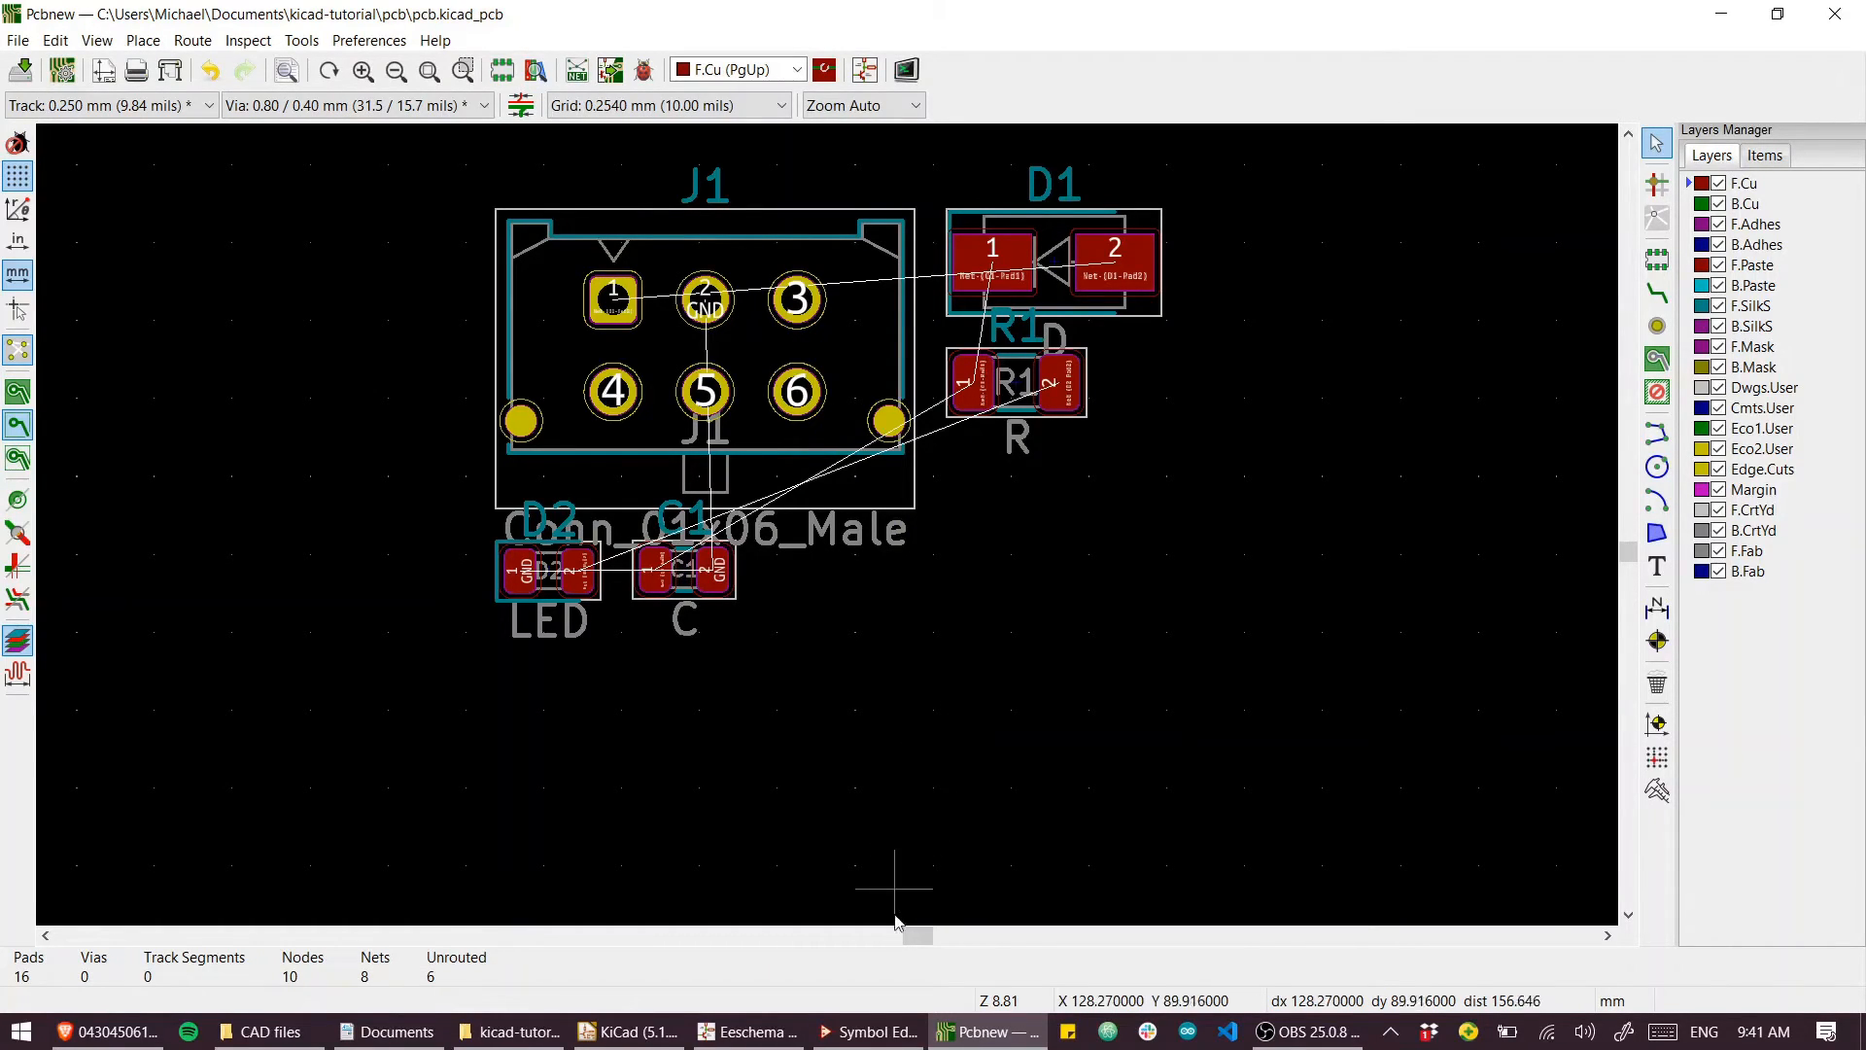
pyautogui.moveTo(902, 815)
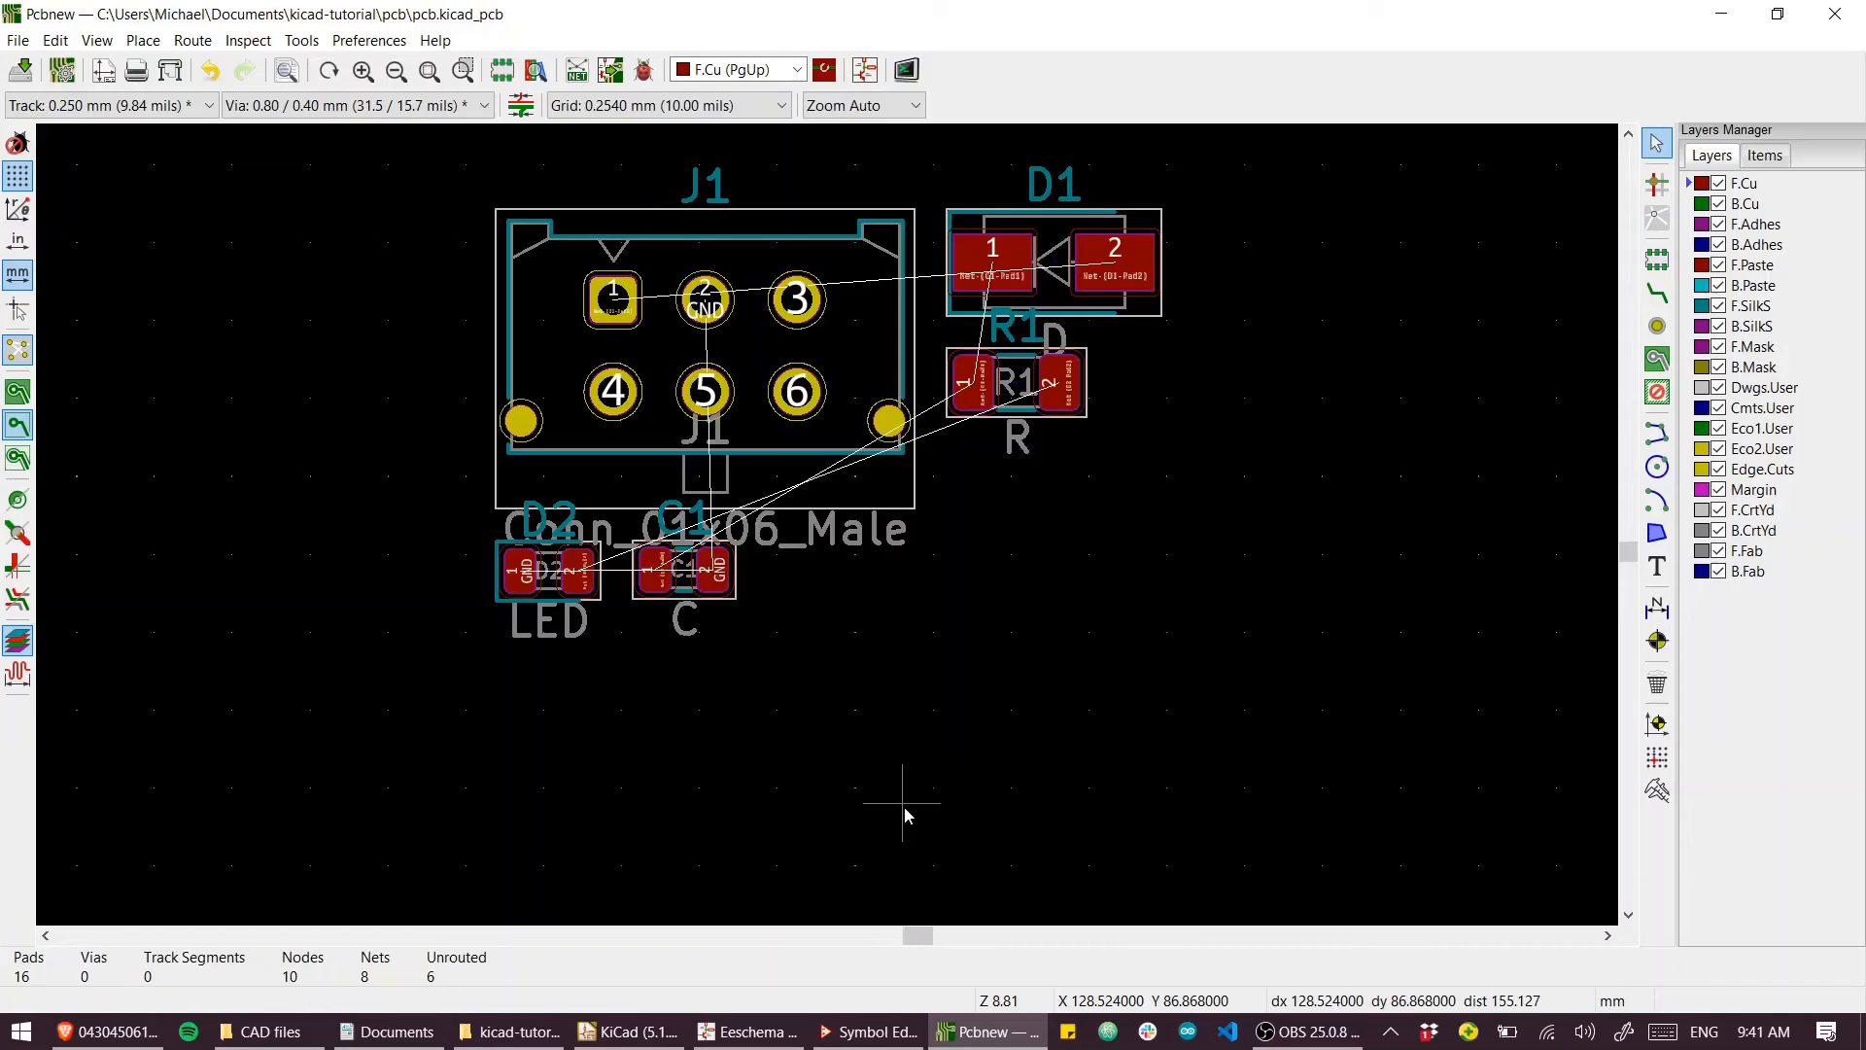